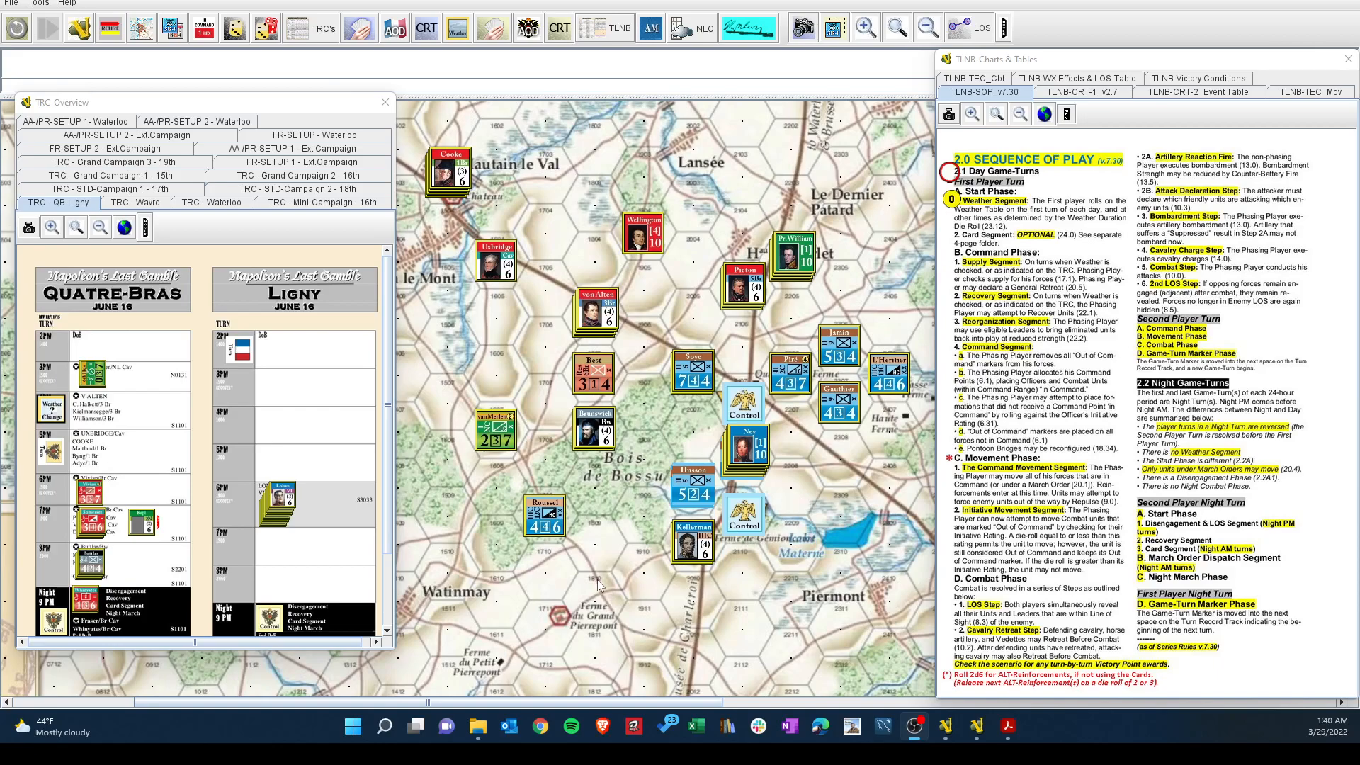
pyautogui.moveTo(52, 459)
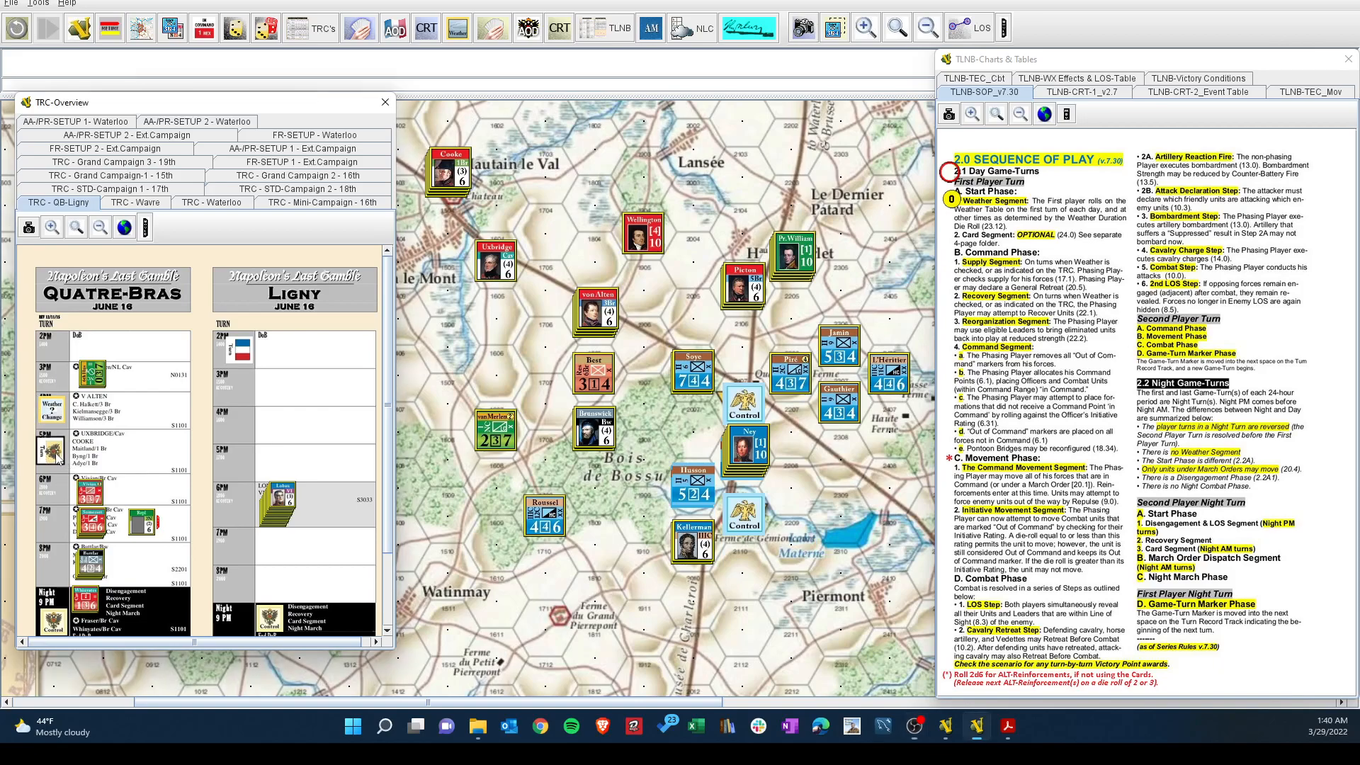
# Reposition the COAL game-turn and WX-CHANGE markers on the turn record track.
pyautogui.rightClick(86, 502)
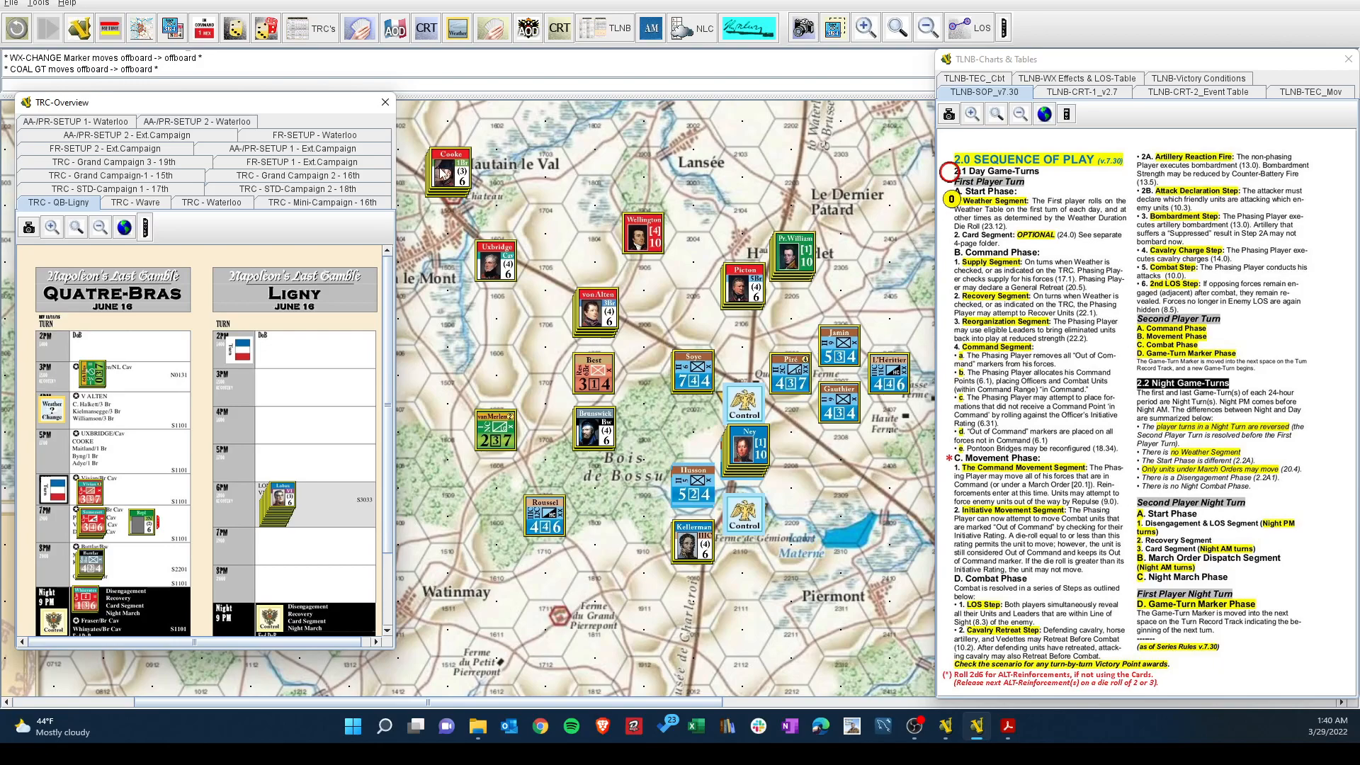
pyautogui.moveTo(589, 316)
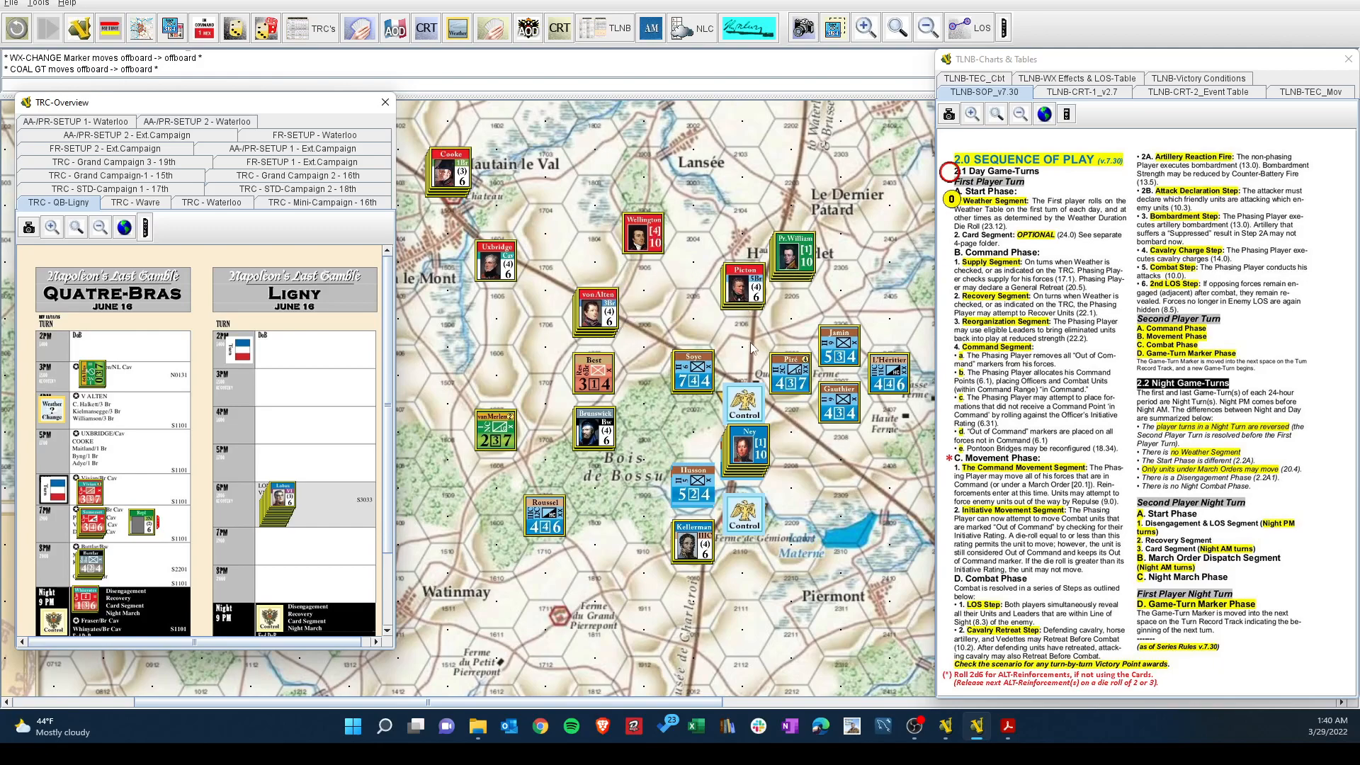
pyautogui.moveTo(678, 401)
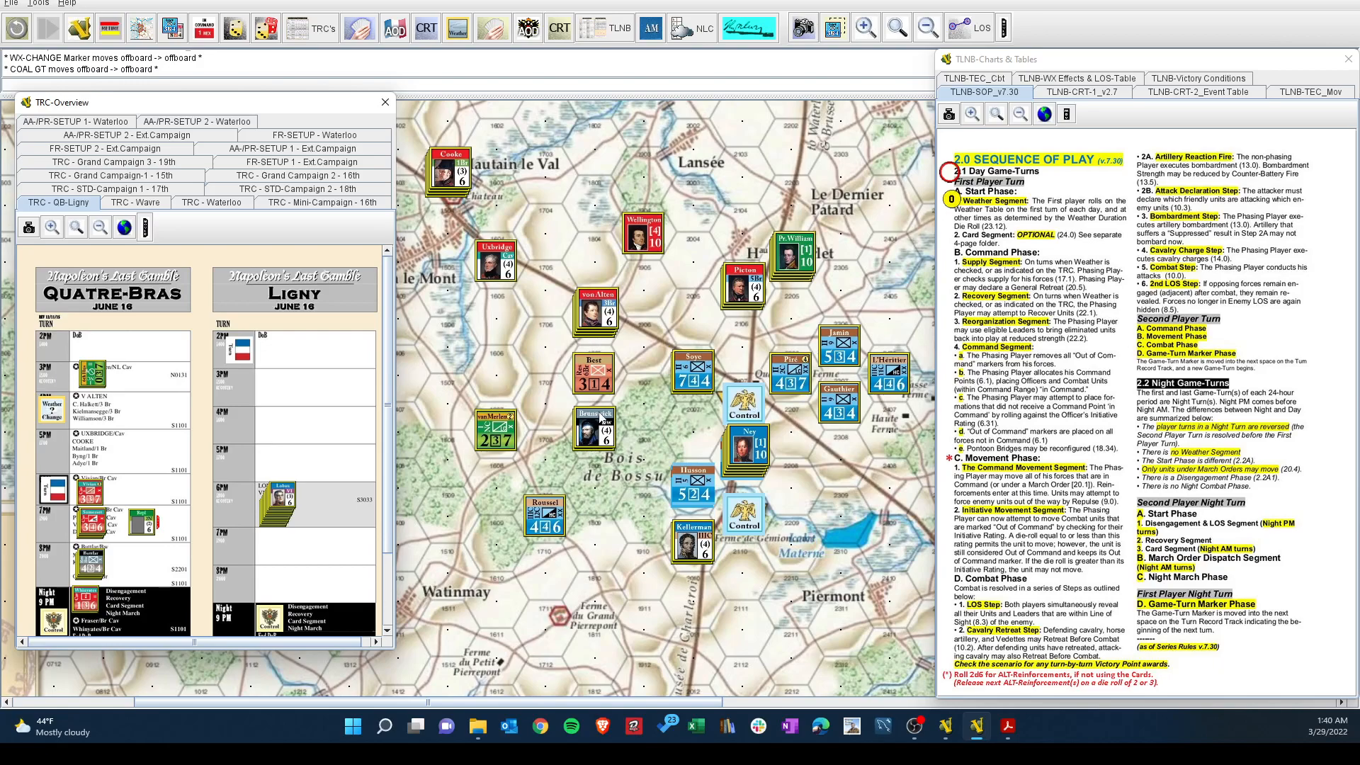
pyautogui.moveTo(589, 438)
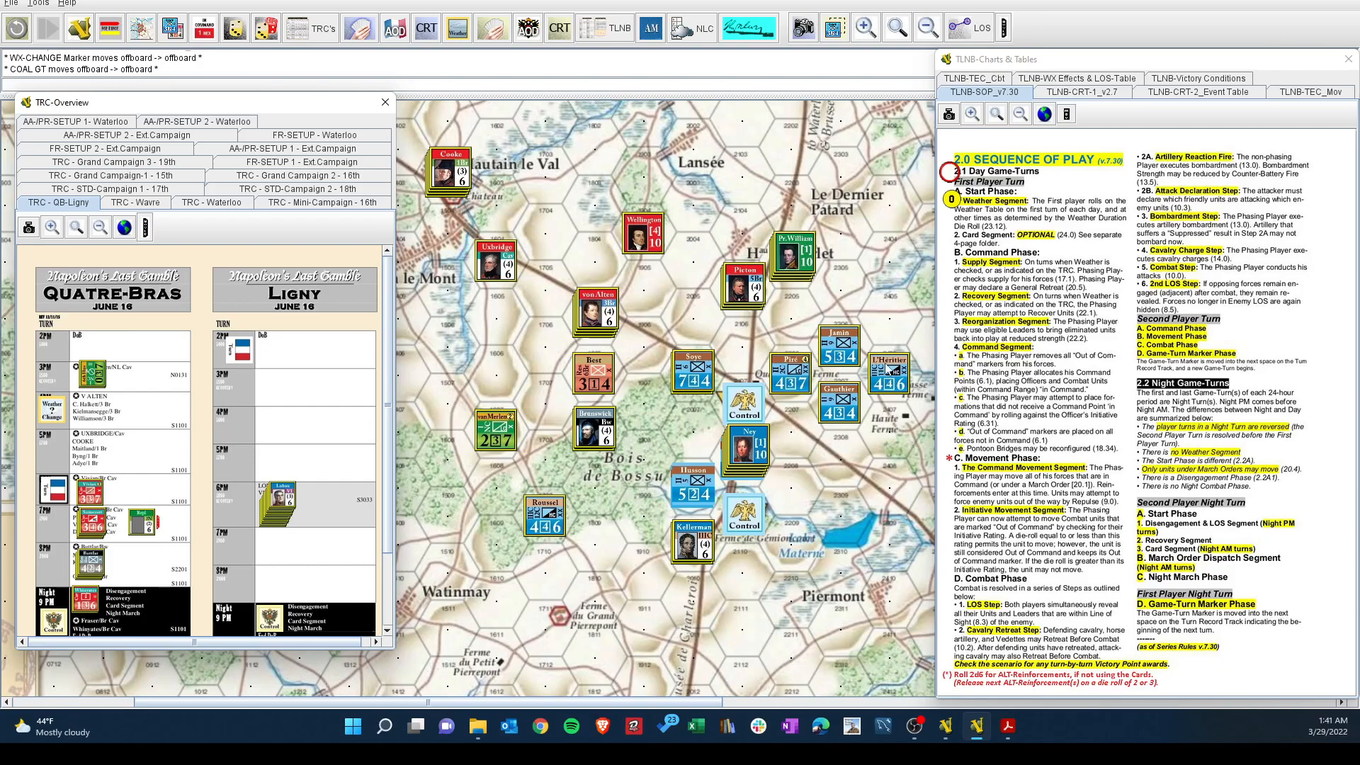
pyautogui.moveTo(626, 661)
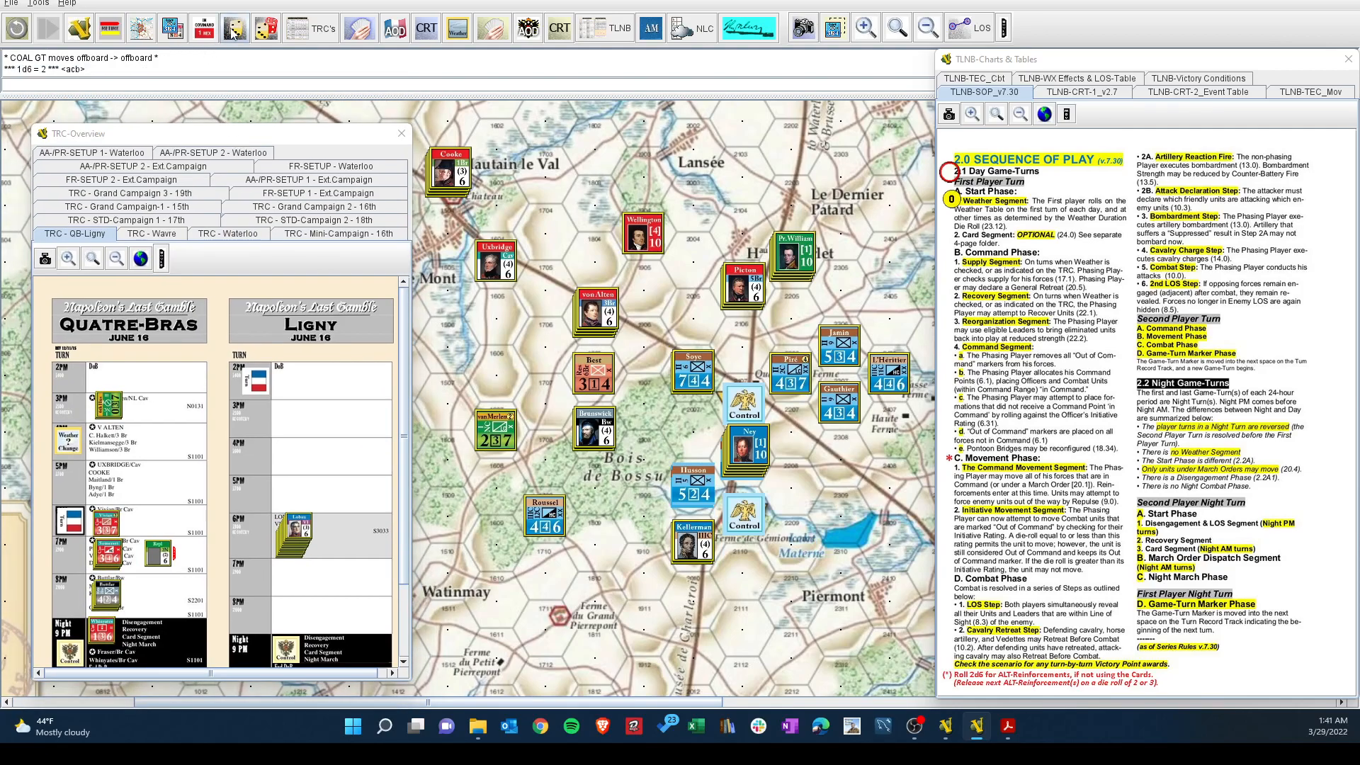
pyautogui.moveTo(702, 647)
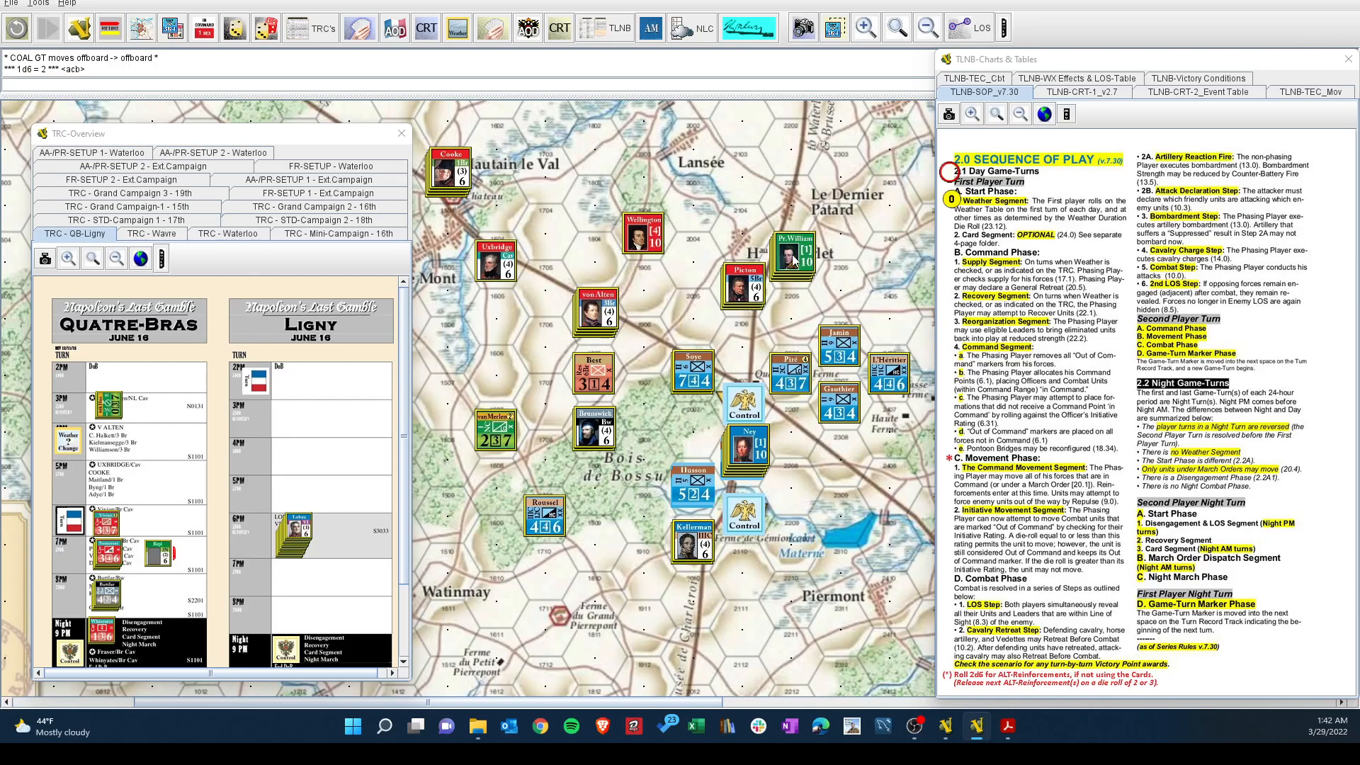
pyautogui.moveTo(837, 290)
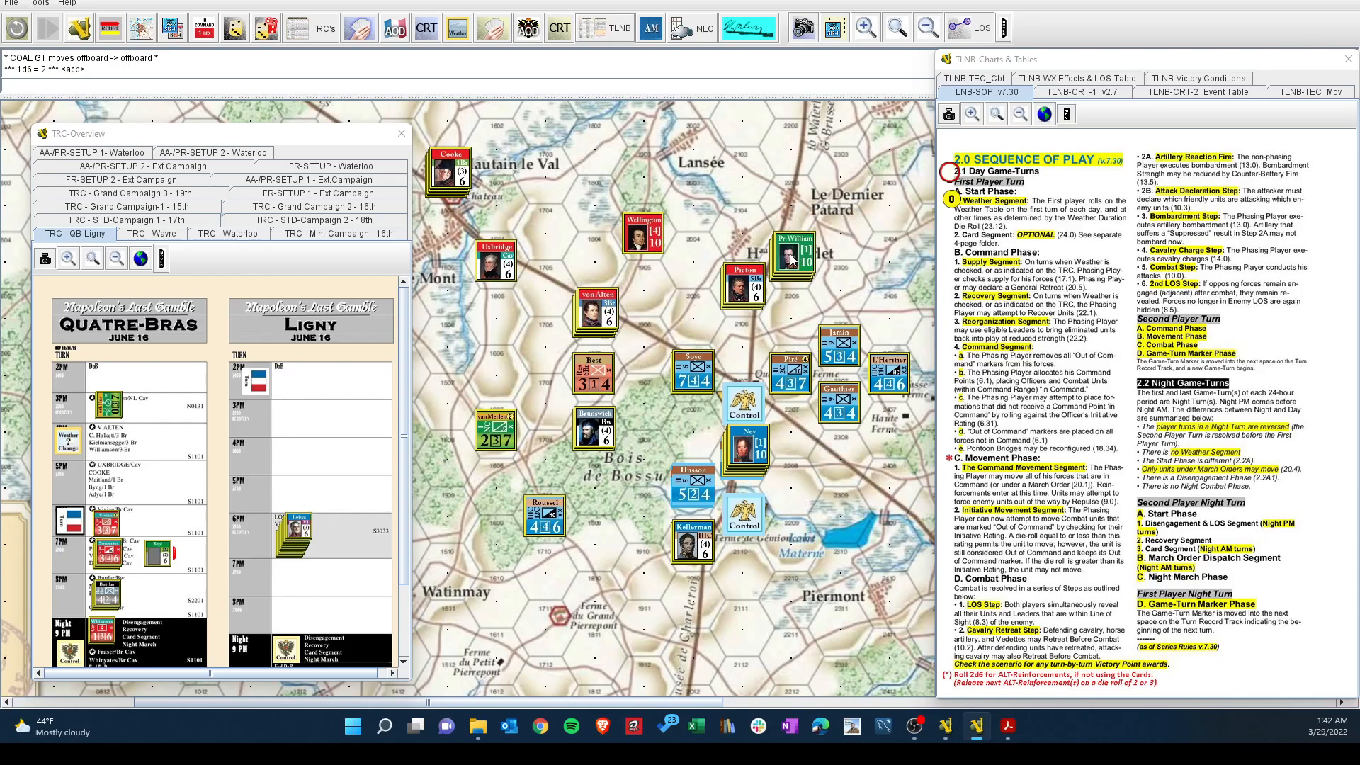
pyautogui.moveTo(727, 333)
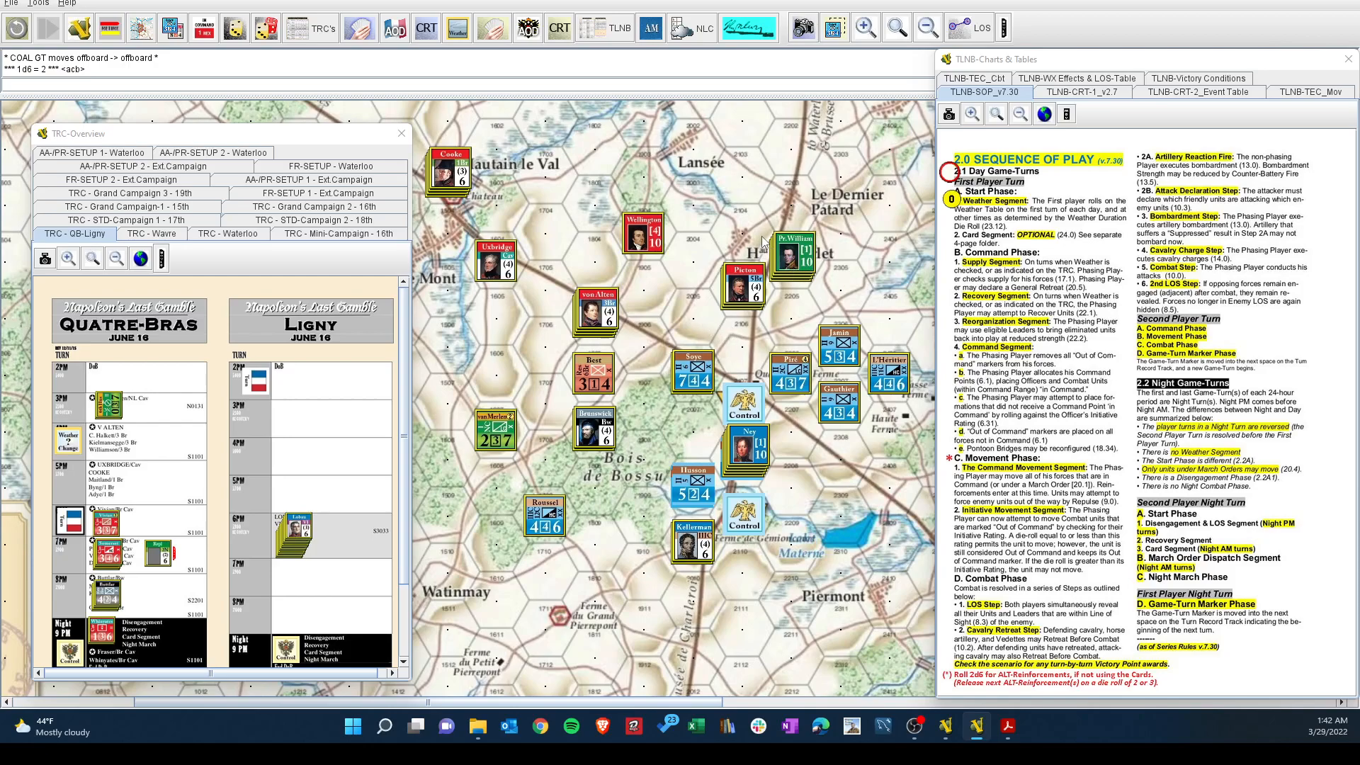
pyautogui.moveTo(703, 323)
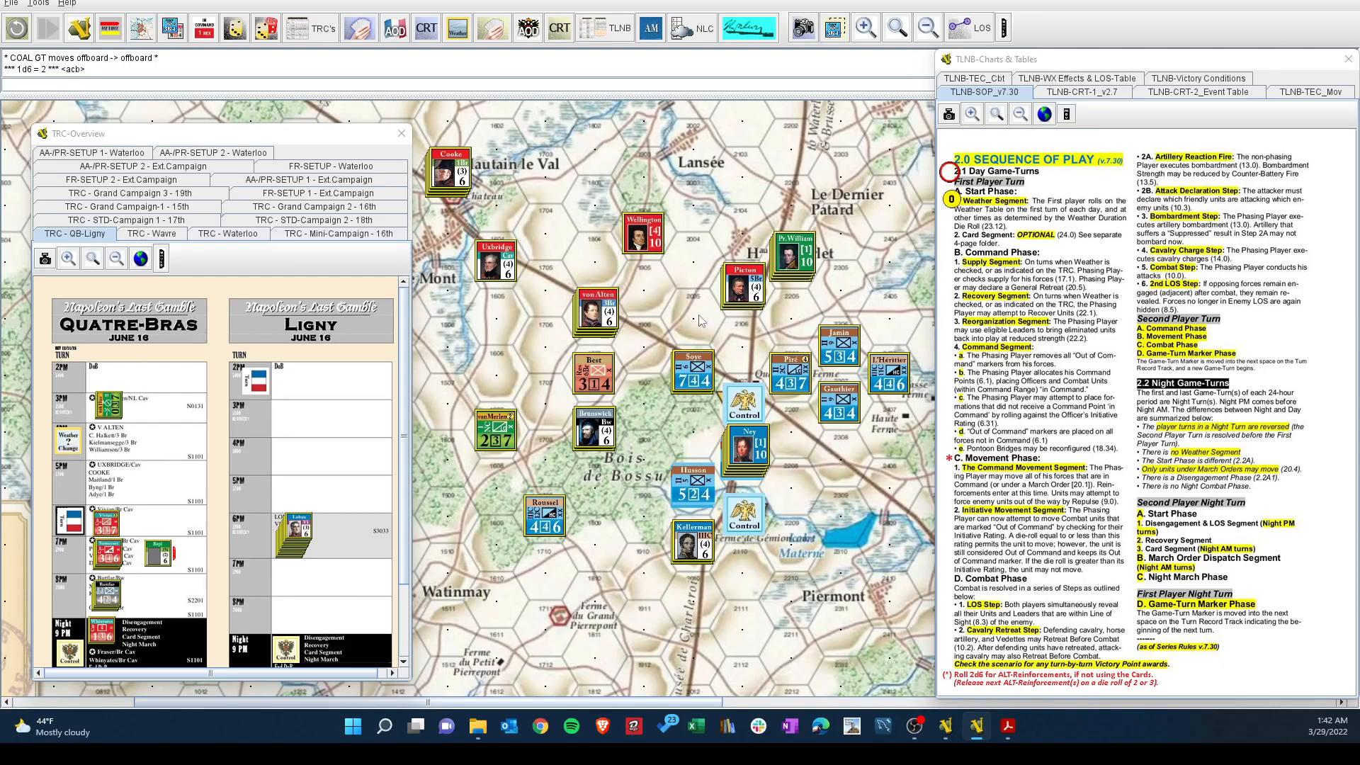
pyautogui.moveTo(748, 293)
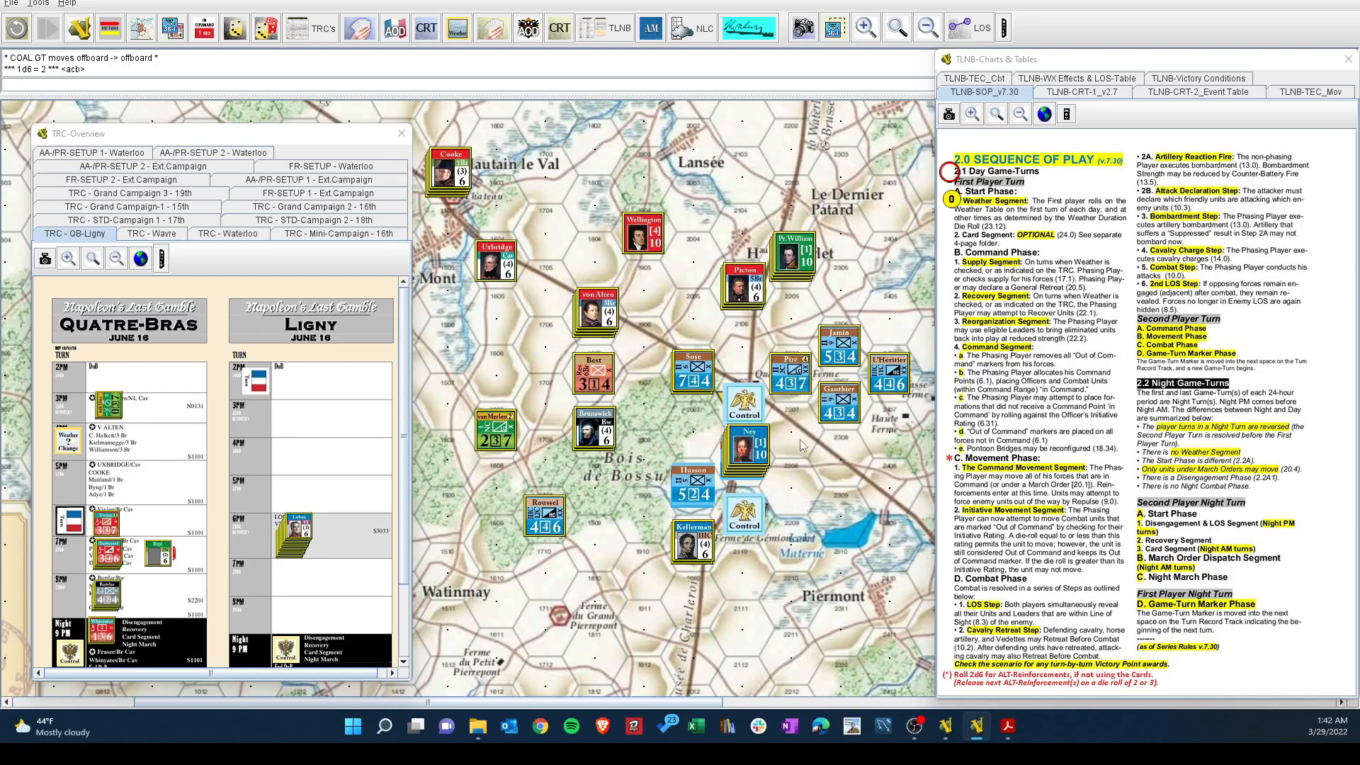
pyautogui.moveTo(813, 445)
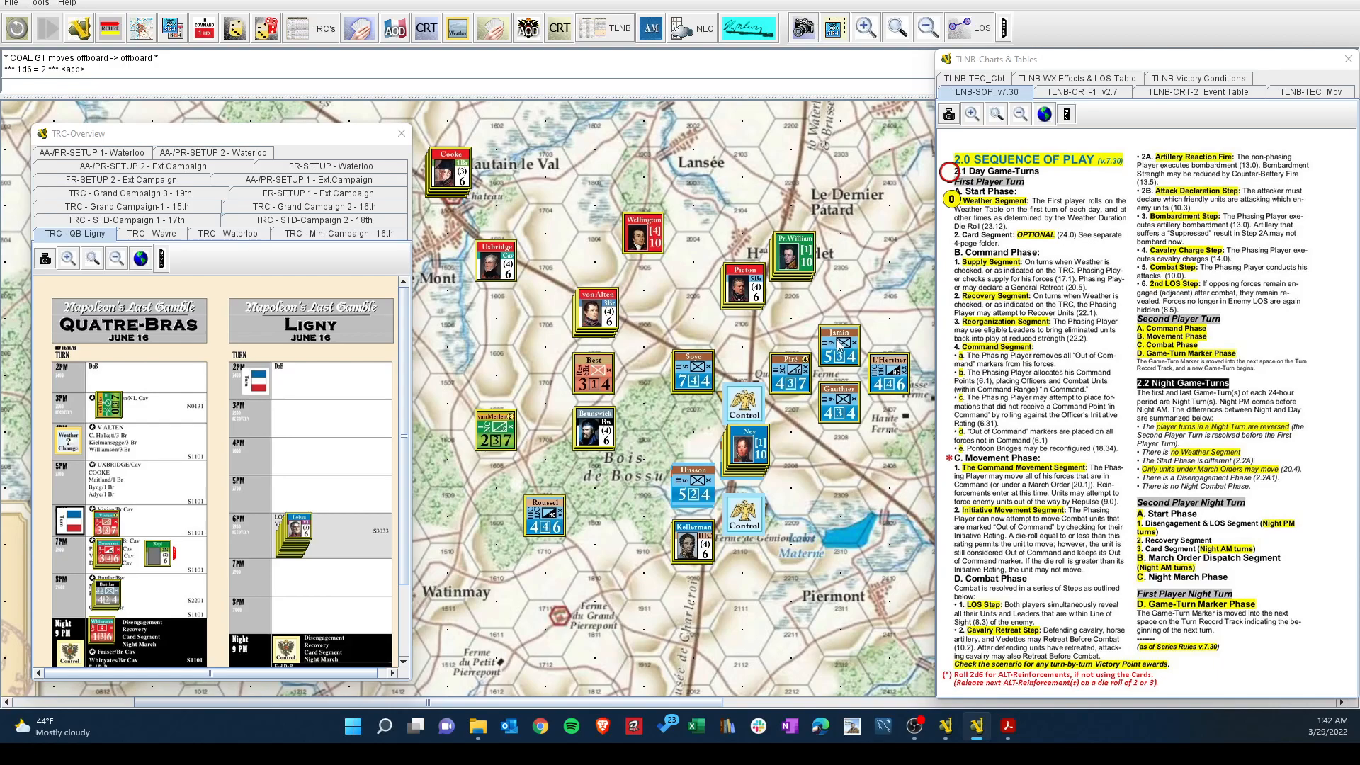
pyautogui.moveTo(841, 276)
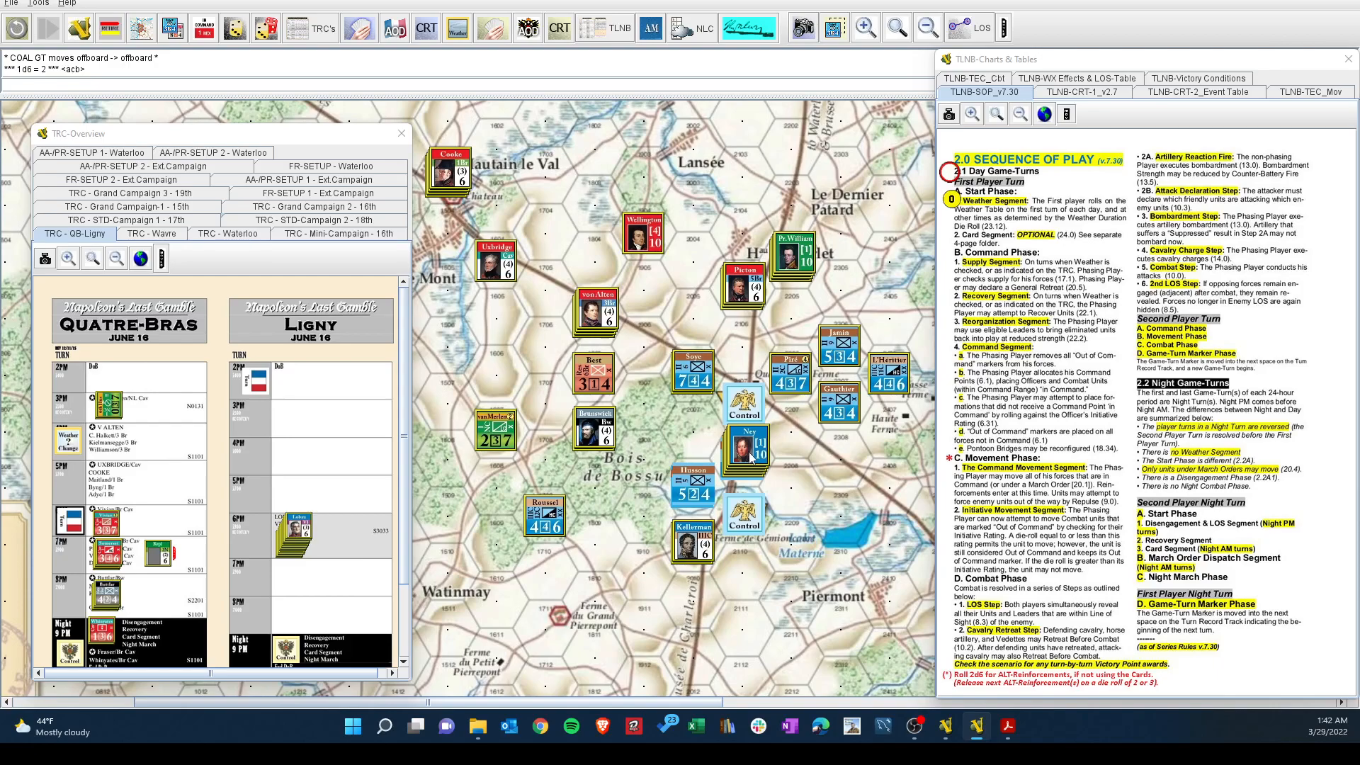
pyautogui.moveTo(796, 424)
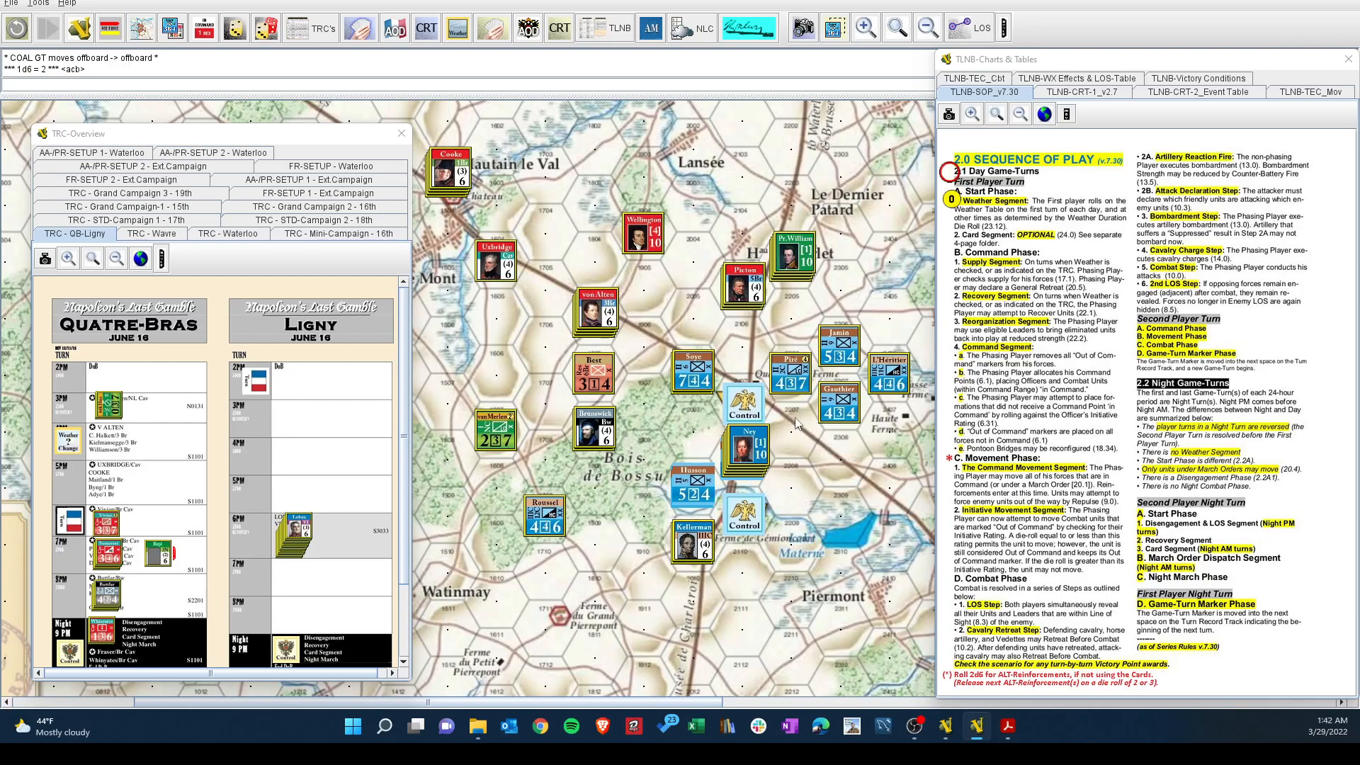
pyautogui.moveTo(850, 287)
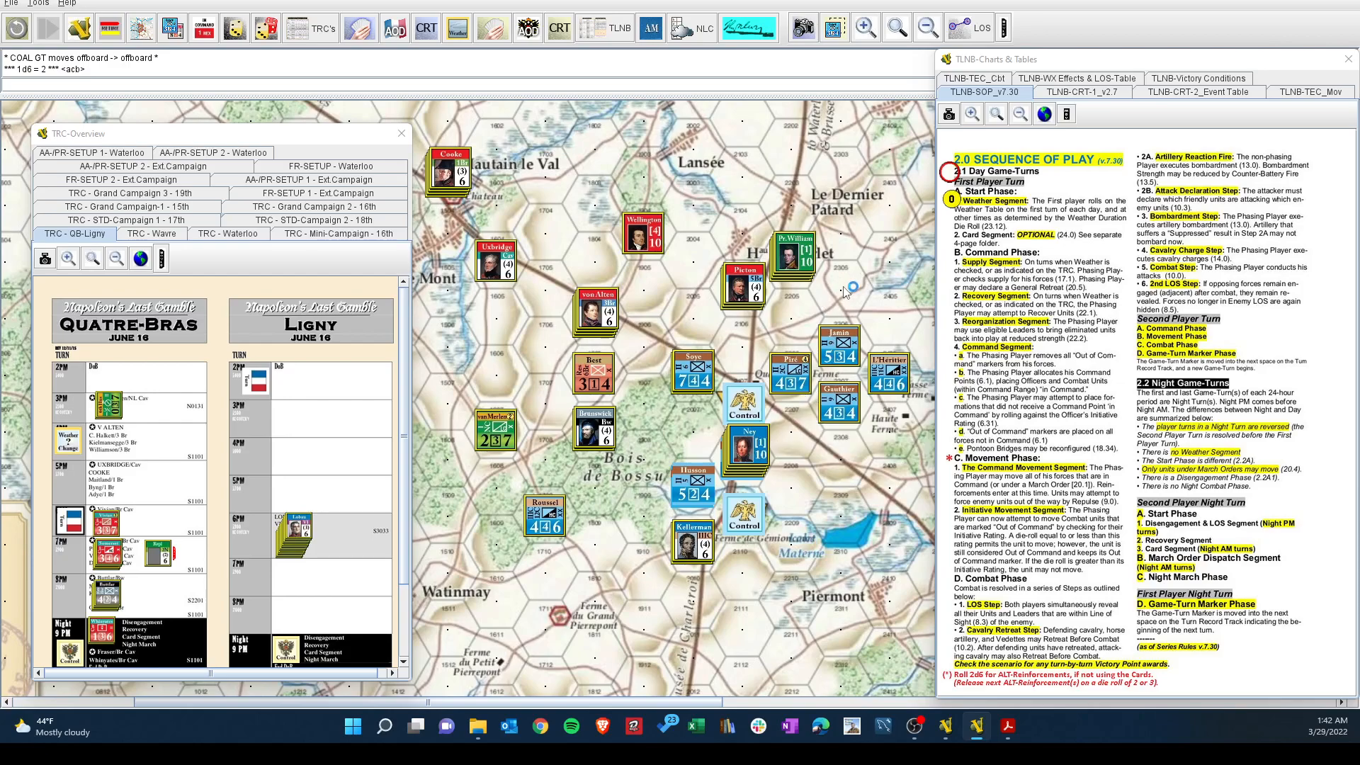
pyautogui.moveTo(777, 454)
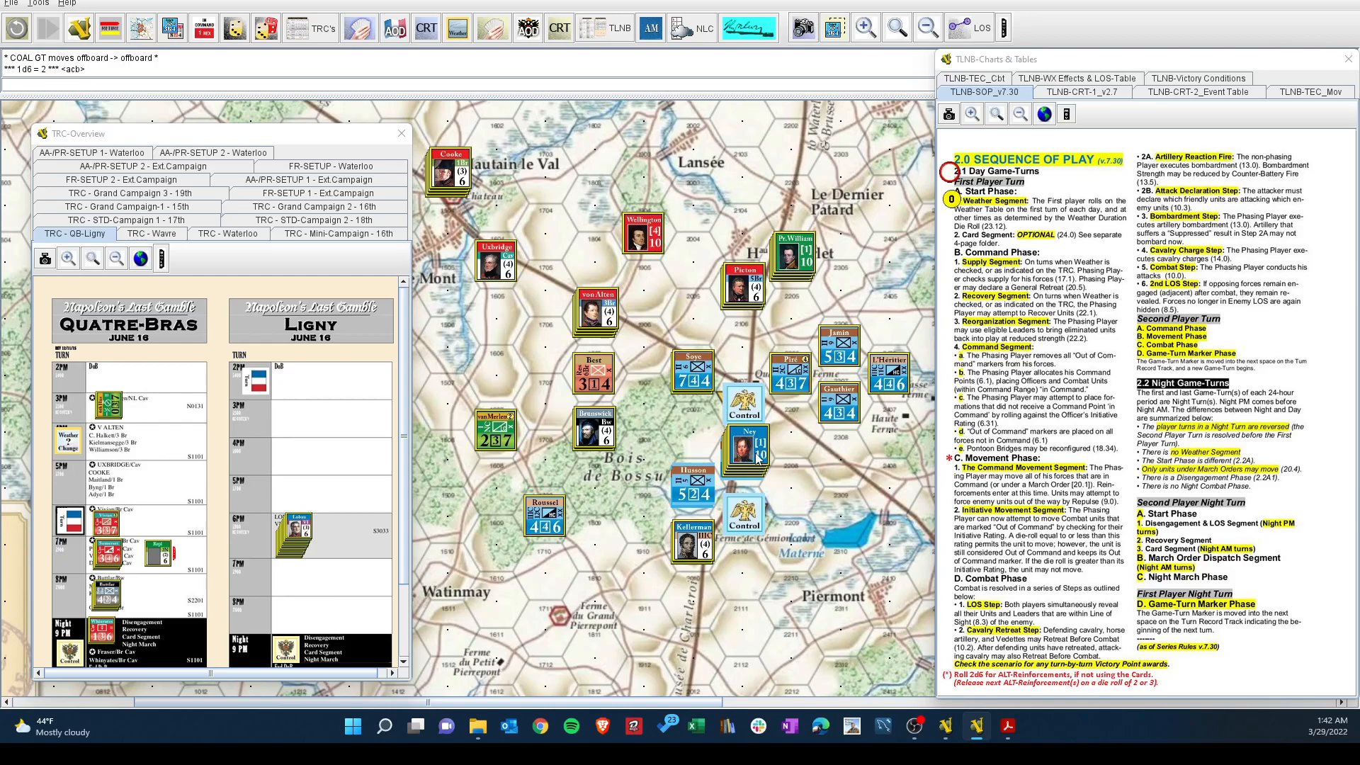
pyautogui.moveTo(705, 355)
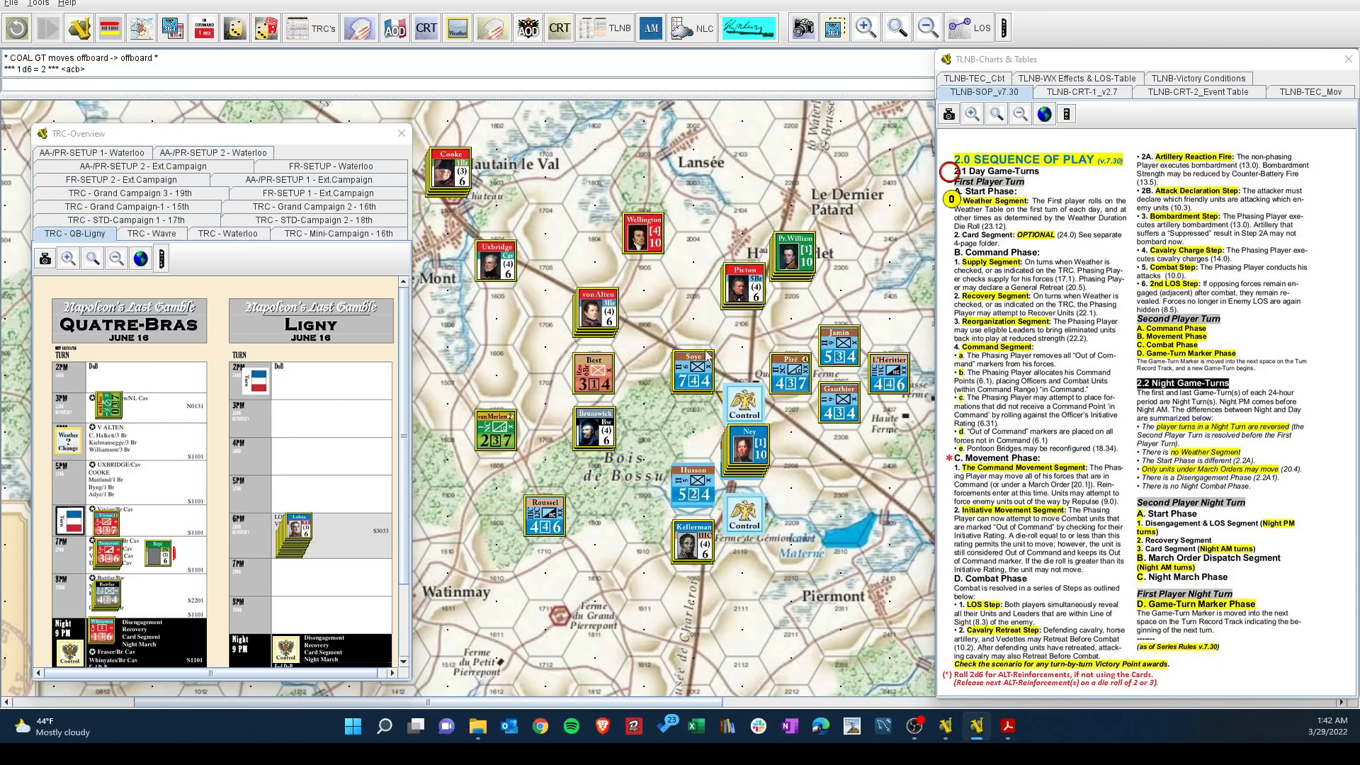
pyautogui.moveTo(704, 323)
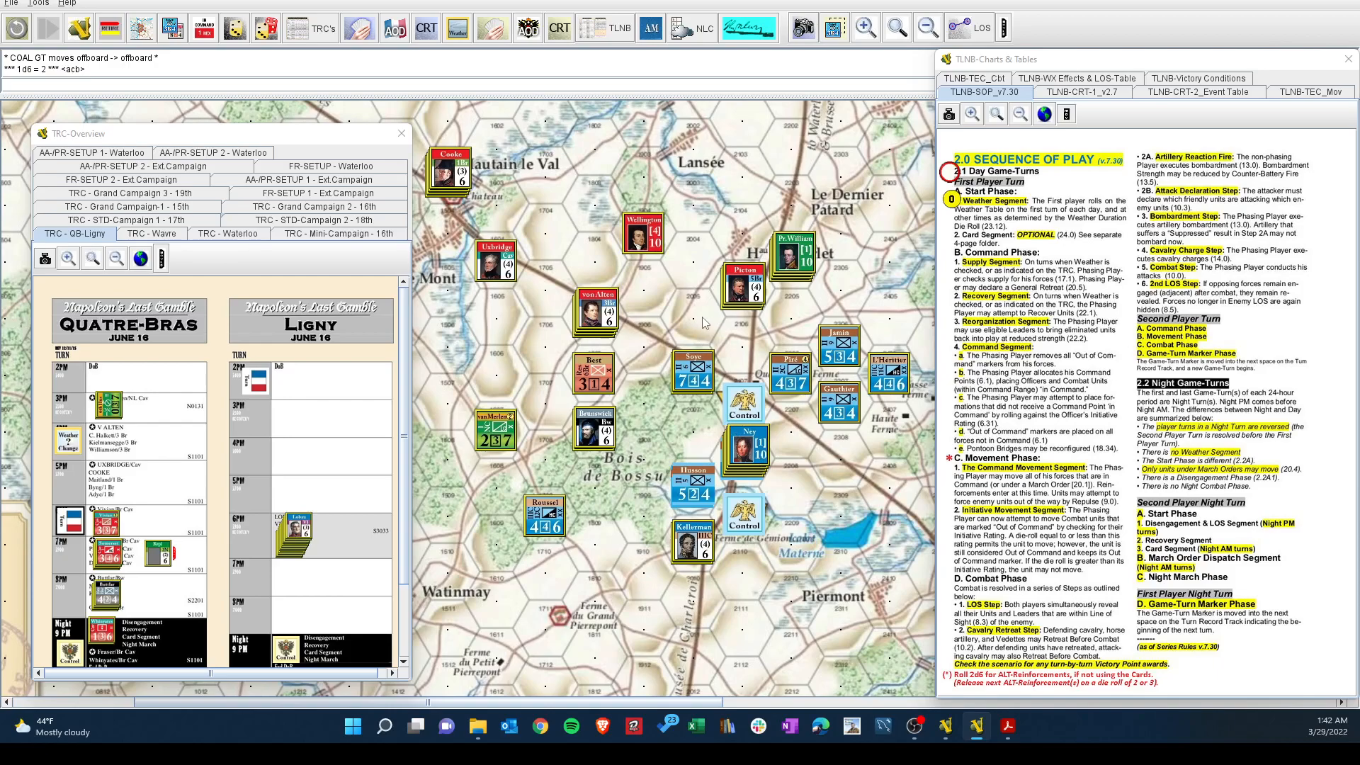
pyautogui.moveTo(841, 288)
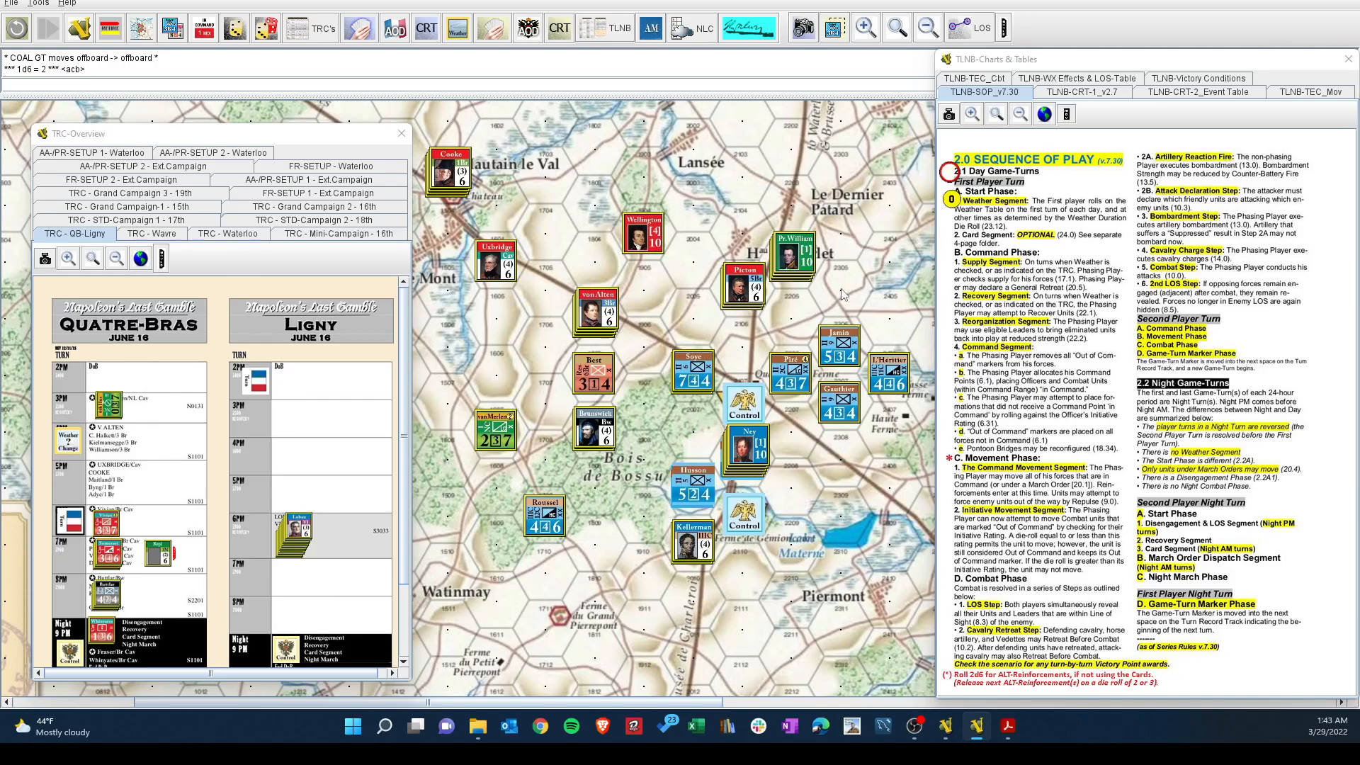
pyautogui.moveTo(840, 282)
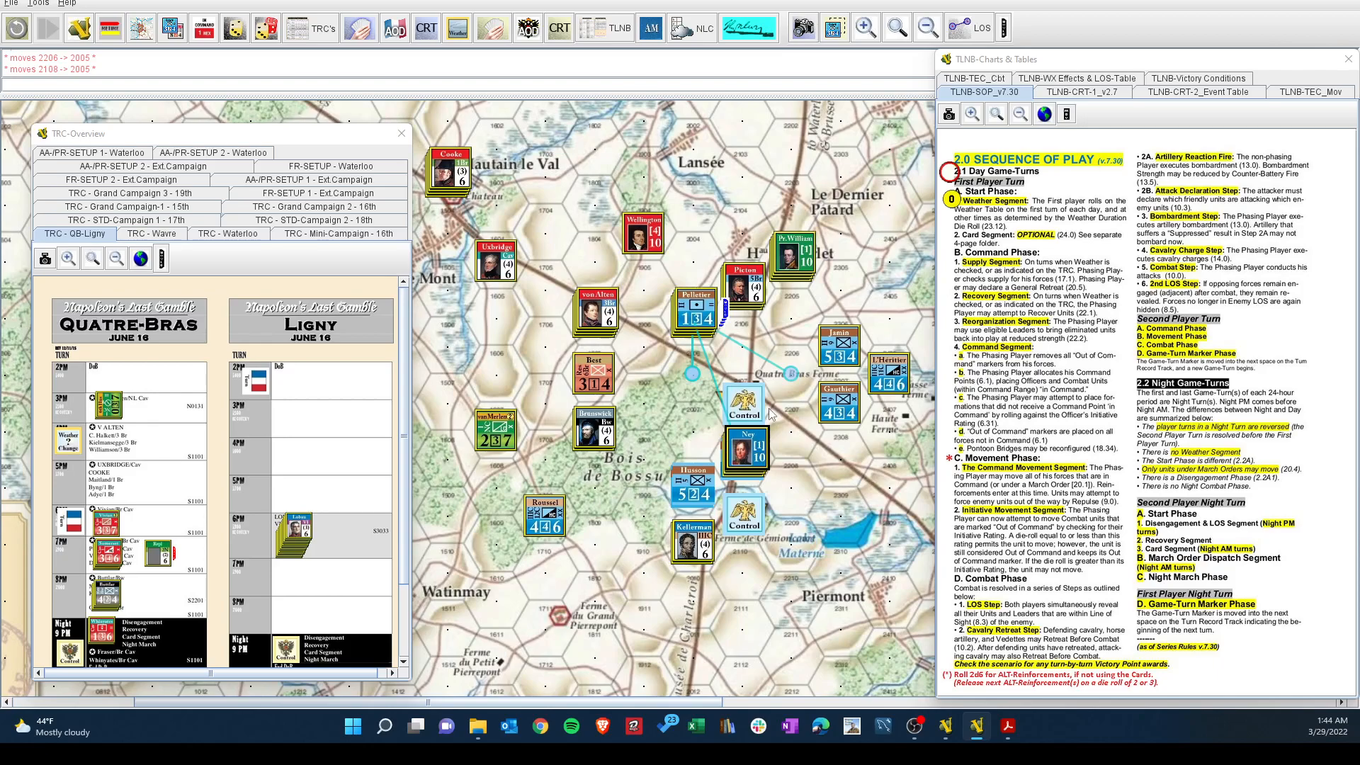
pyautogui.moveTo(720, 359)
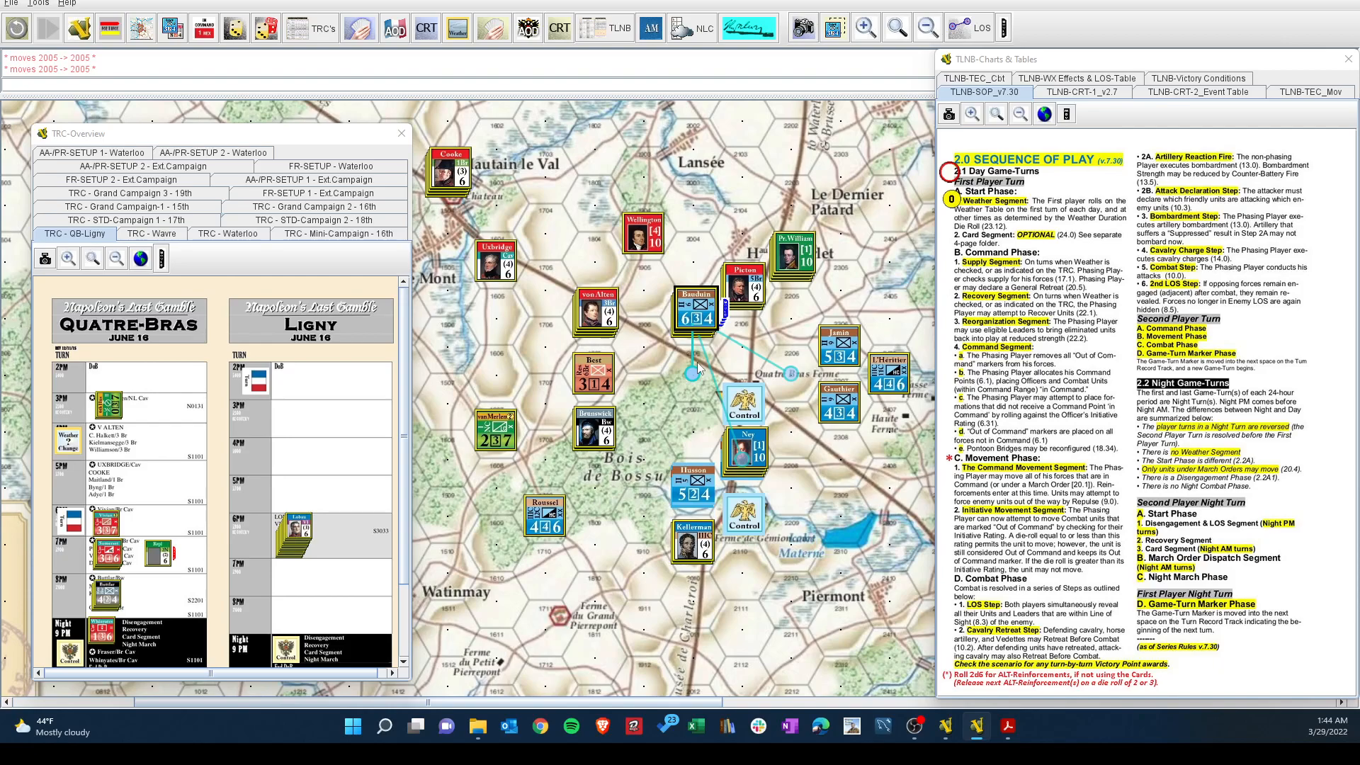
pyautogui.moveTo(698, 366)
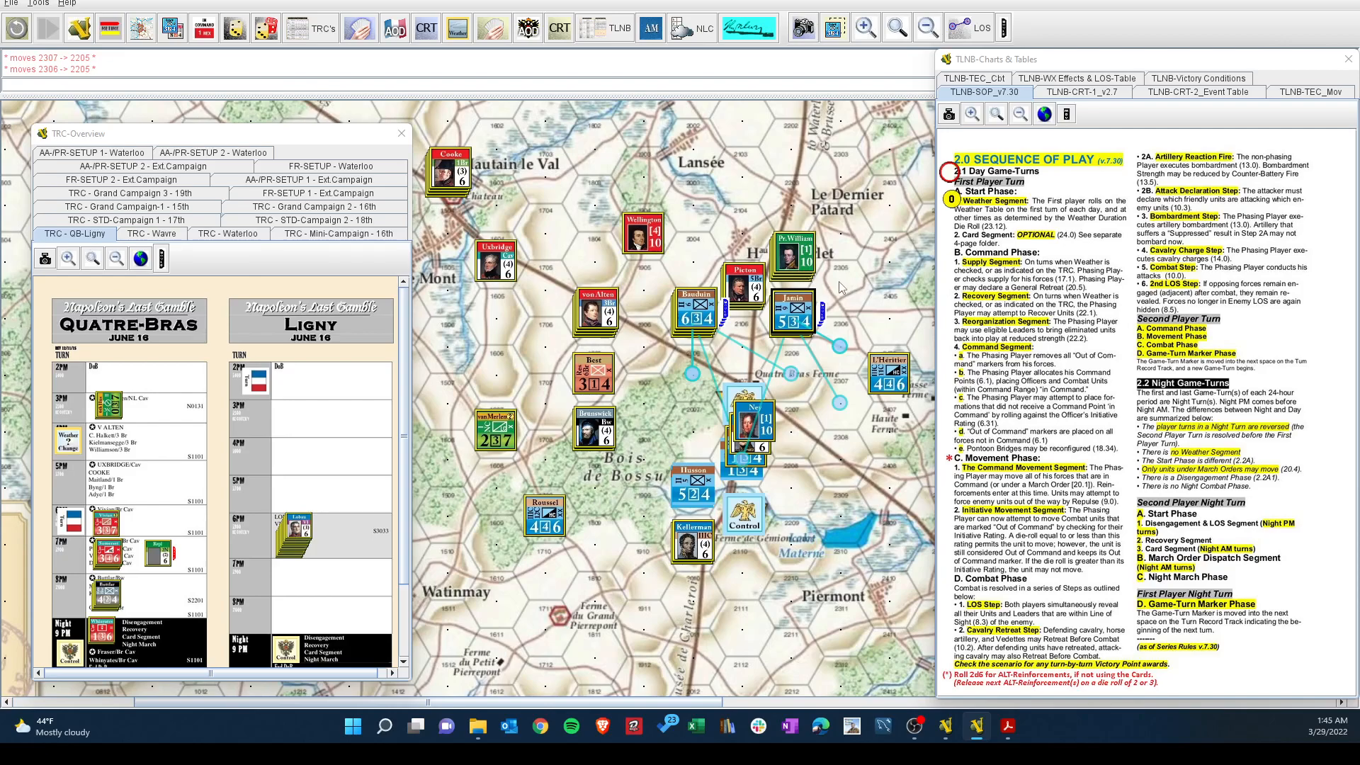
pyautogui.moveTo(889, 267)
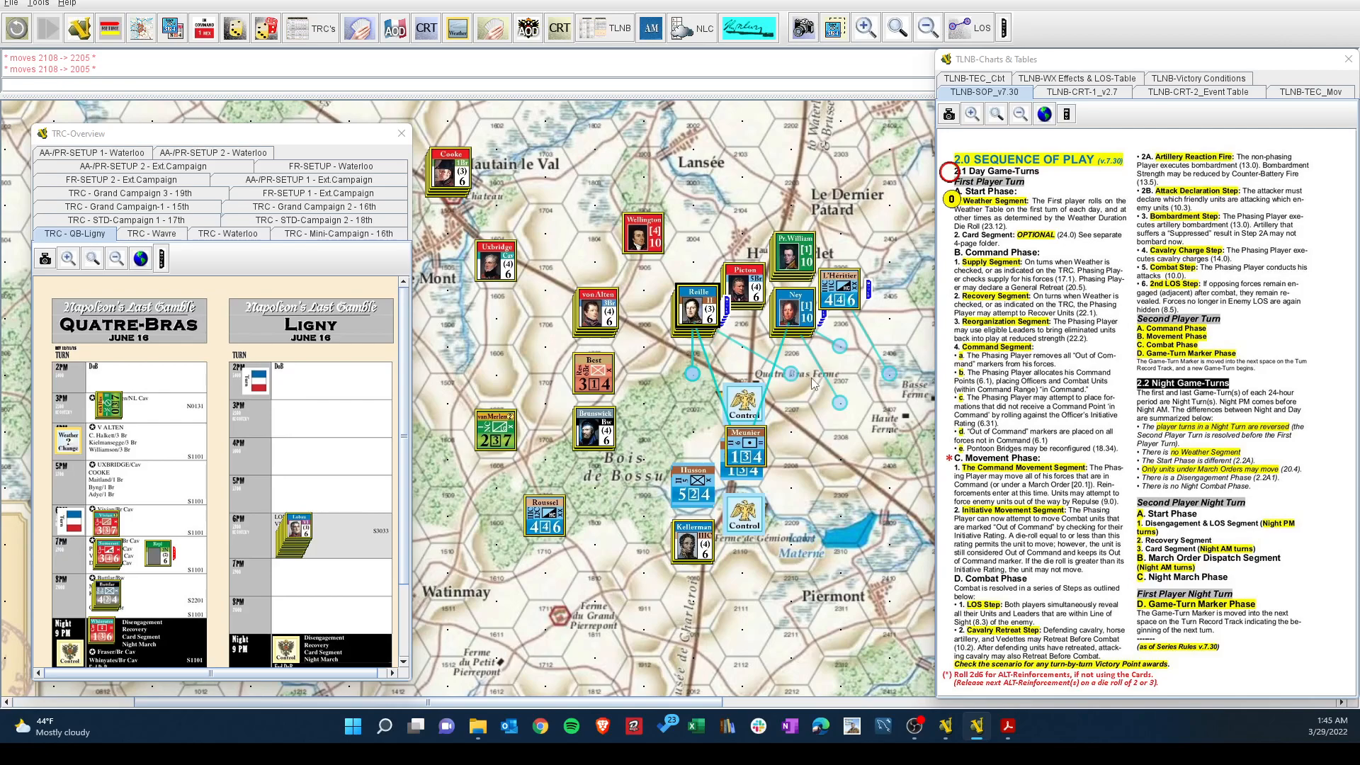
pyautogui.moveTo(779, 438)
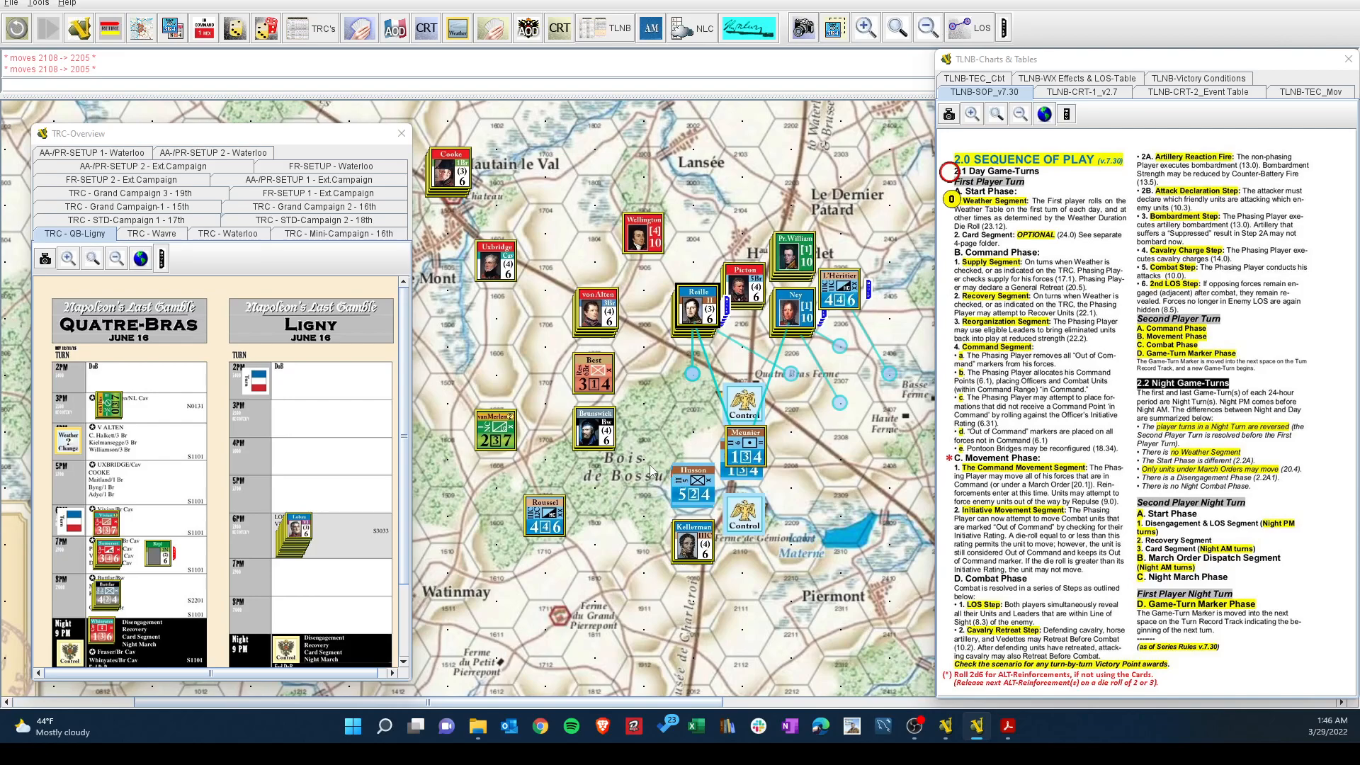
pyautogui.moveTo(714, 446)
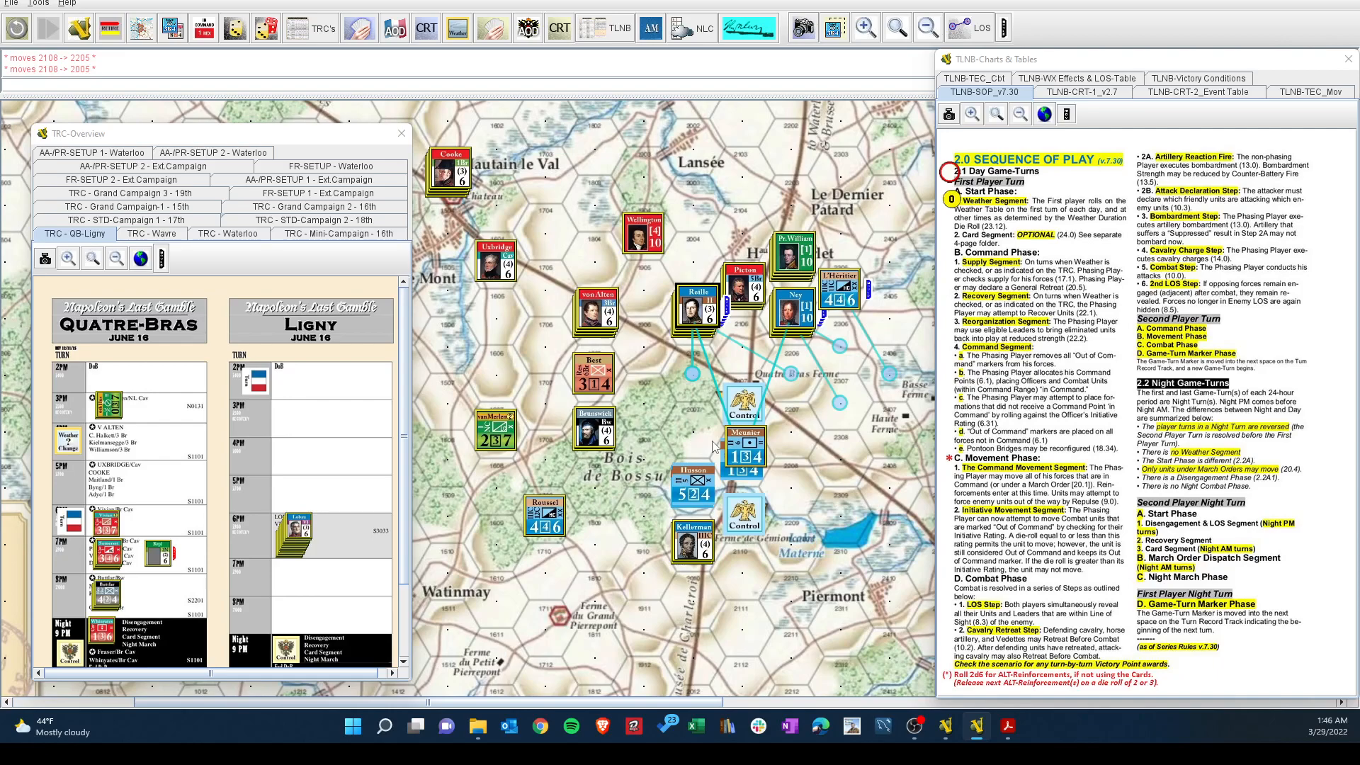
pyautogui.moveTo(696, 433)
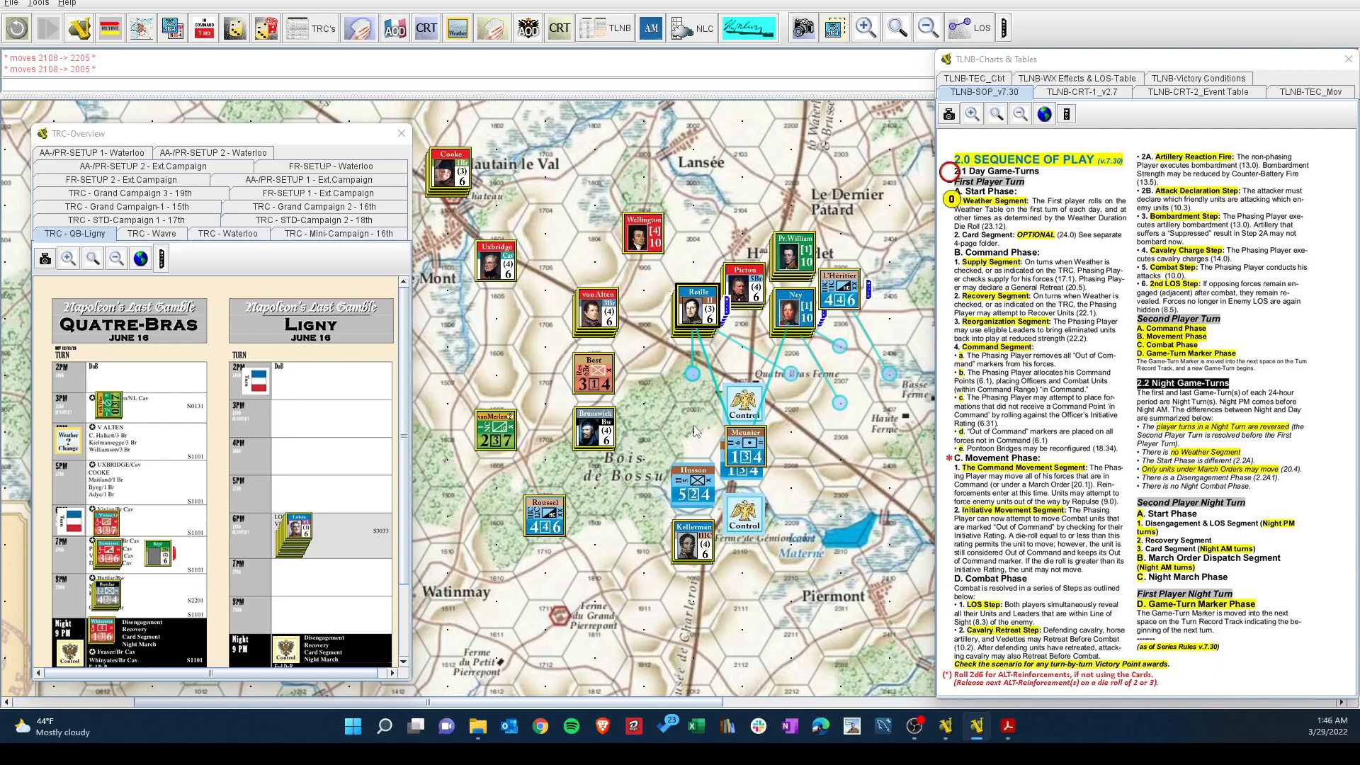
pyautogui.moveTo(697, 432)
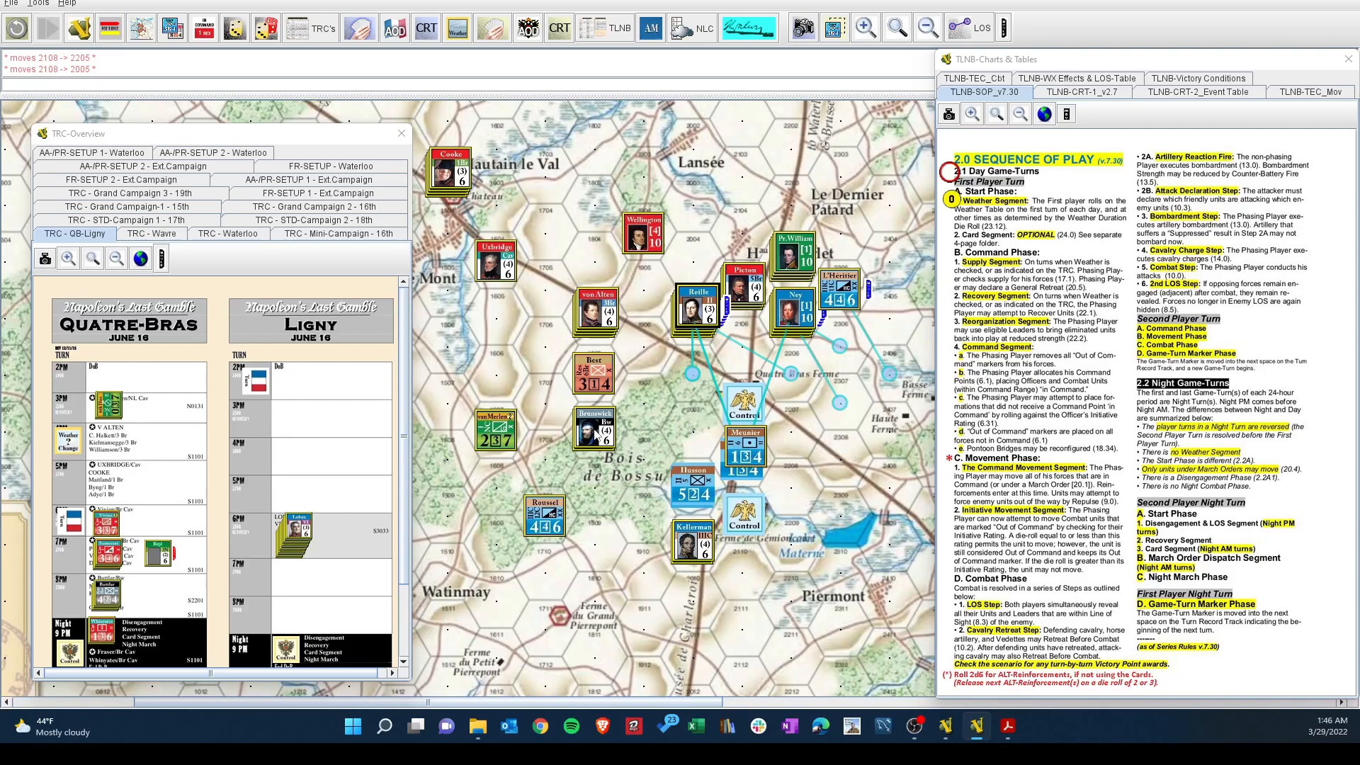
pyautogui.moveTo(638, 401)
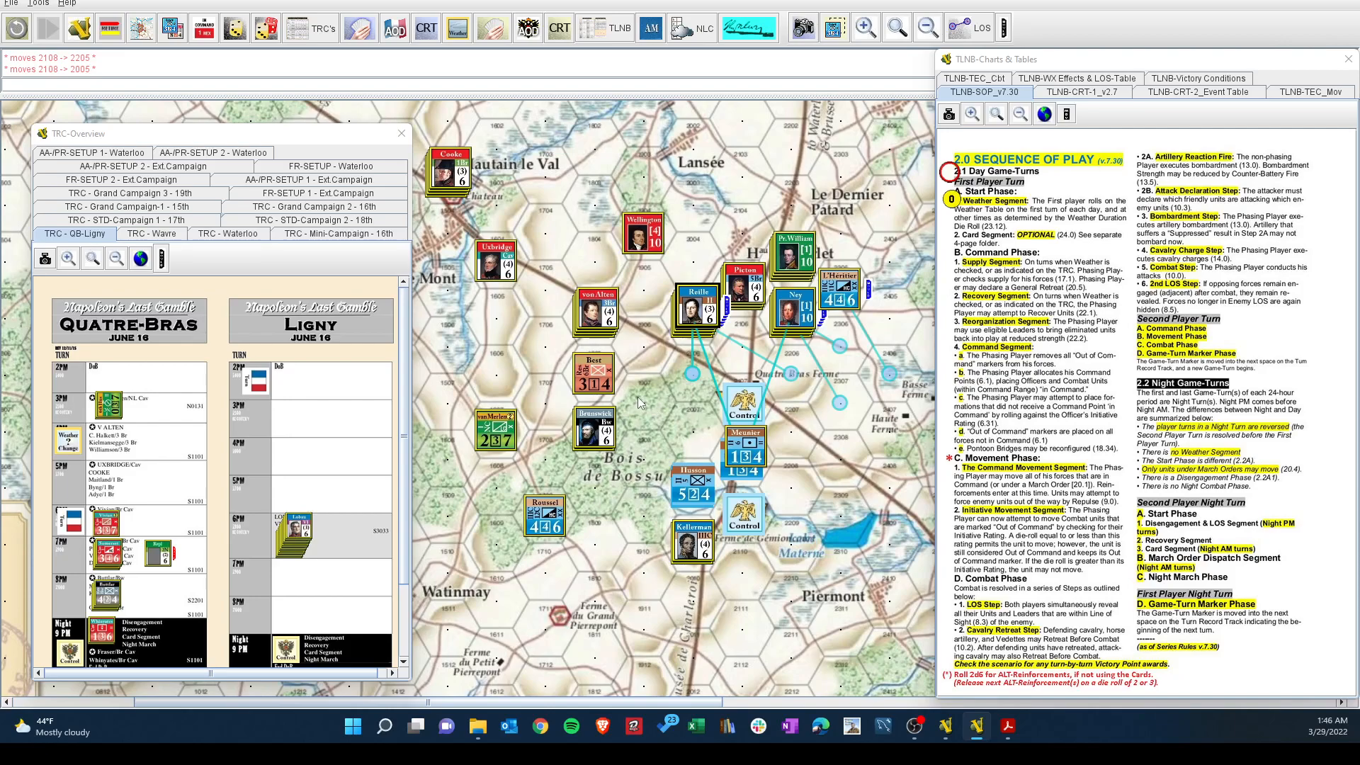
pyautogui.moveTo(677, 424)
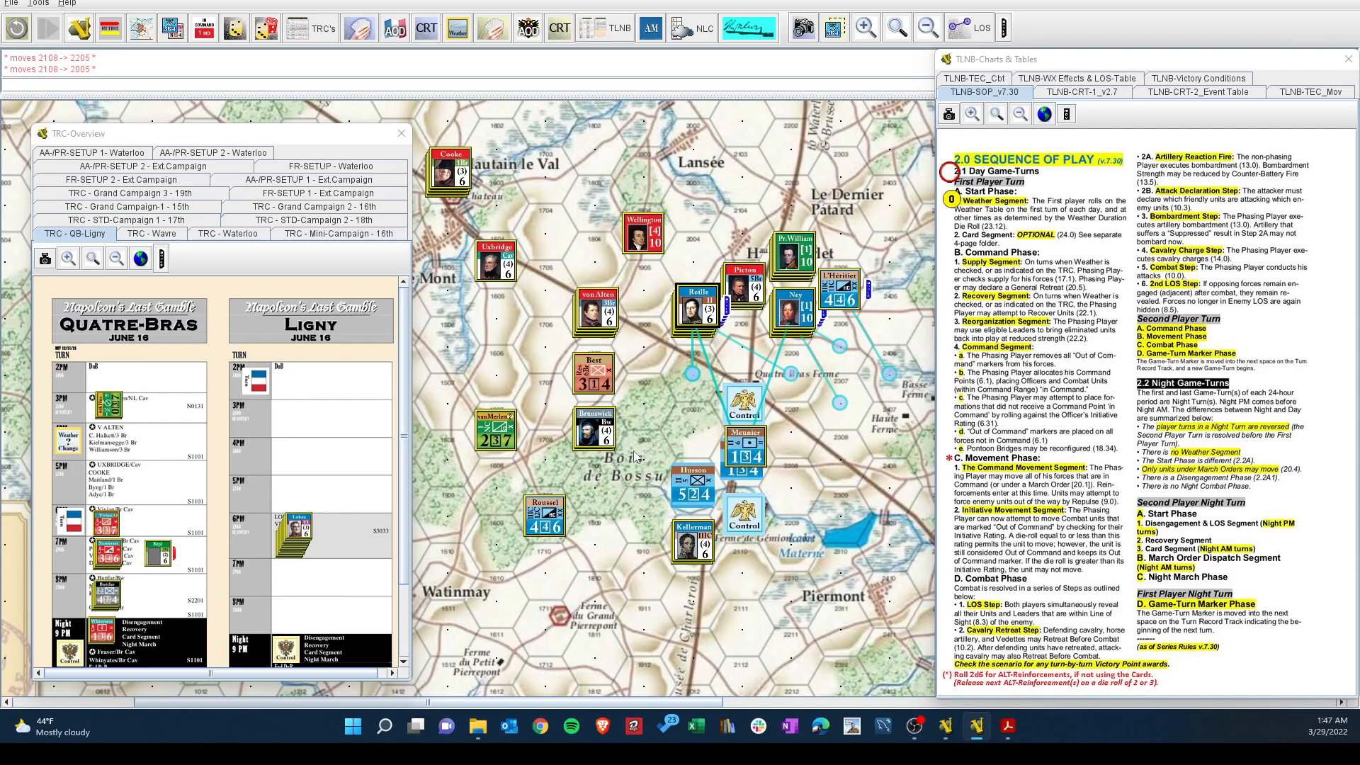
pyautogui.moveTo(551, 469)
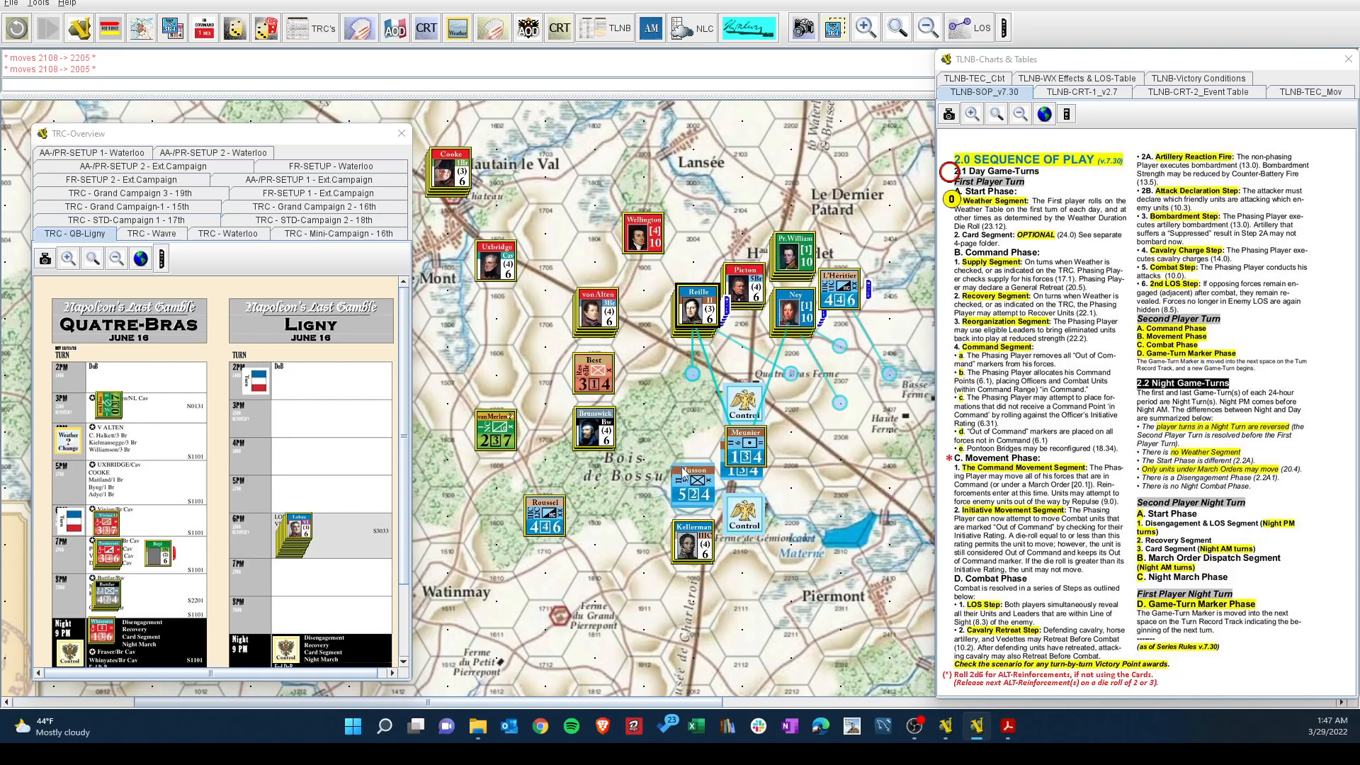
pyautogui.moveTo(1099, 748)
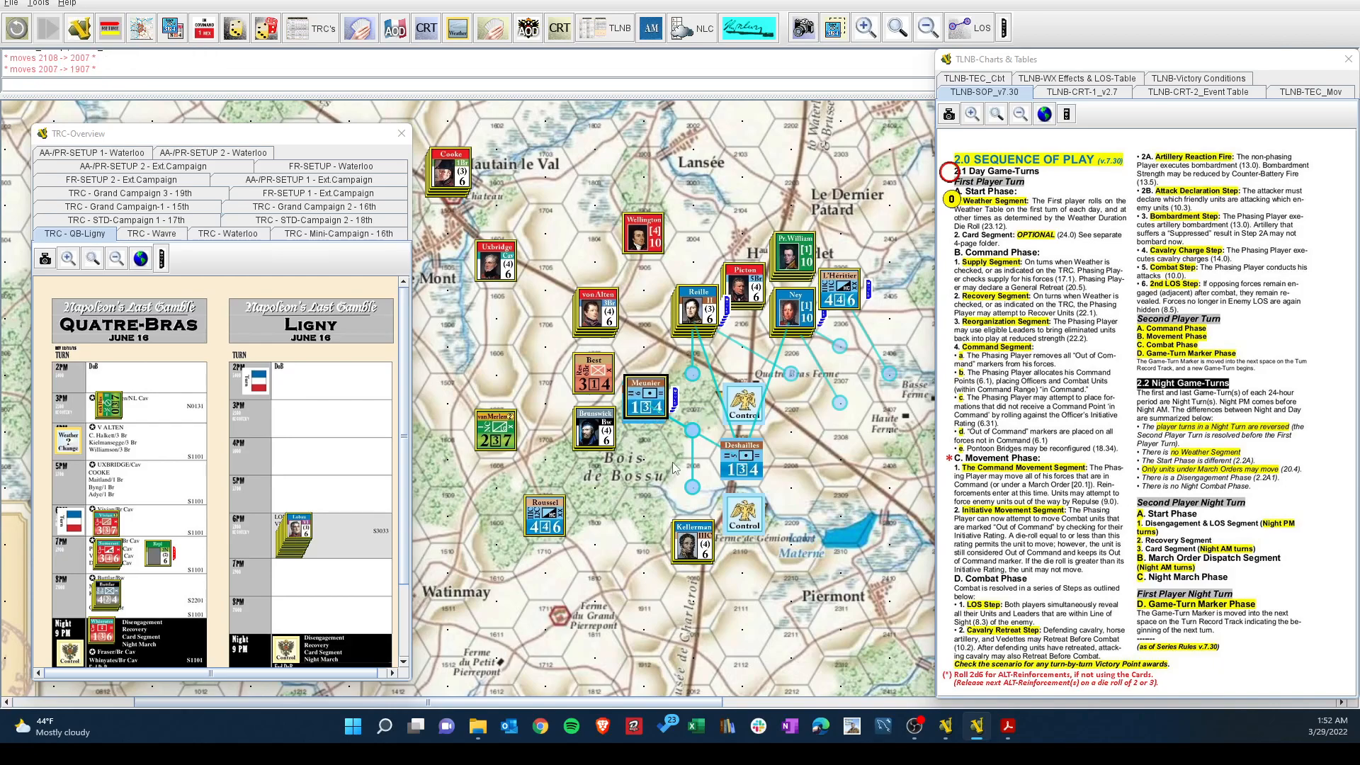
pyautogui.moveTo(635, 414)
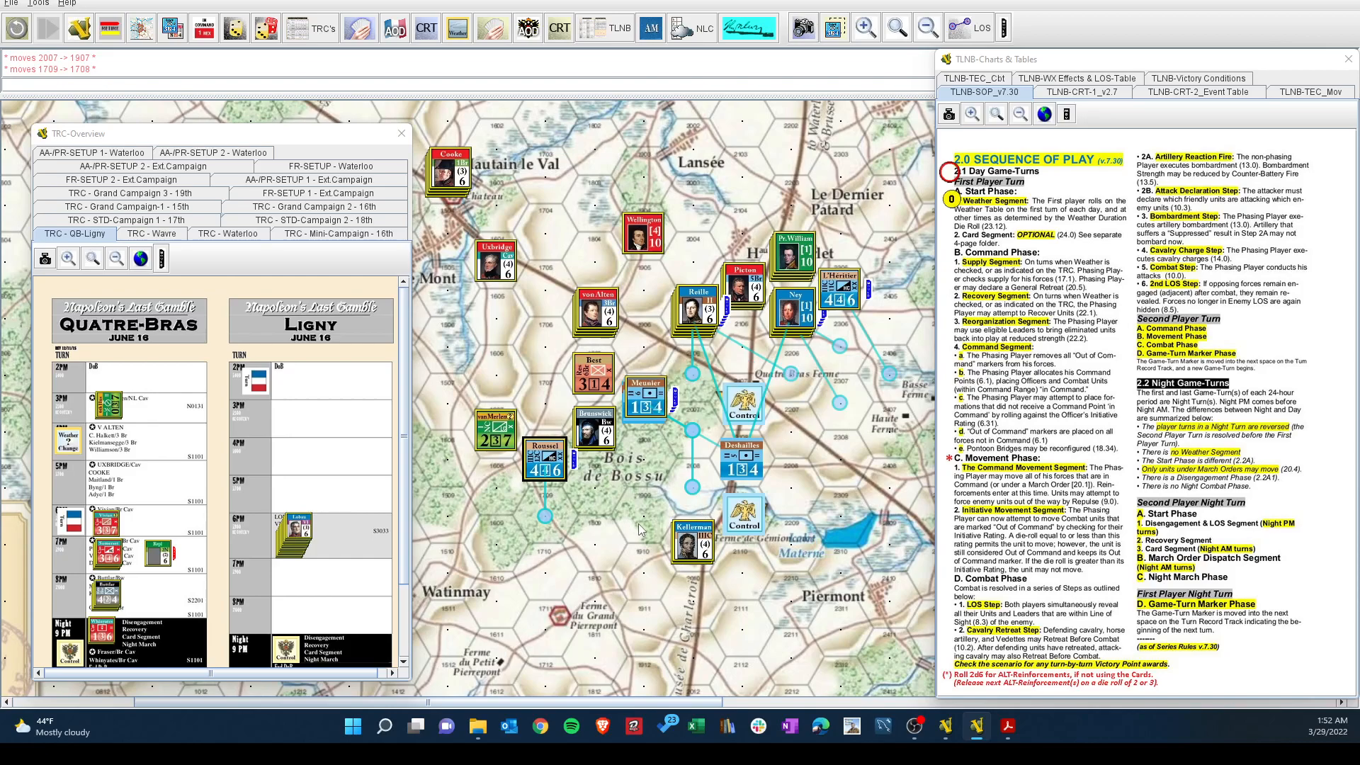
pyautogui.moveTo(698, 372)
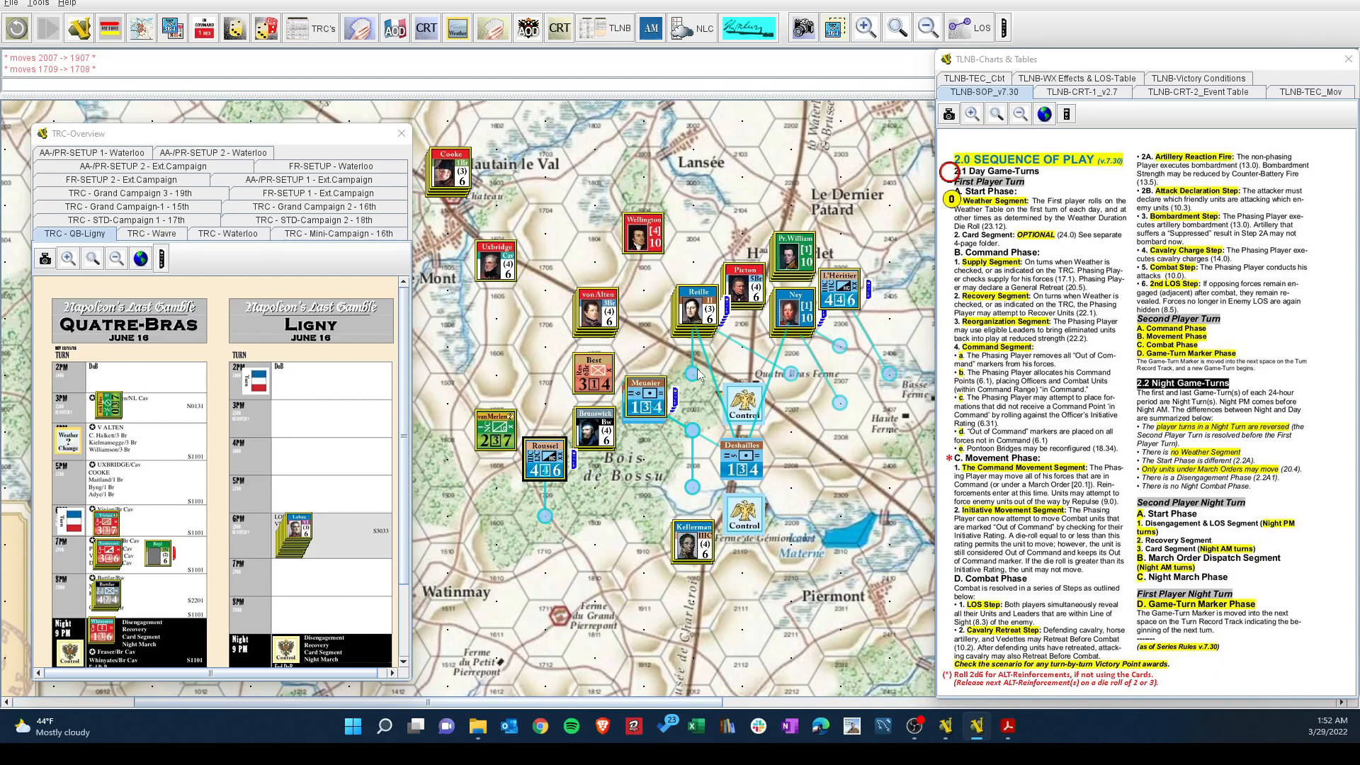
pyautogui.moveTo(636, 420)
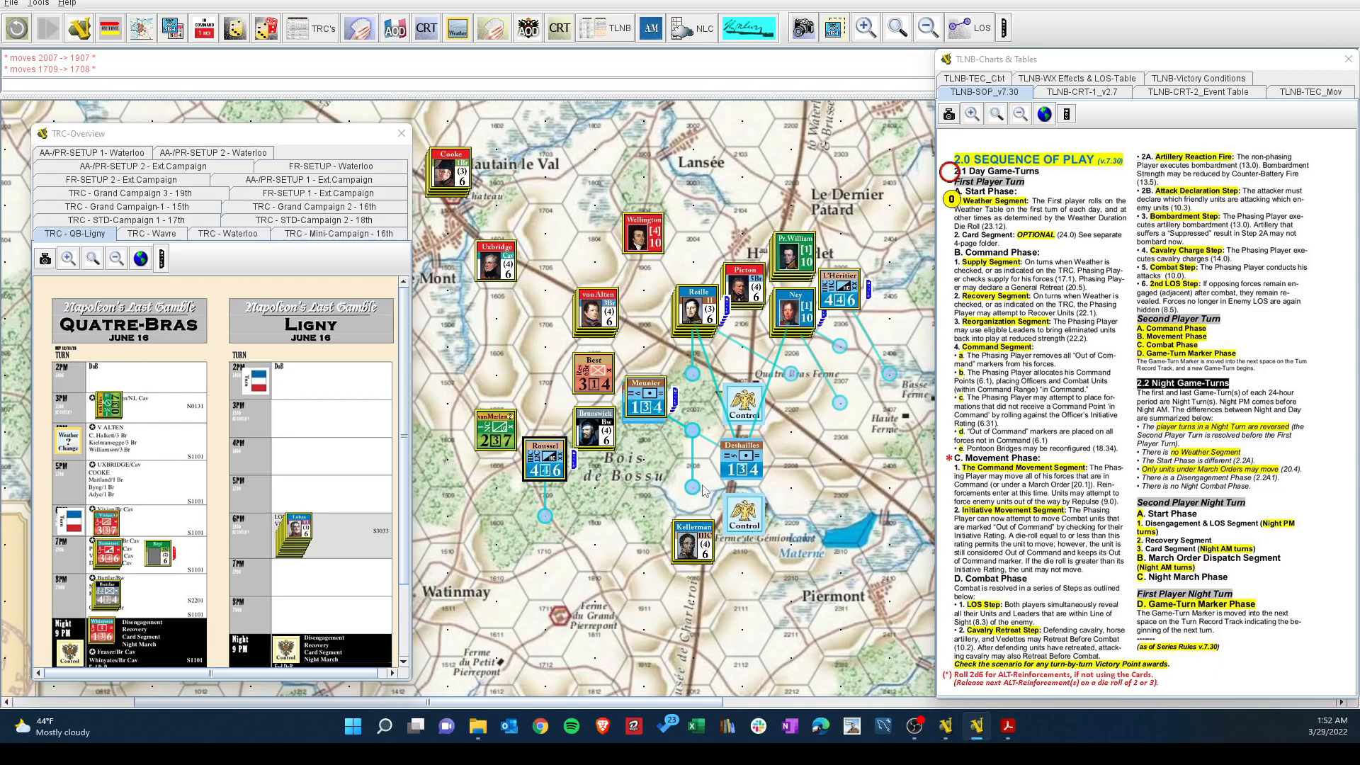
# Advance a French counter one hex north through the Bois de Bossu toward Quatre Bras.
pyautogui.click(642, 408)
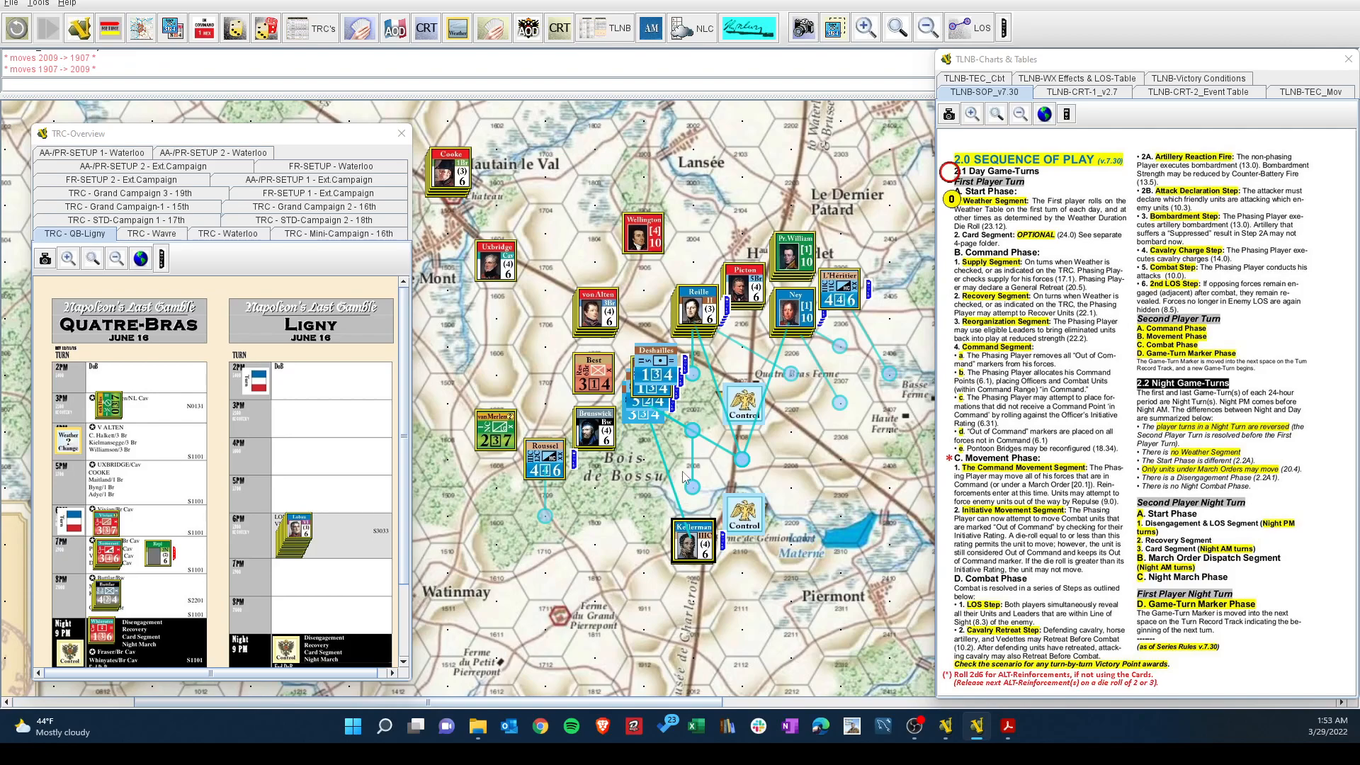
pyautogui.moveTo(693, 428)
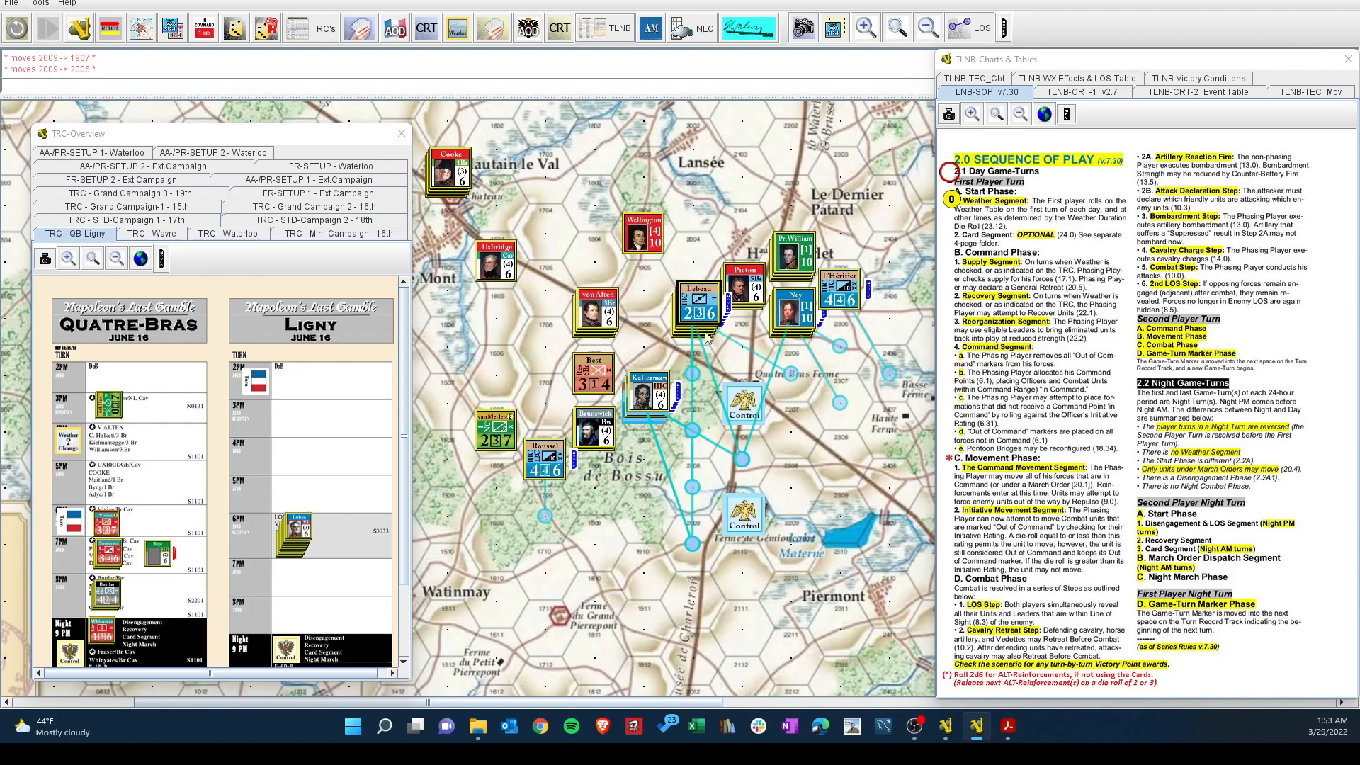
pyautogui.moveTo(785, 459)
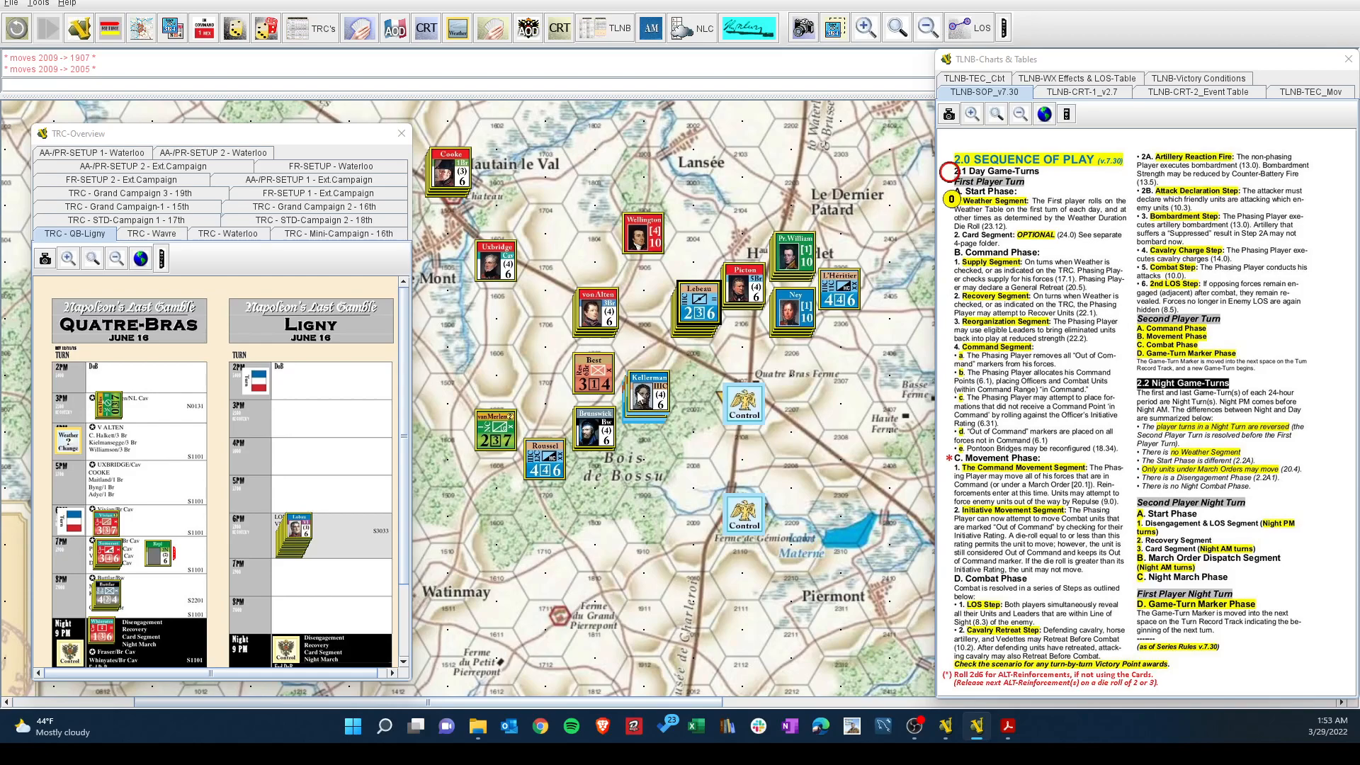
pyautogui.moveTo(596, 377)
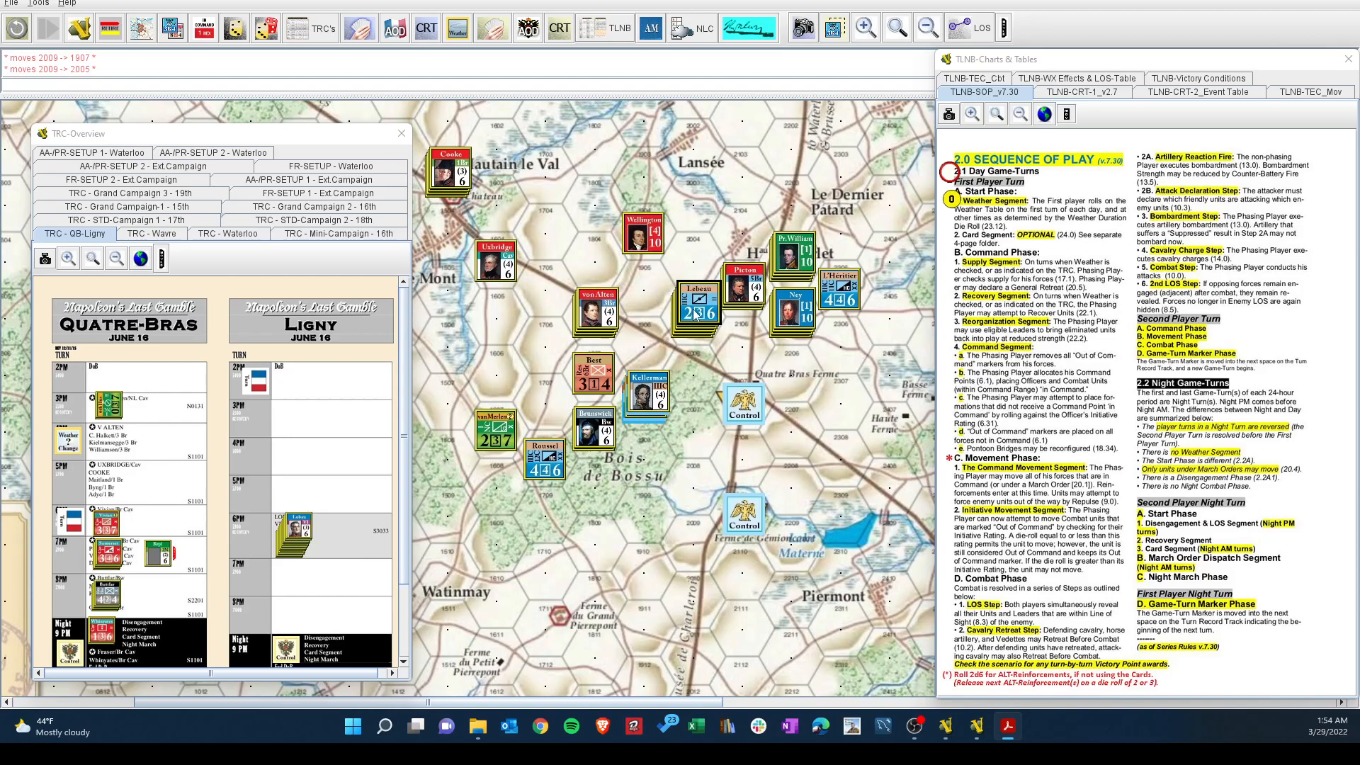
pyautogui.moveTo(589, 312)
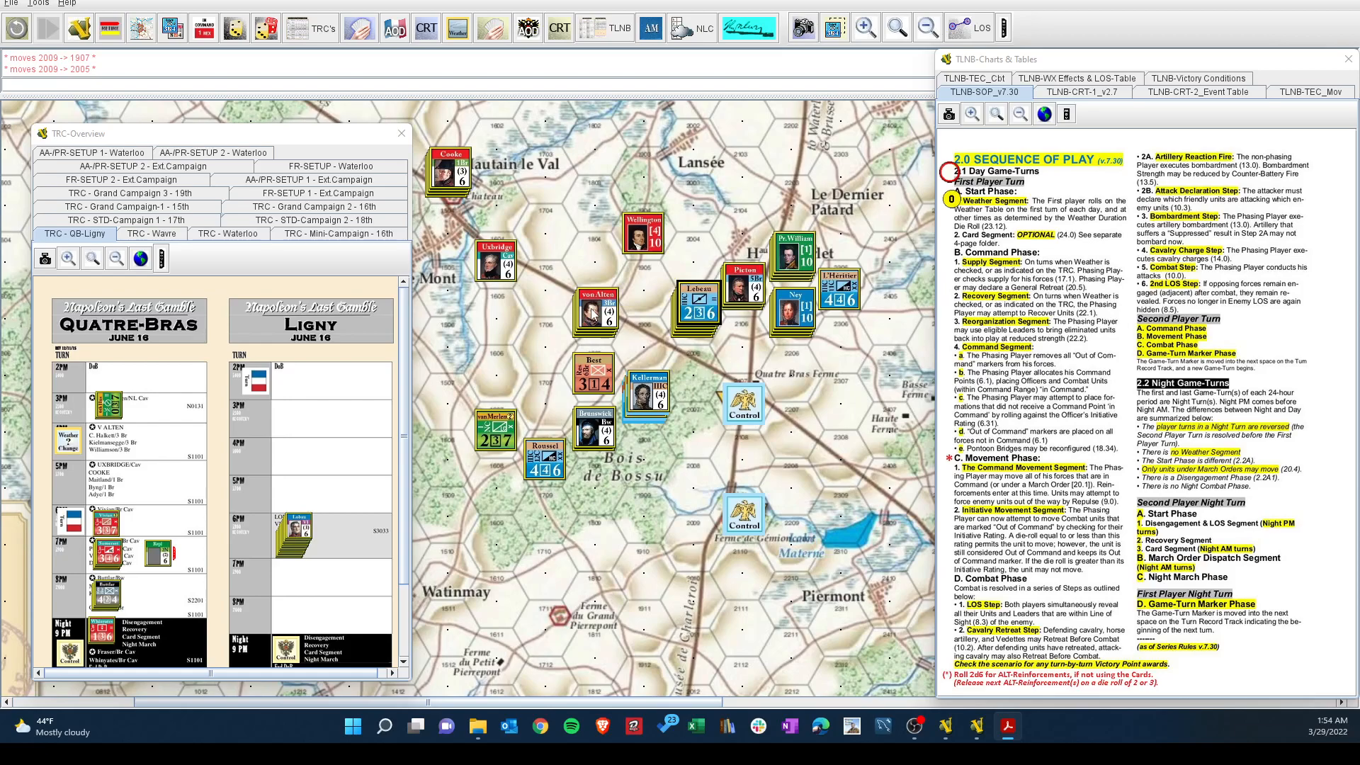
pyautogui.moveTo(760, 124)
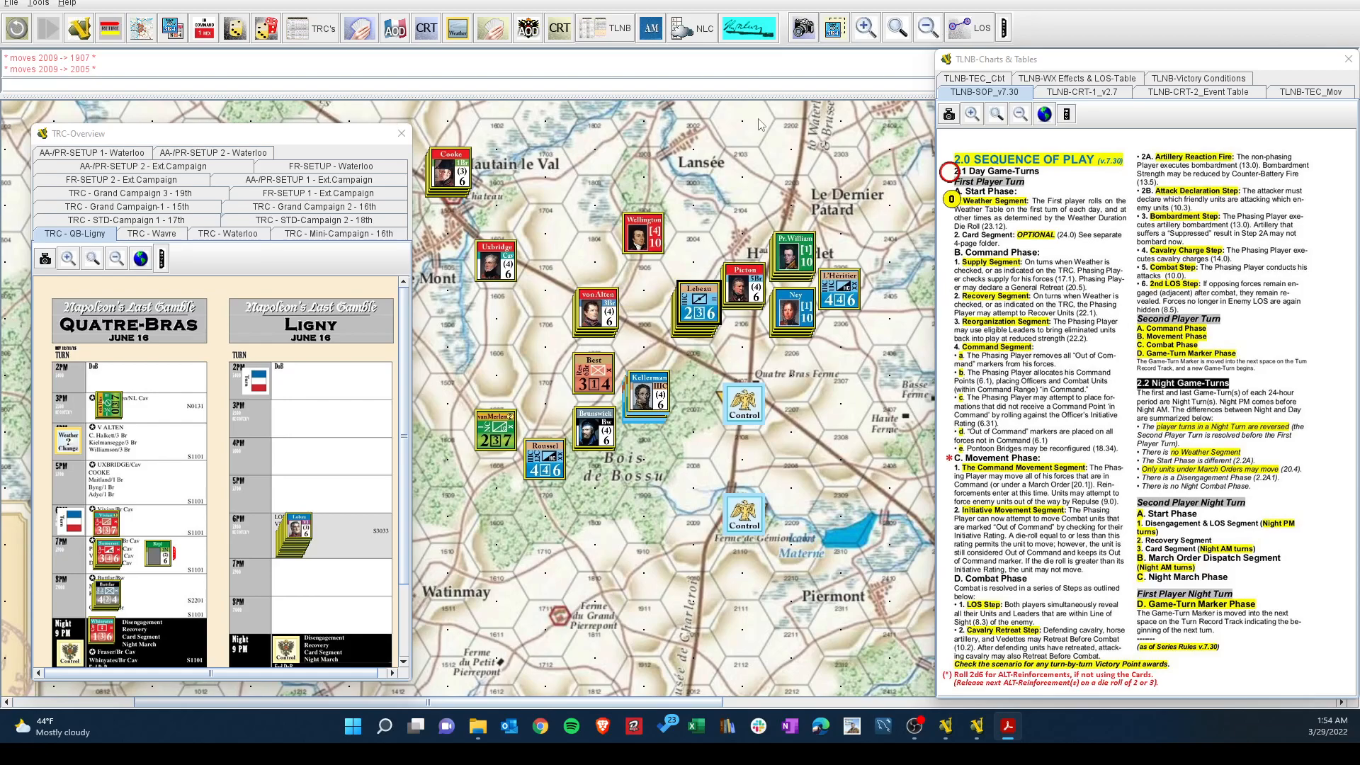
# Show the Napoleonic combat results tables after the last French stack reaches hex 2005.
pyautogui.click(1081, 92)
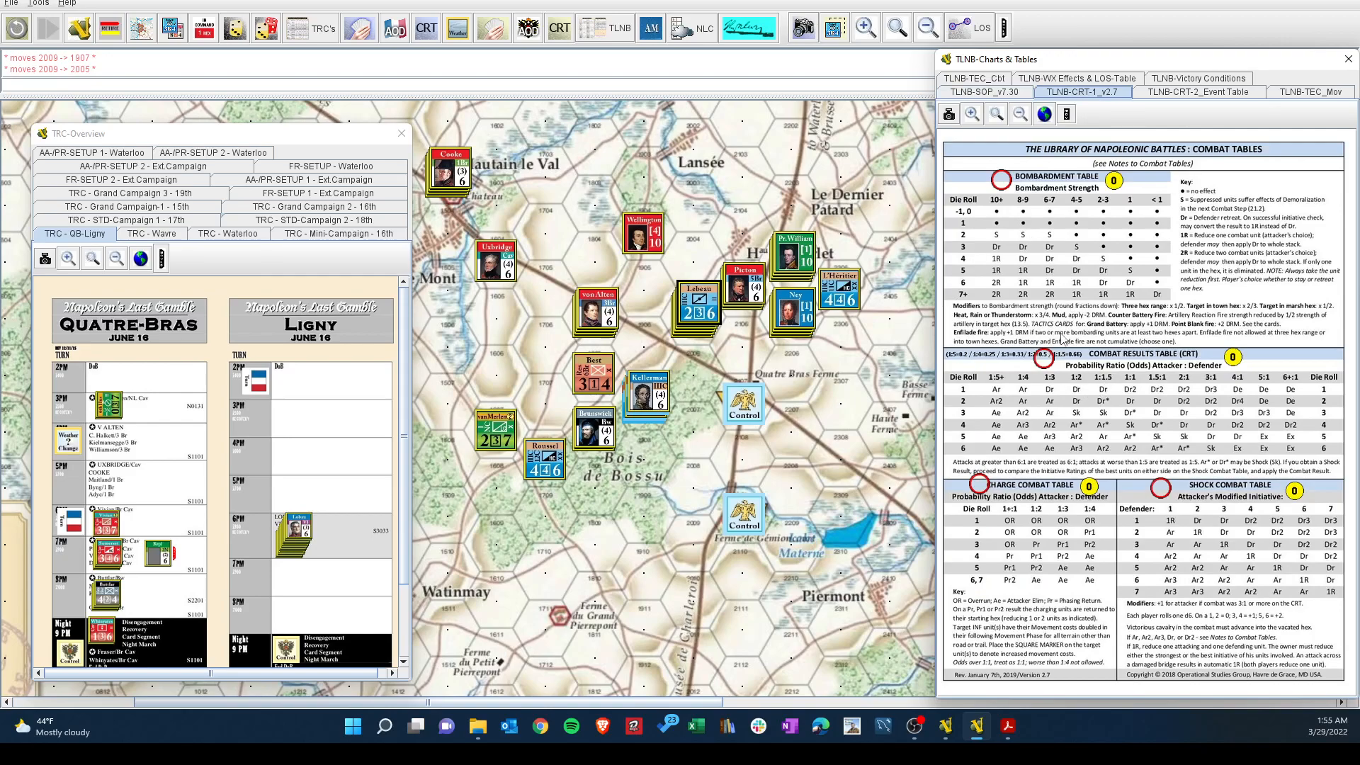
pyautogui.moveTo(1132, 308)
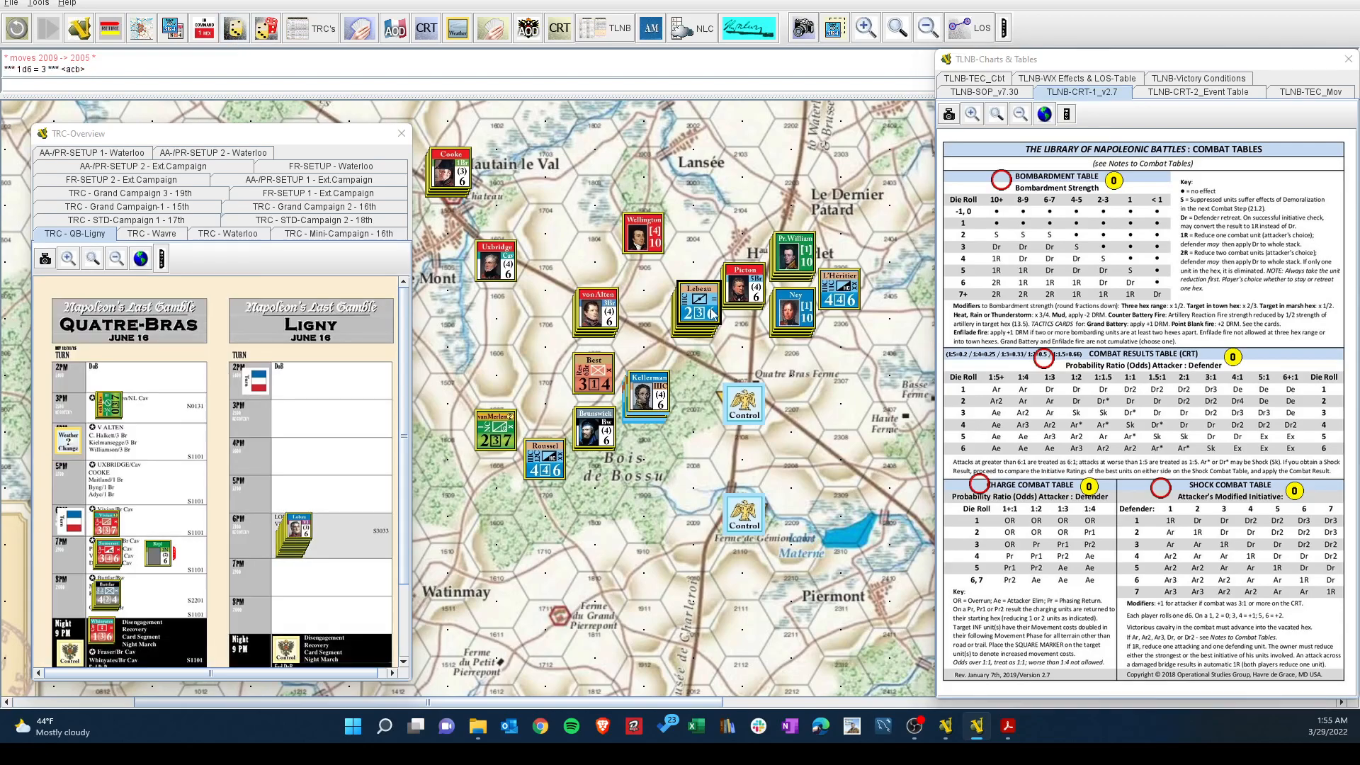
pyautogui.moveTo(711, 311)
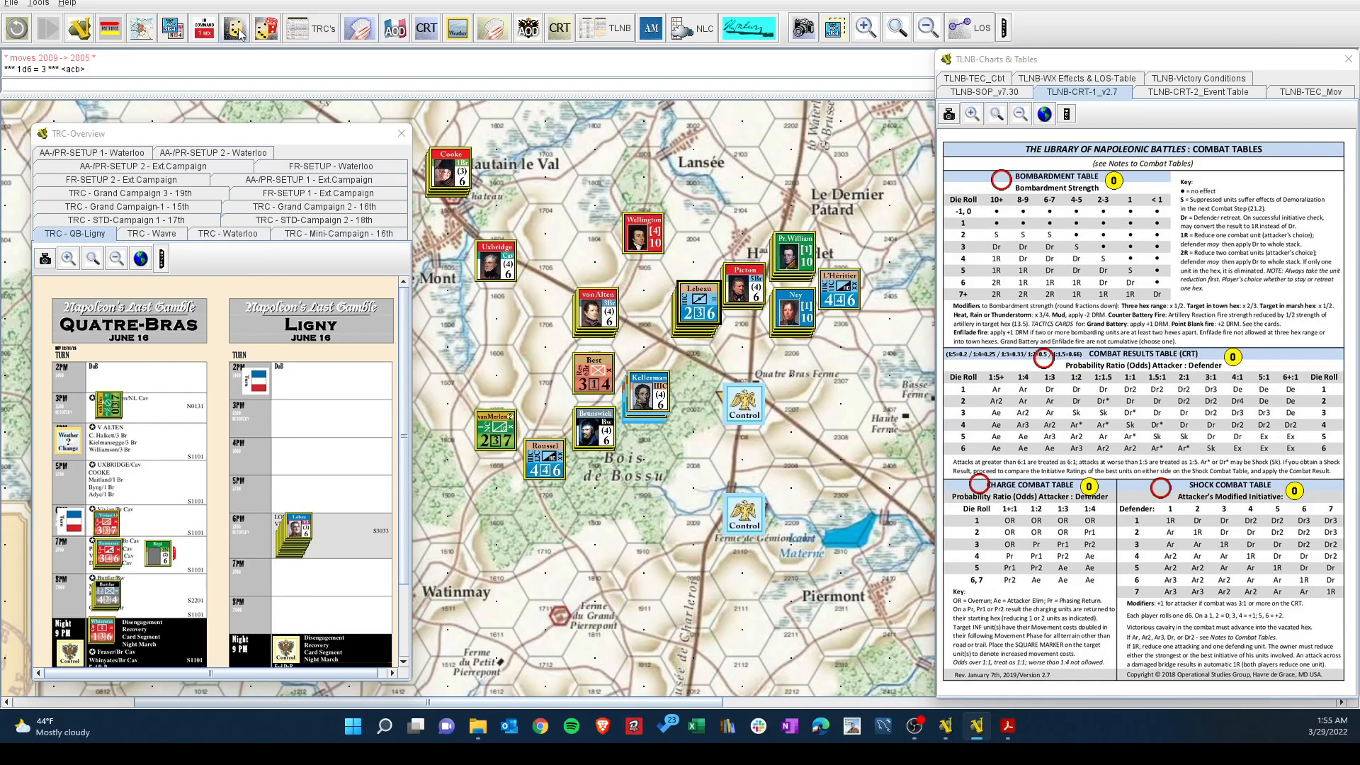
pyautogui.moveTo(236, 28)
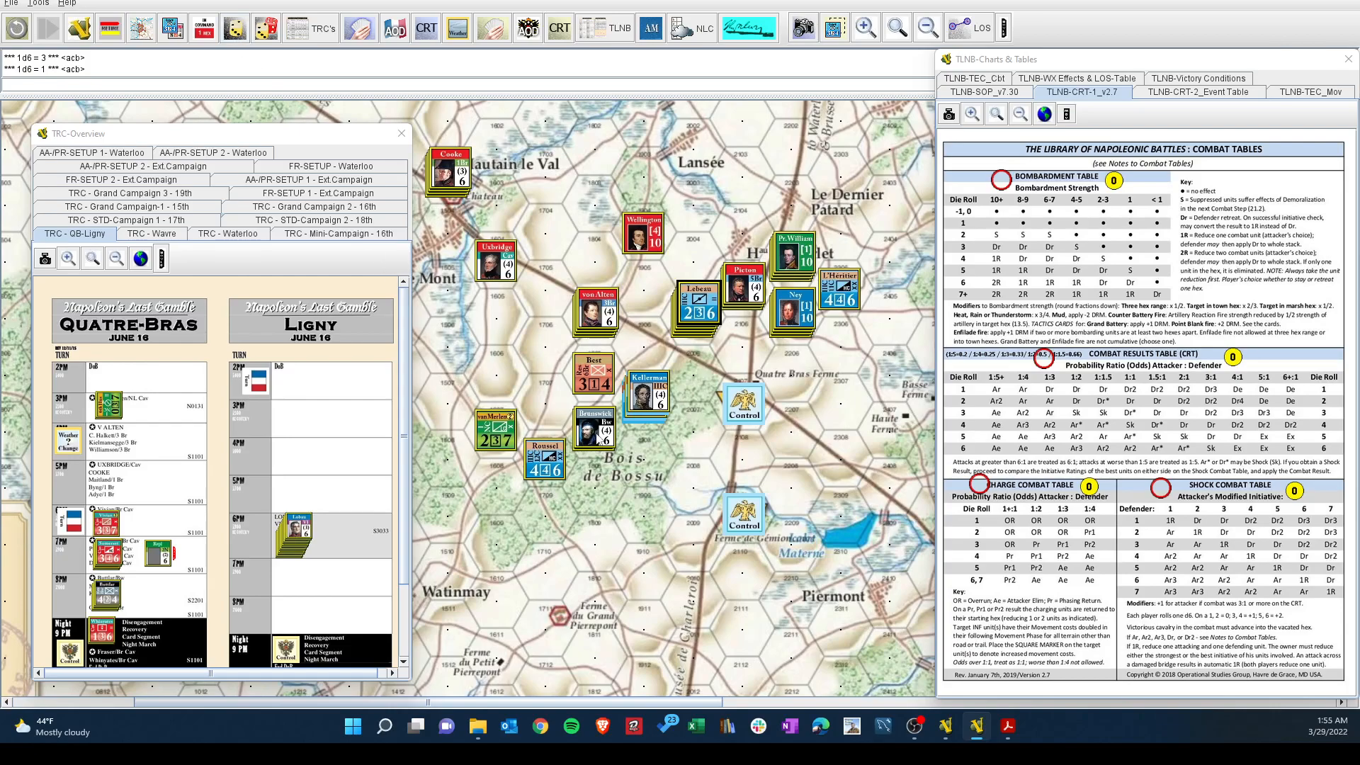
# Roll single six-sided dice for the combat, getting results of 4 and 1.
pyautogui.click(646, 395)
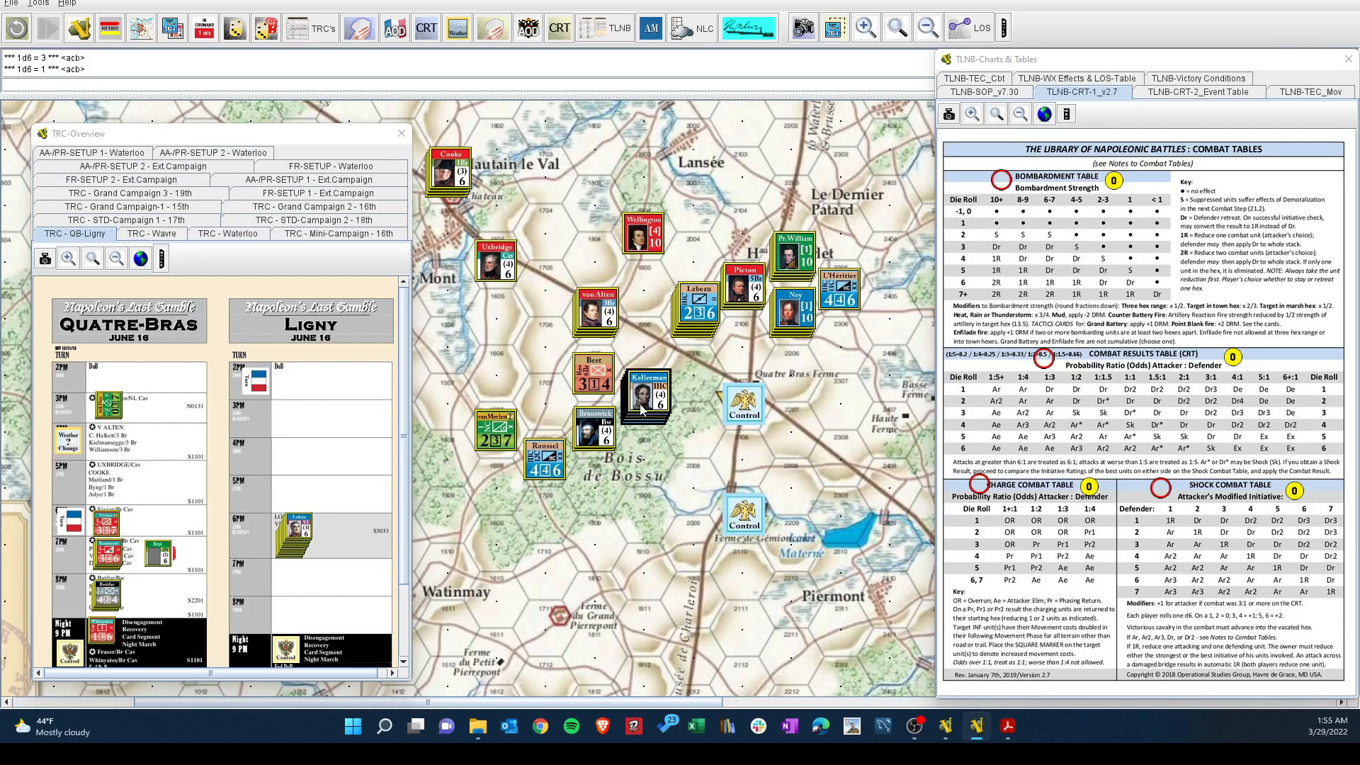
pyautogui.click(648, 400)
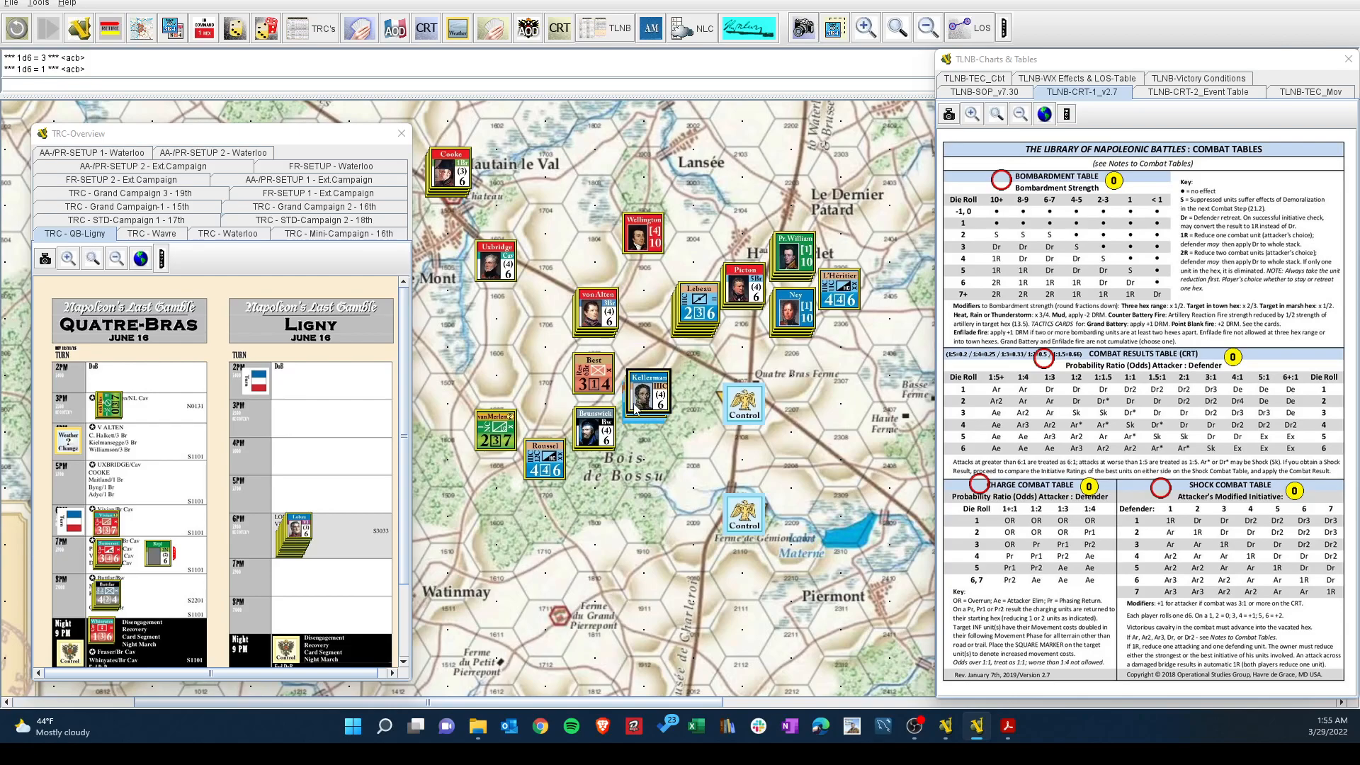
pyautogui.moveTo(593, 436)
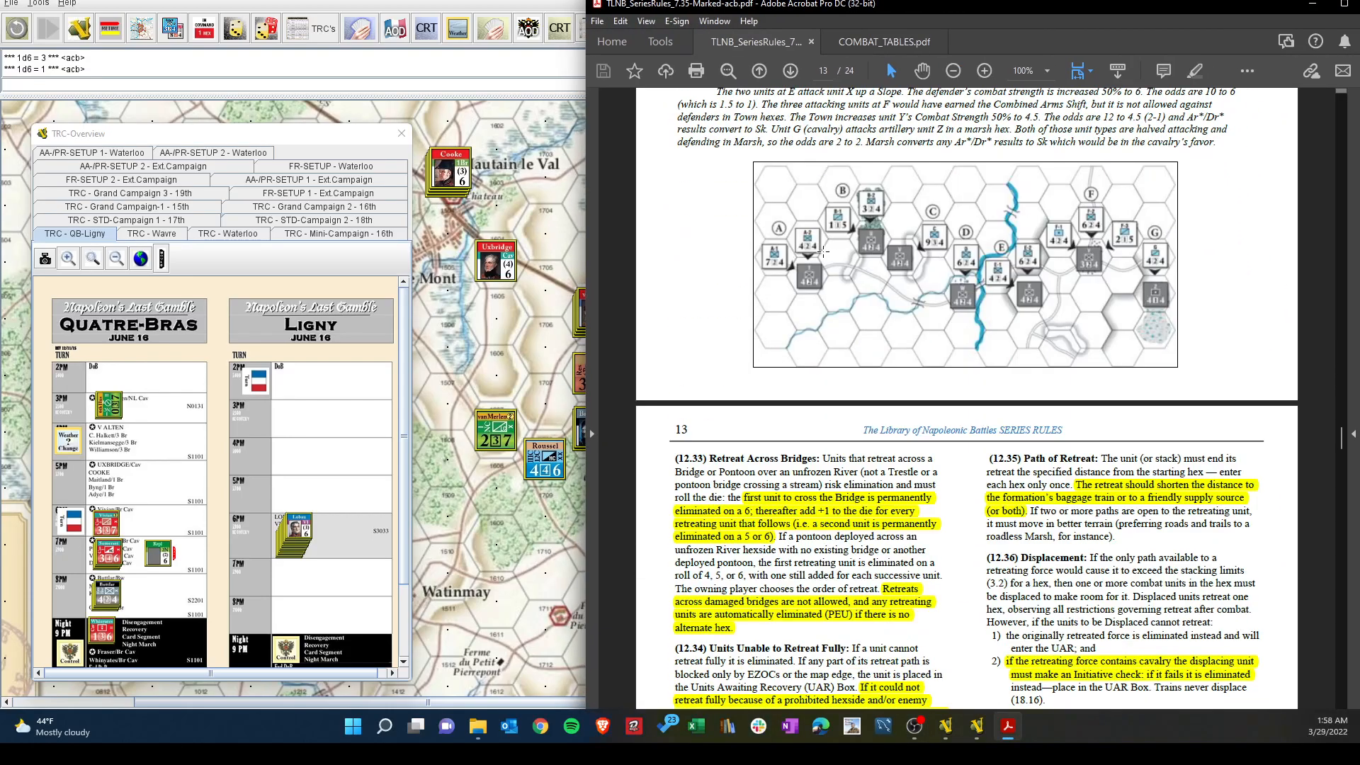
# Scroll the TLNB Series Rules PDF down to page 5, section 5.0 Leaders.
pyautogui.scroll(-3)
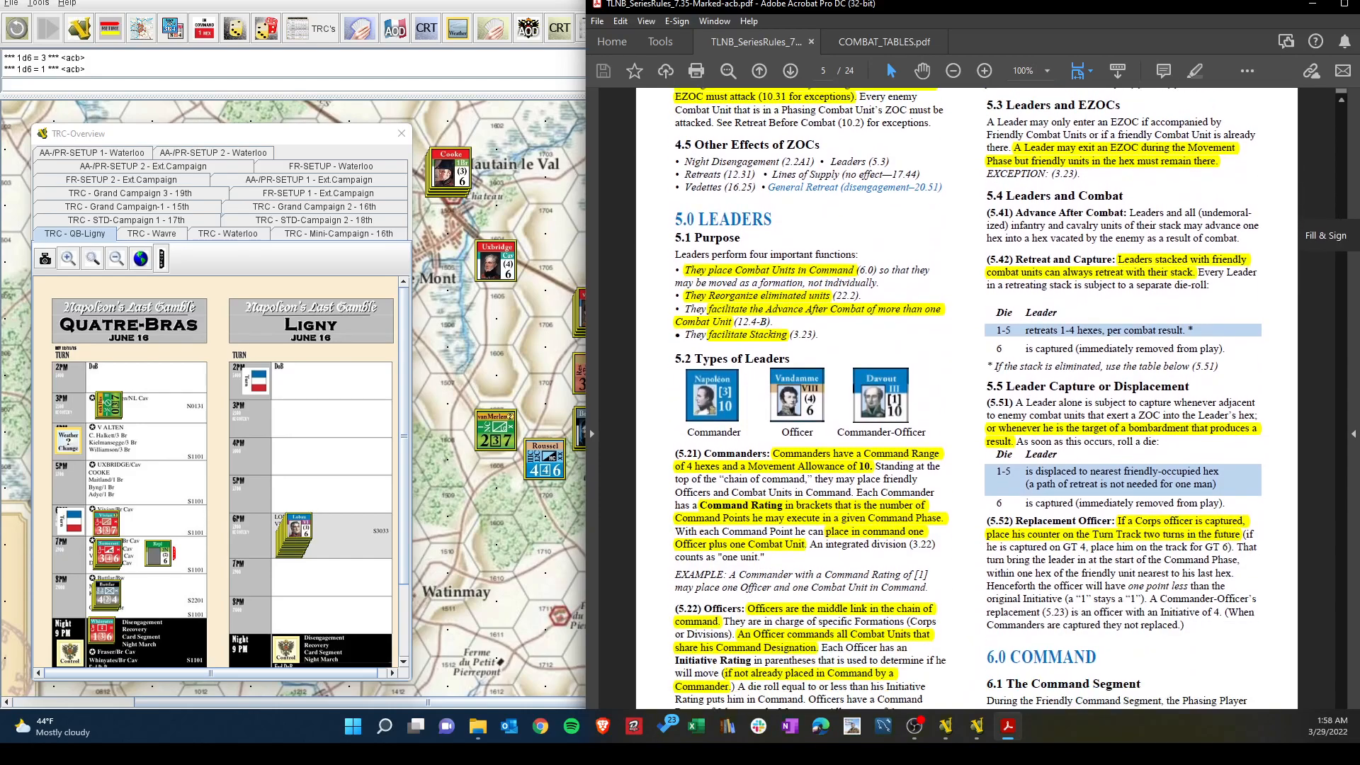
pyautogui.scroll(-3)
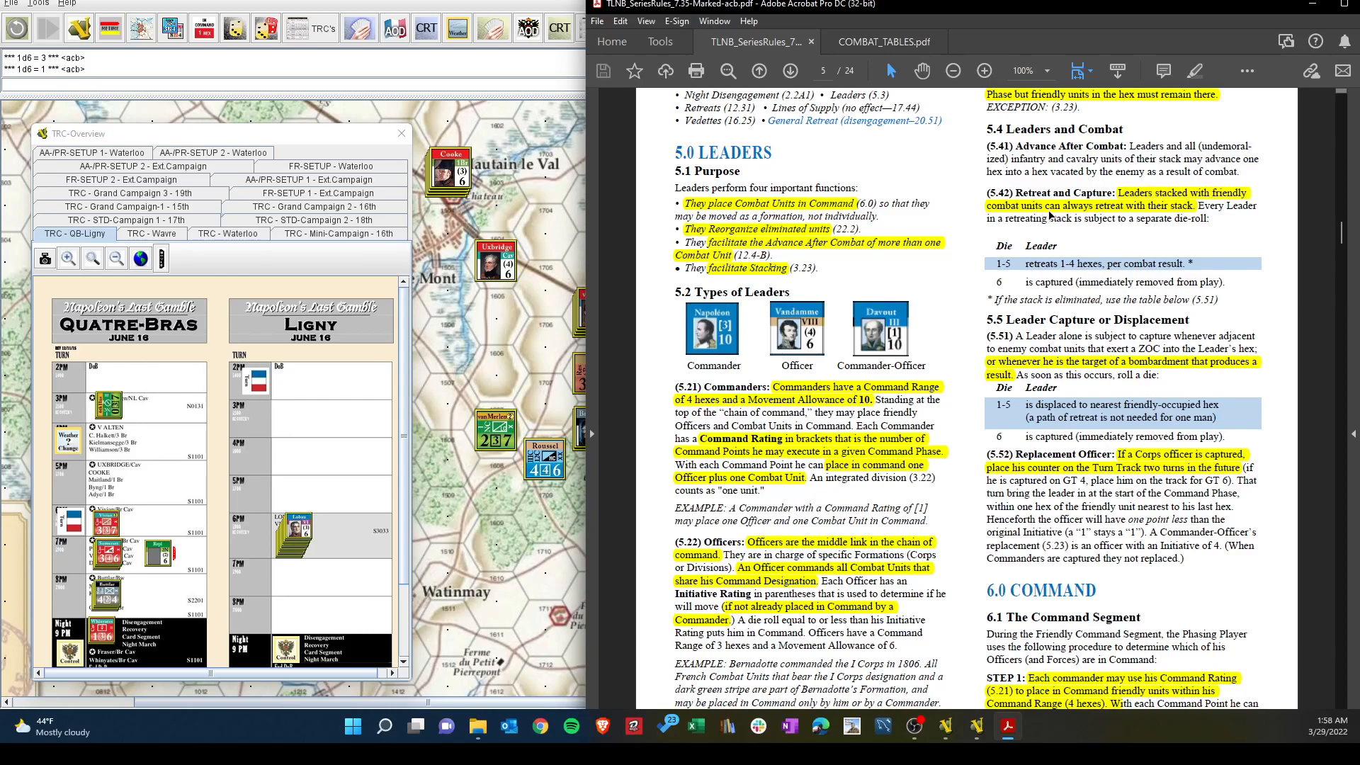
pyautogui.moveTo(1008, 230)
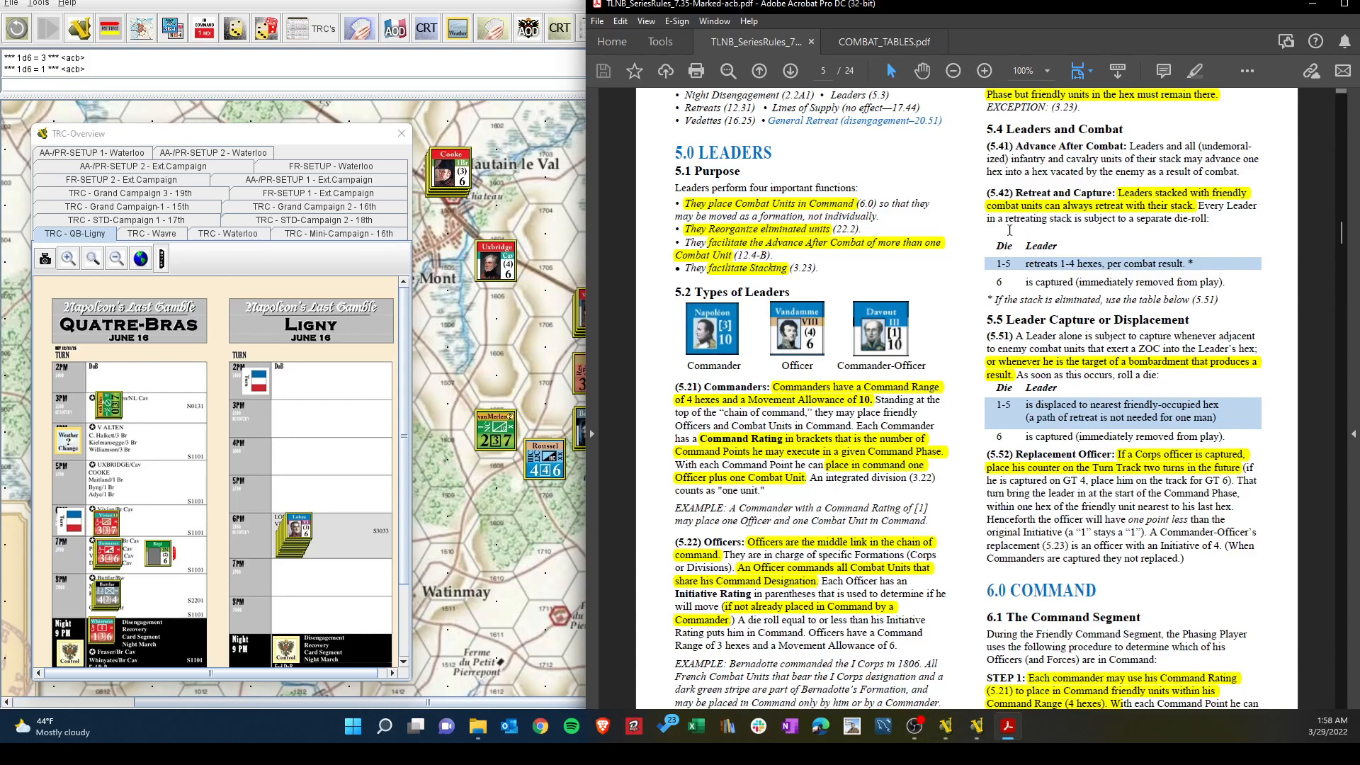
pyautogui.moveTo(1084, 231)
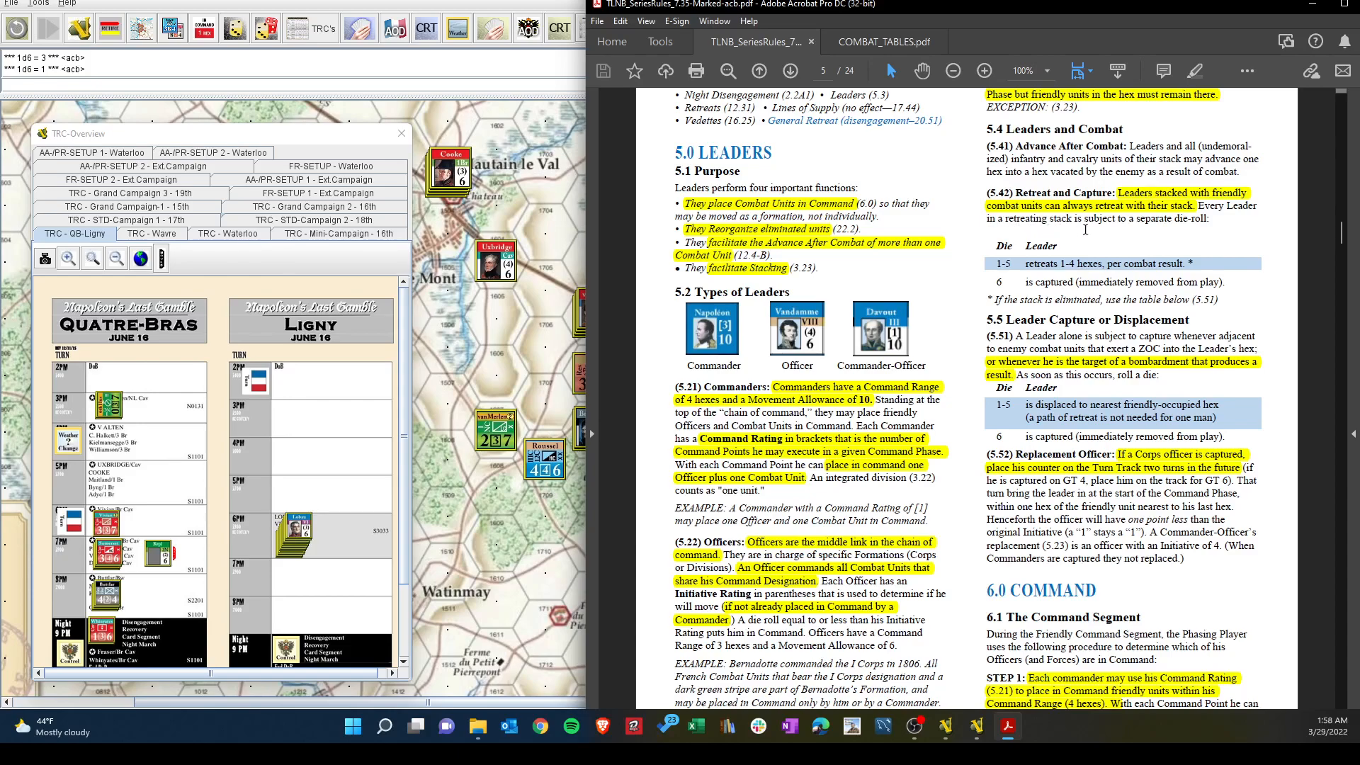
pyautogui.moveTo(1056, 363)
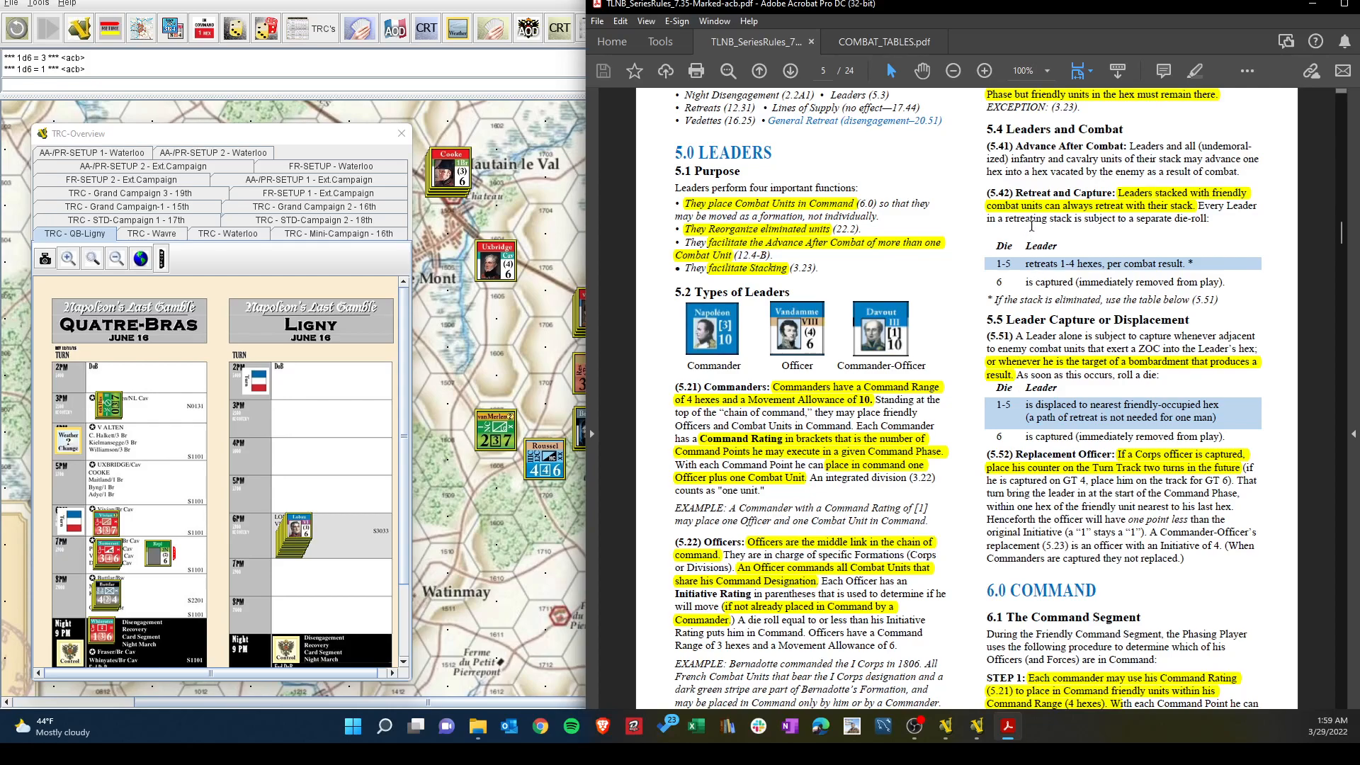
pyautogui.moveTo(1047, 78)
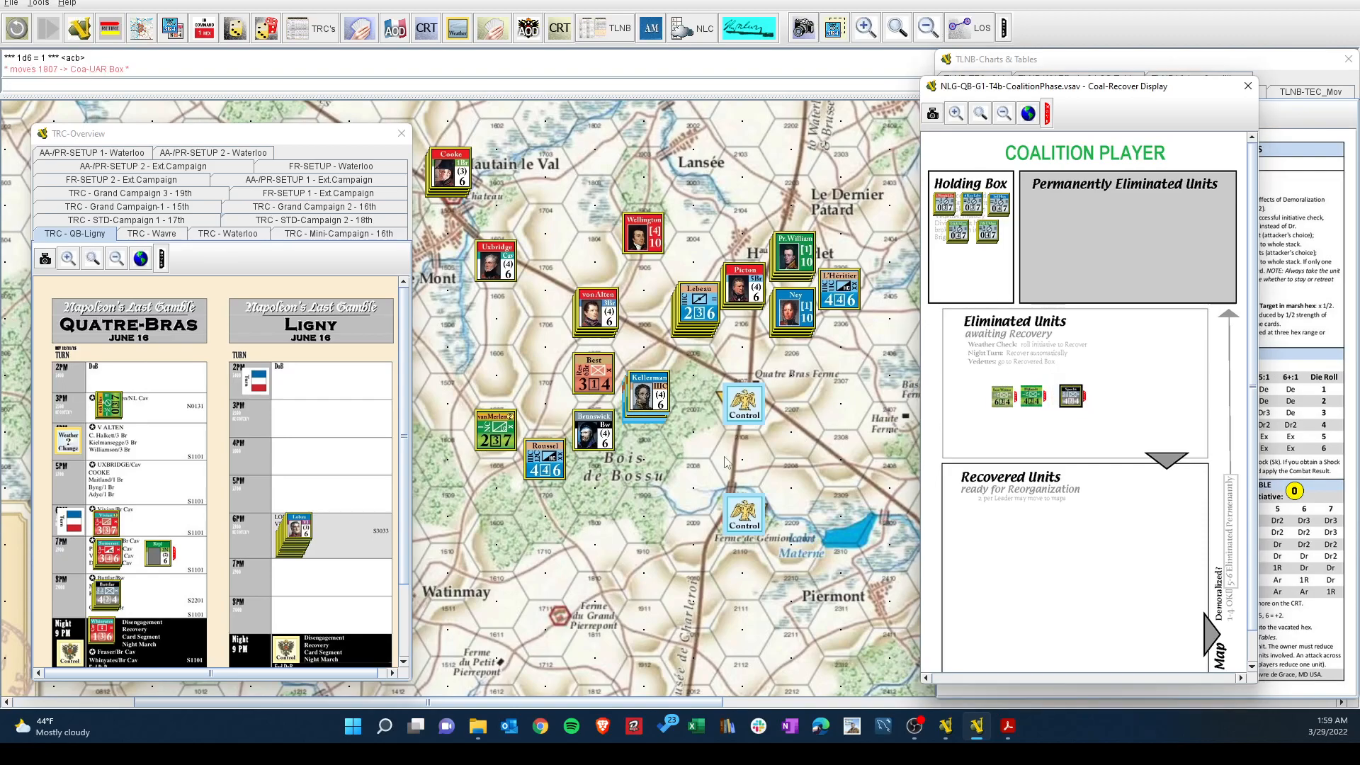
# Delete the Brunswick leader counter at Bois de Bossu from the map via its context menu.
pyautogui.rightClick(592, 434)
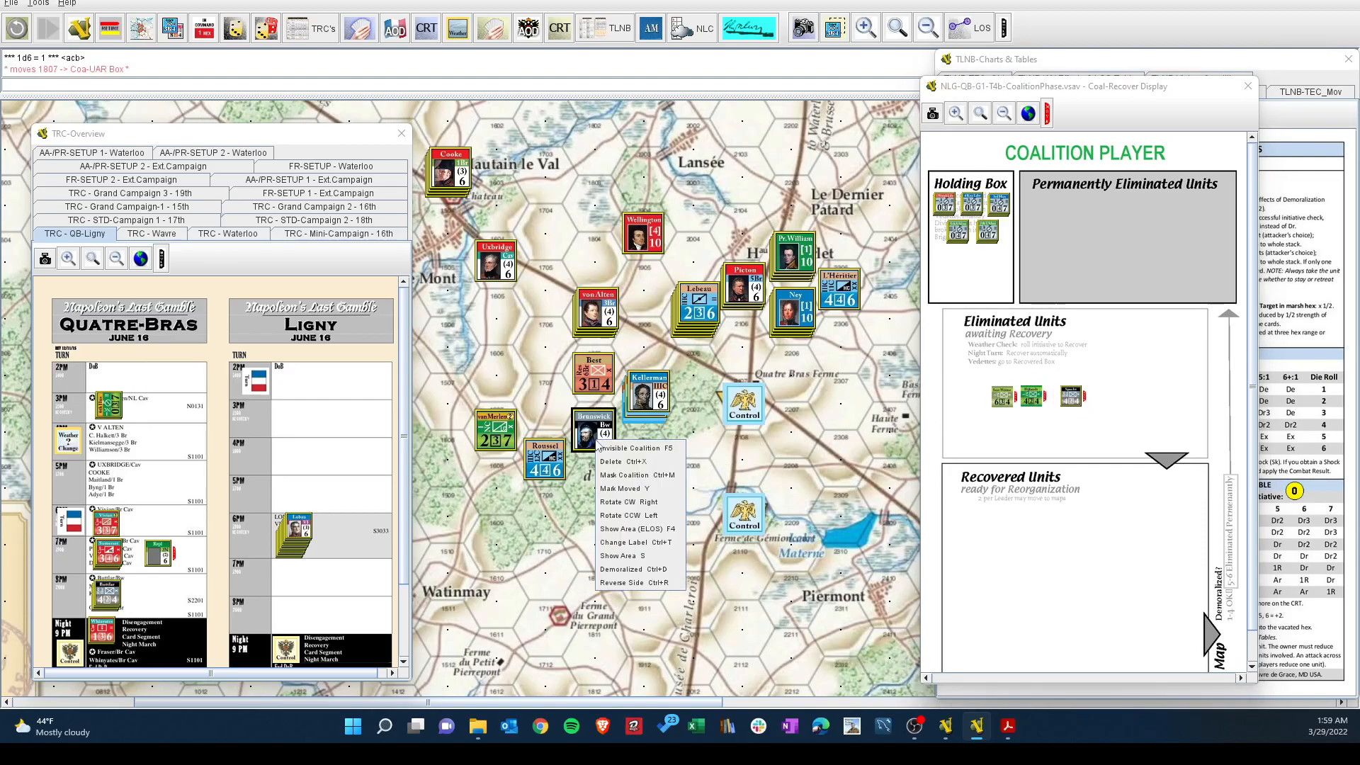
pyautogui.moveTo(633, 582)
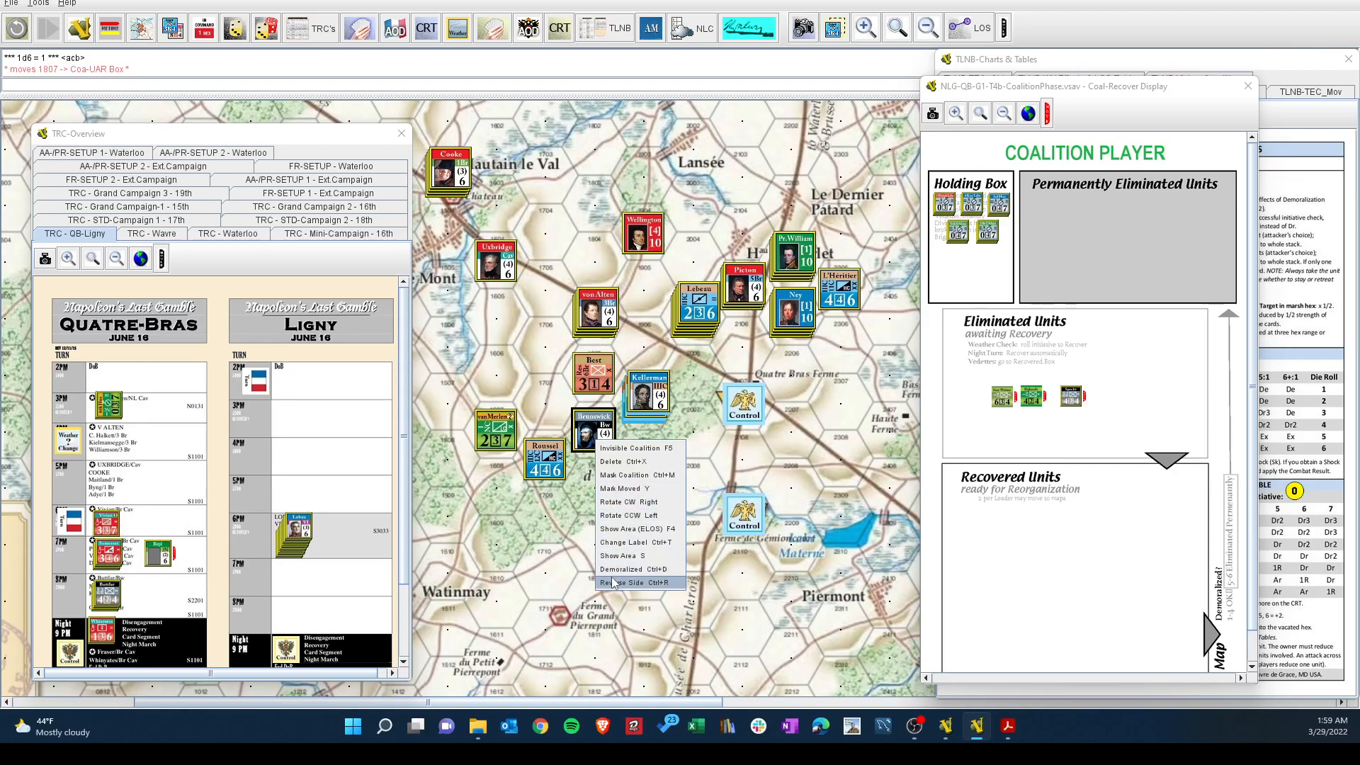
pyautogui.moveTo(625, 582)
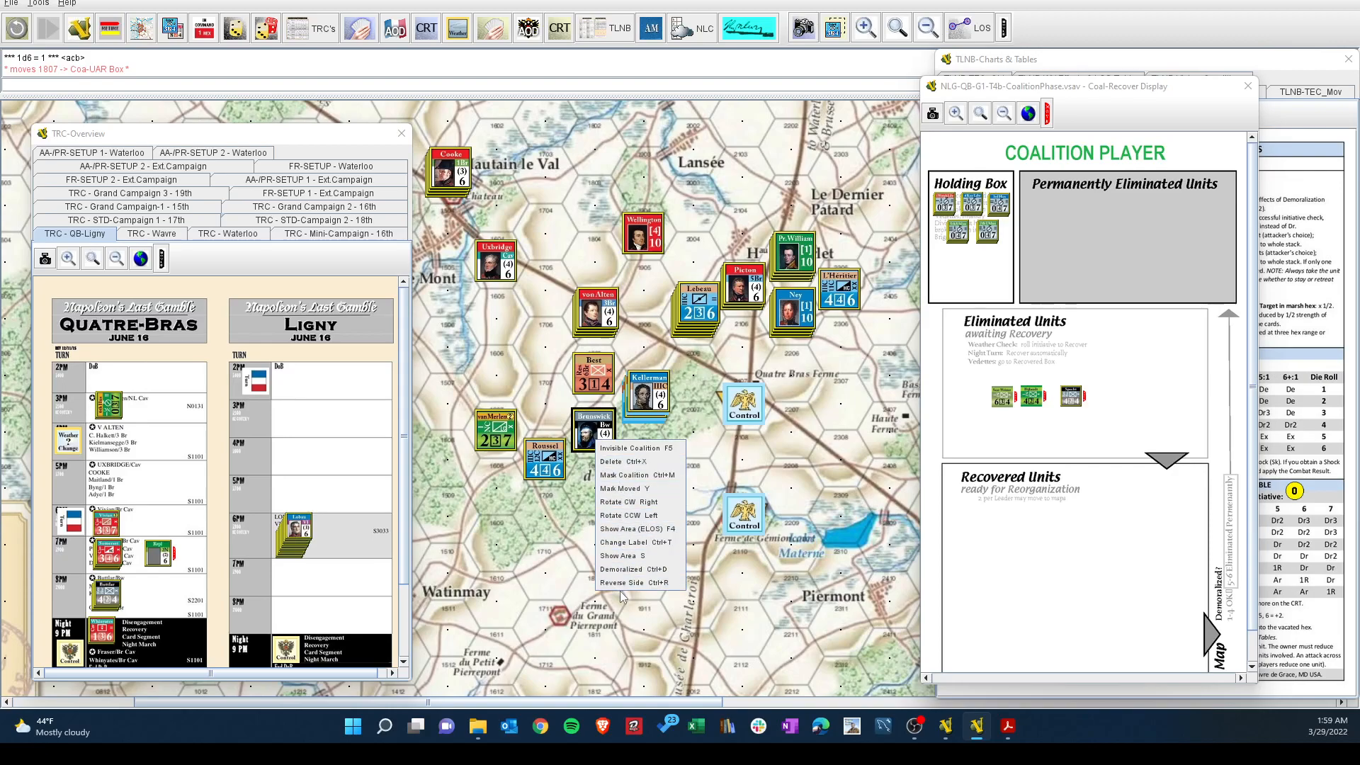
pyautogui.click(623, 542)
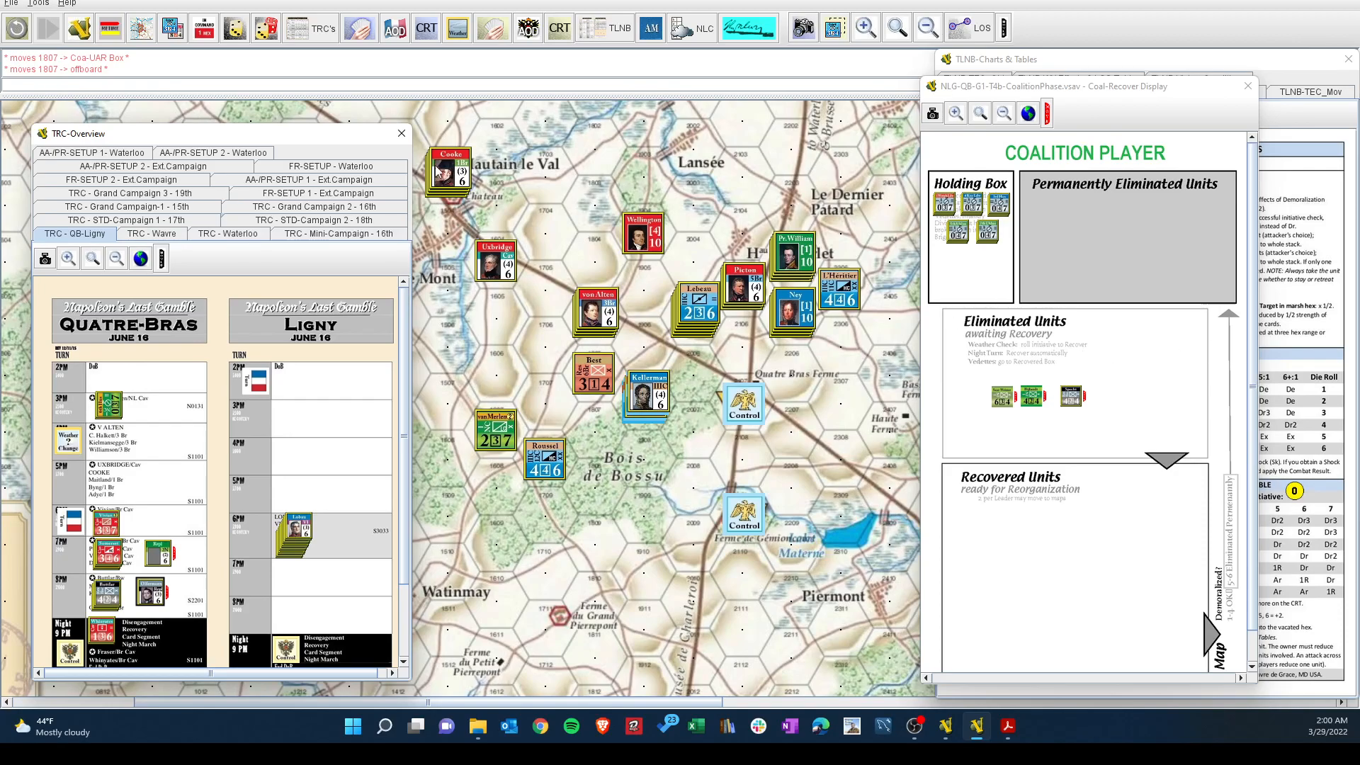
pyautogui.moveTo(317, 28)
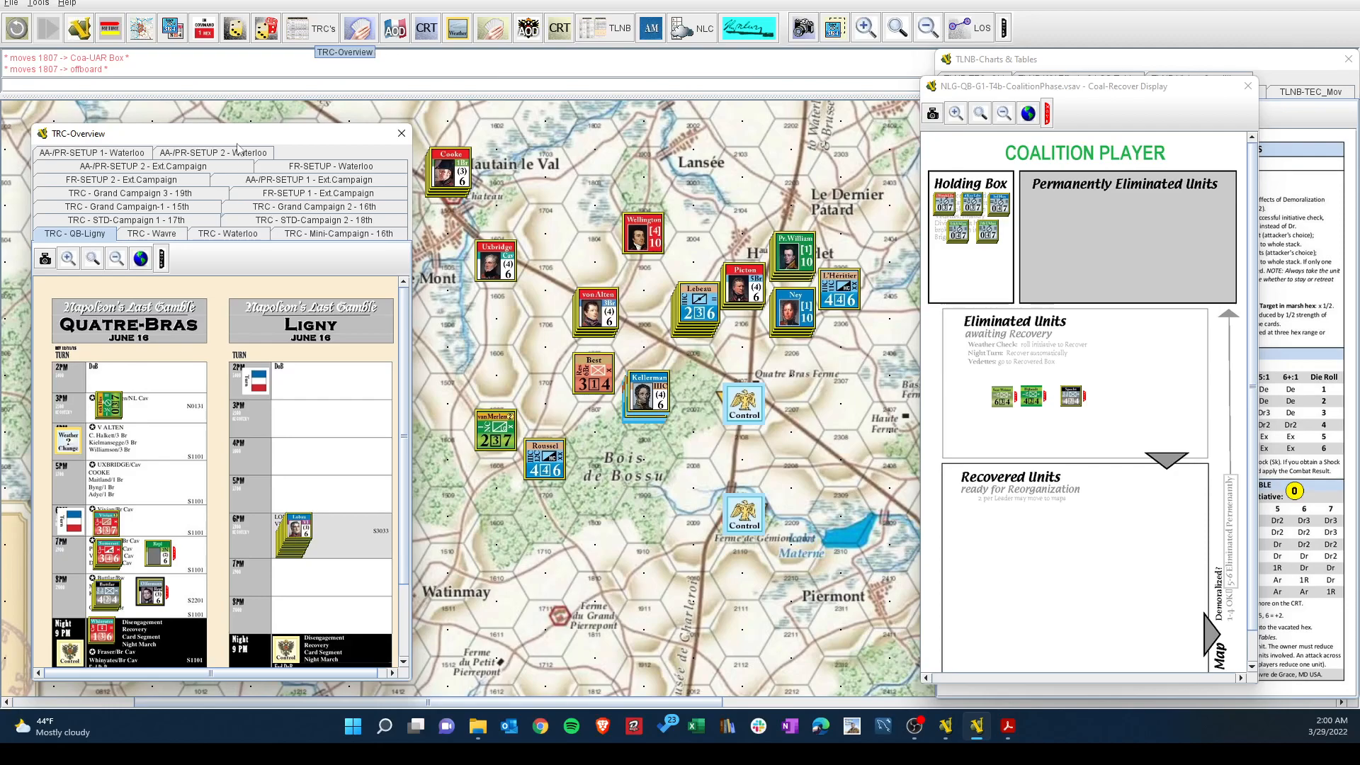
pyautogui.moveTo(605, 29)
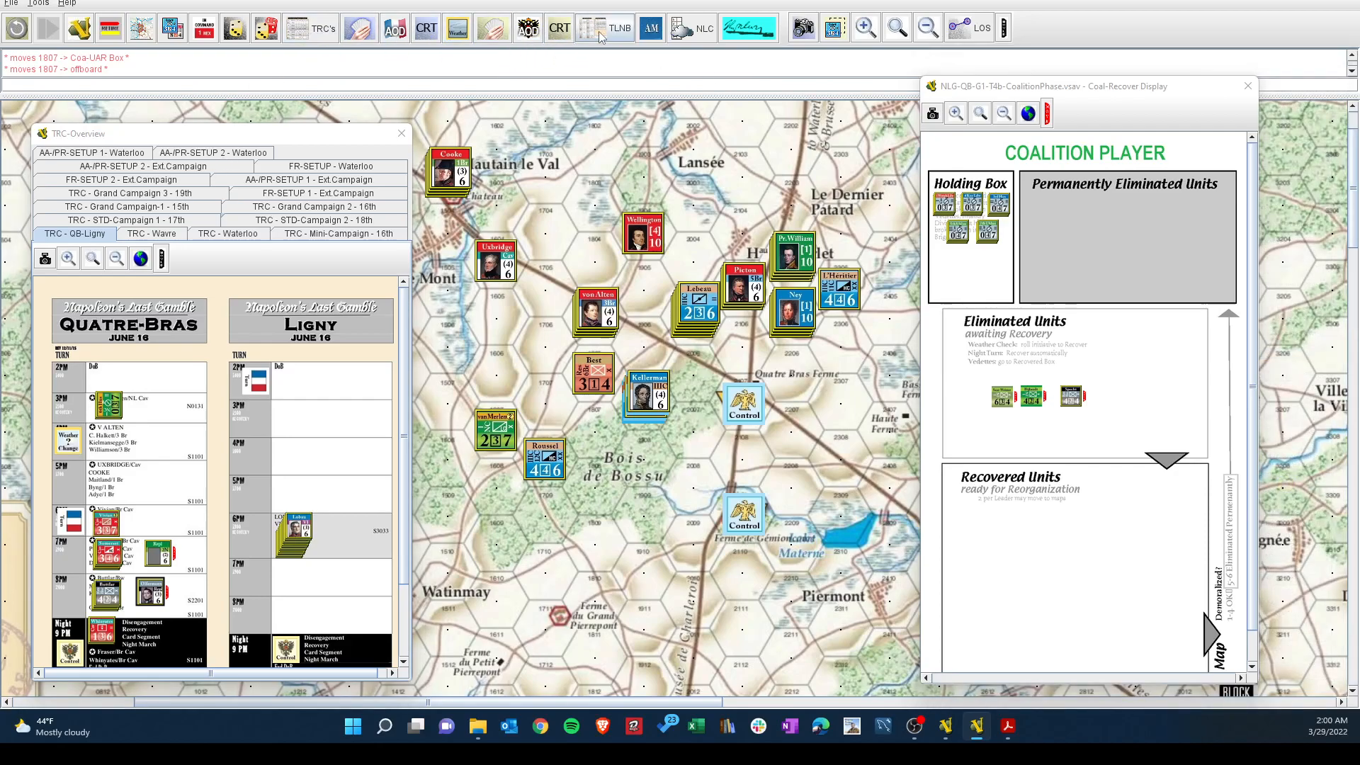
# Bring back the charts window and show the Terrain Effects on Combat table.
pyautogui.click(619, 28)
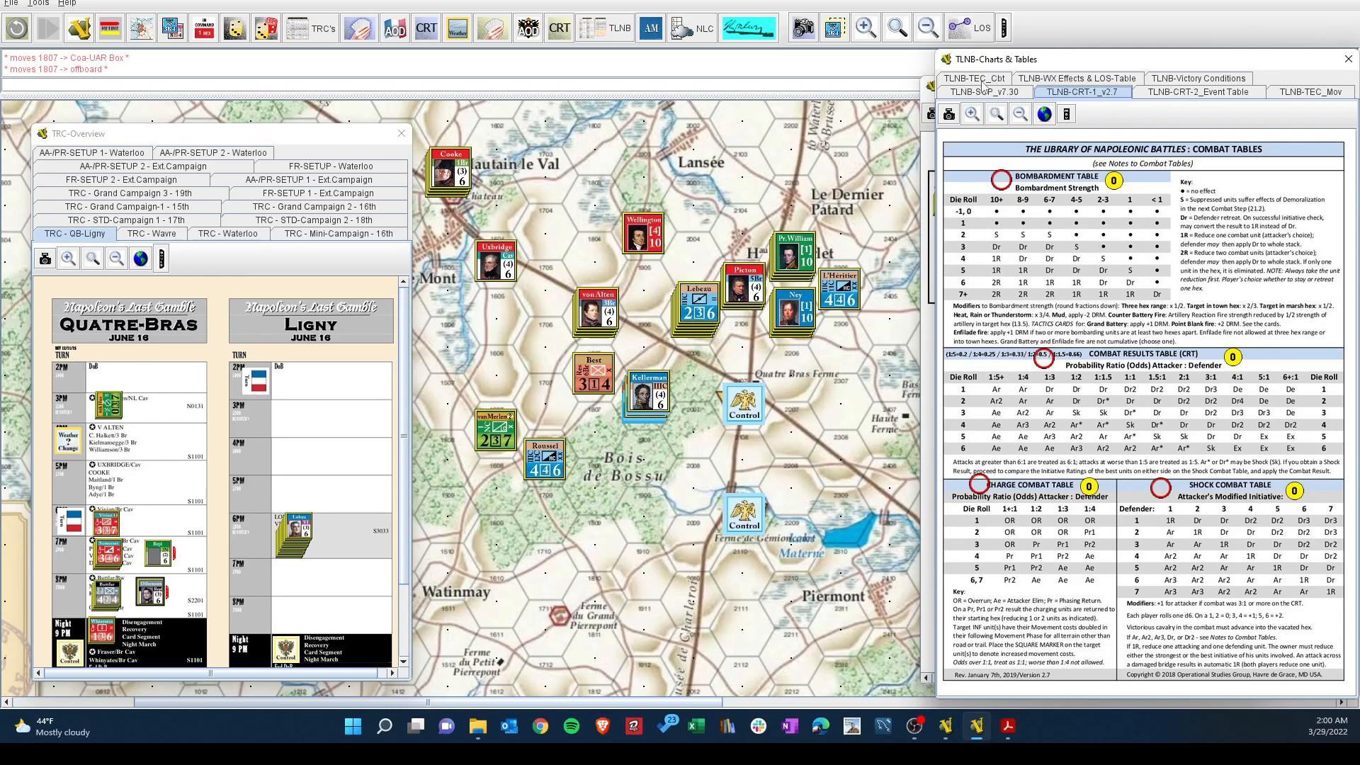
pyautogui.click(973, 78)
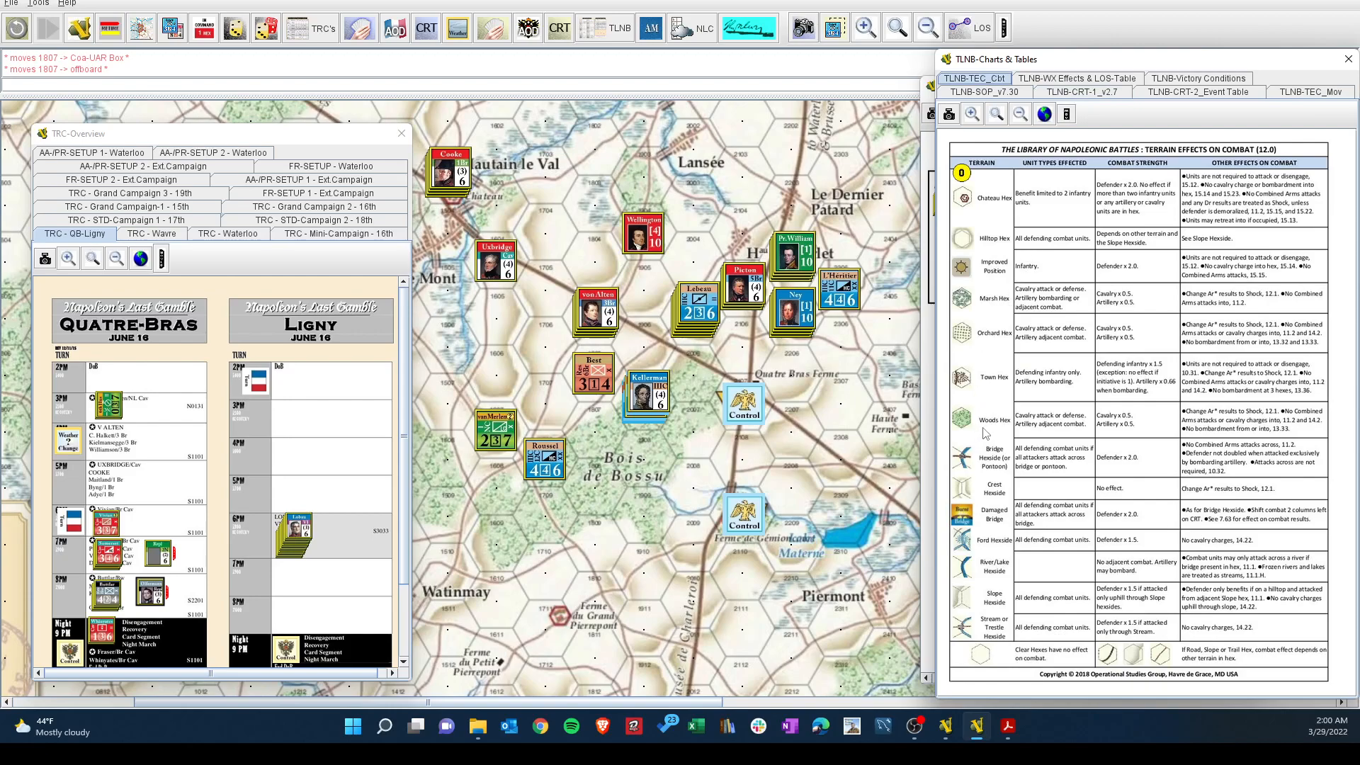
pyautogui.moveTo(1017, 433)
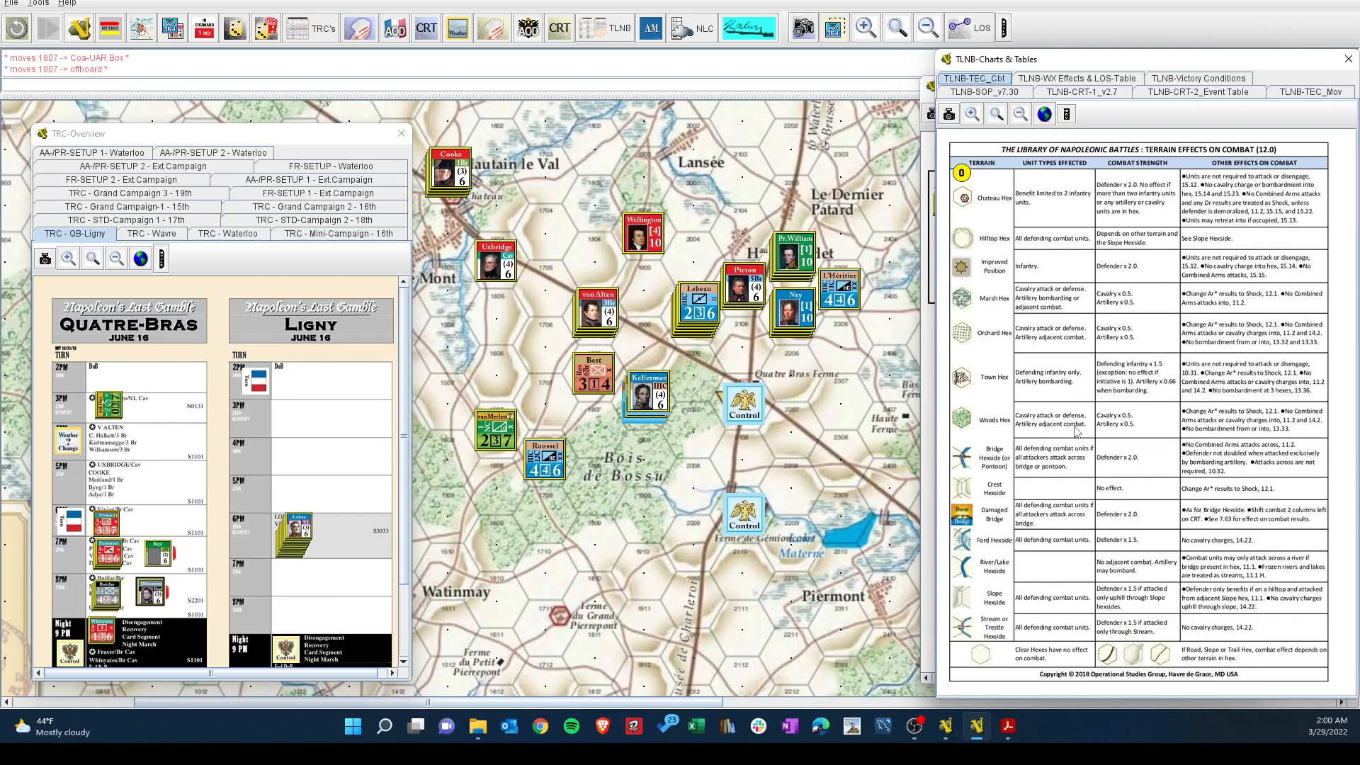
pyautogui.moveTo(1075, 434)
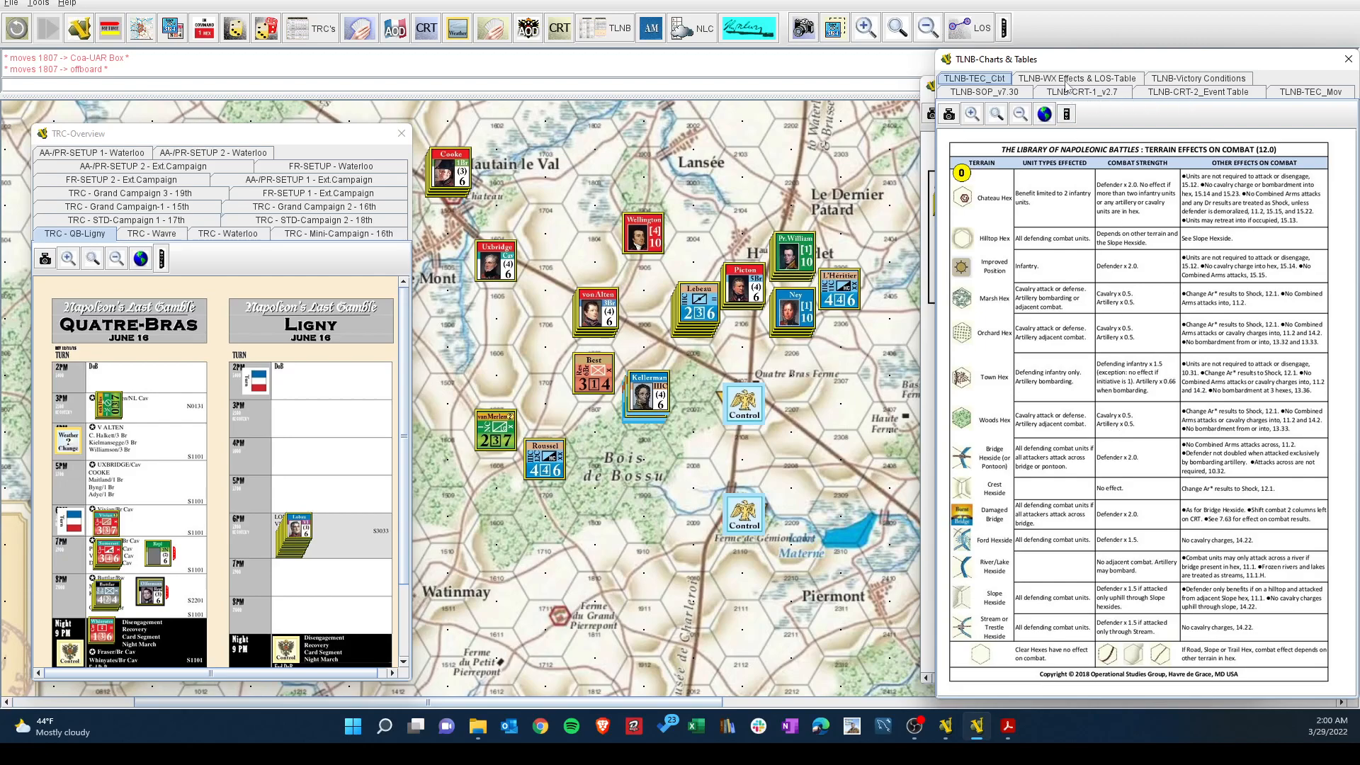
pyautogui.moveTo(1189, 81)
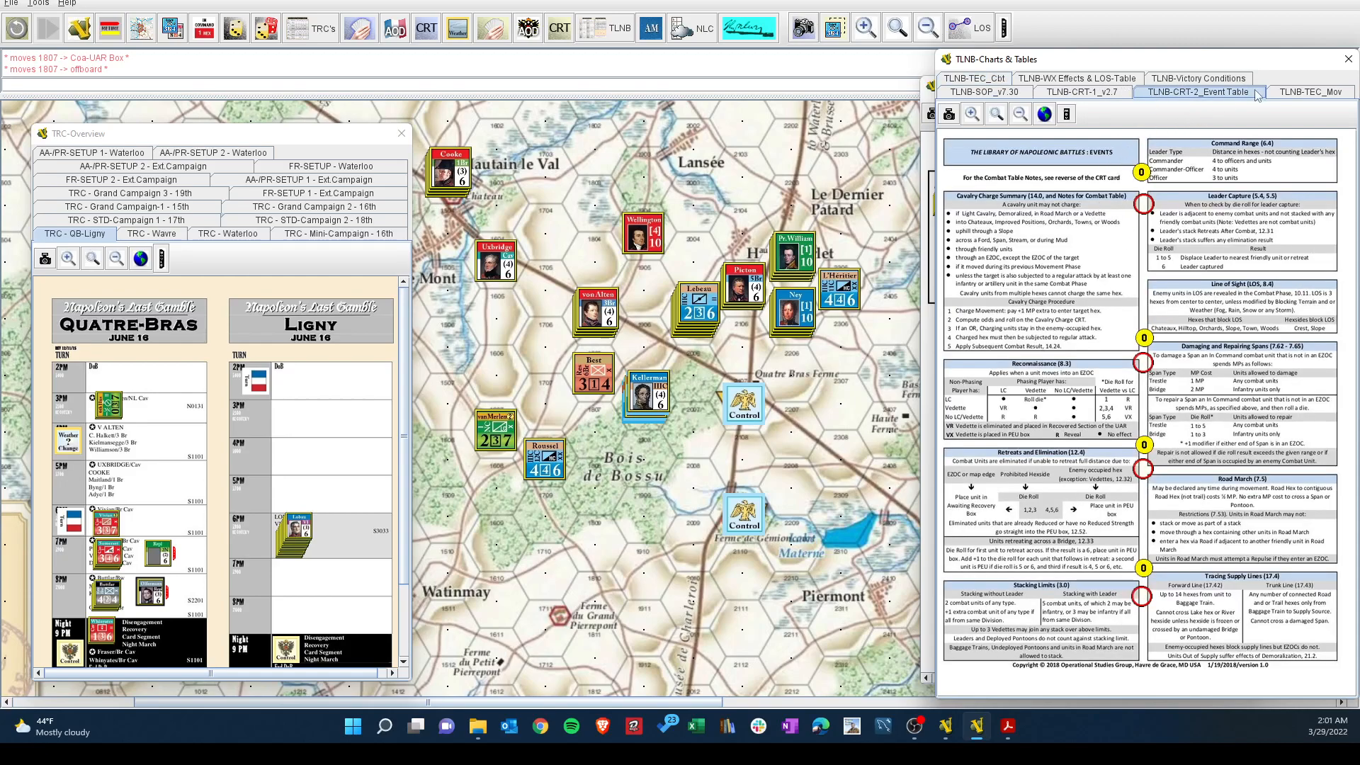
# Switch the charts window back to the combat results tables.
pyautogui.click(1081, 92)
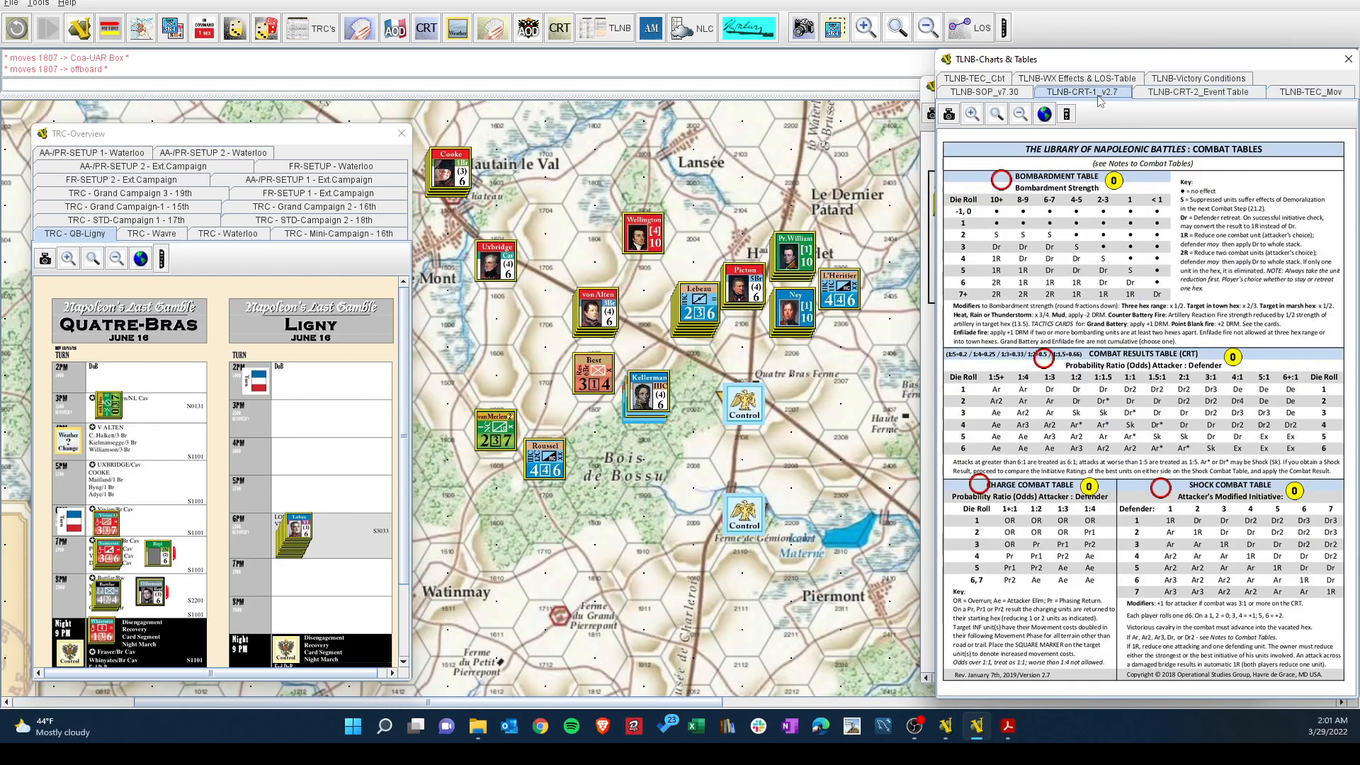
pyautogui.moveTo(1102, 433)
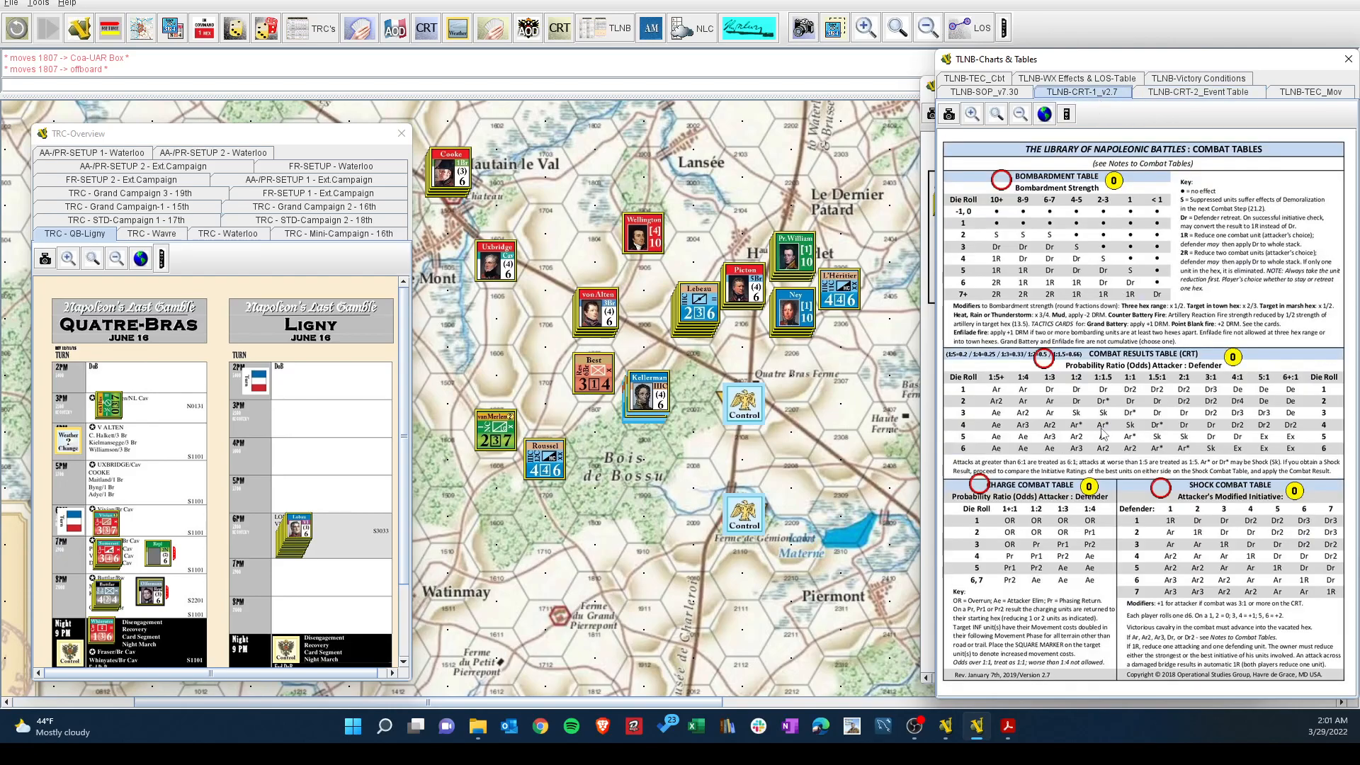
pyautogui.moveTo(1079, 400)
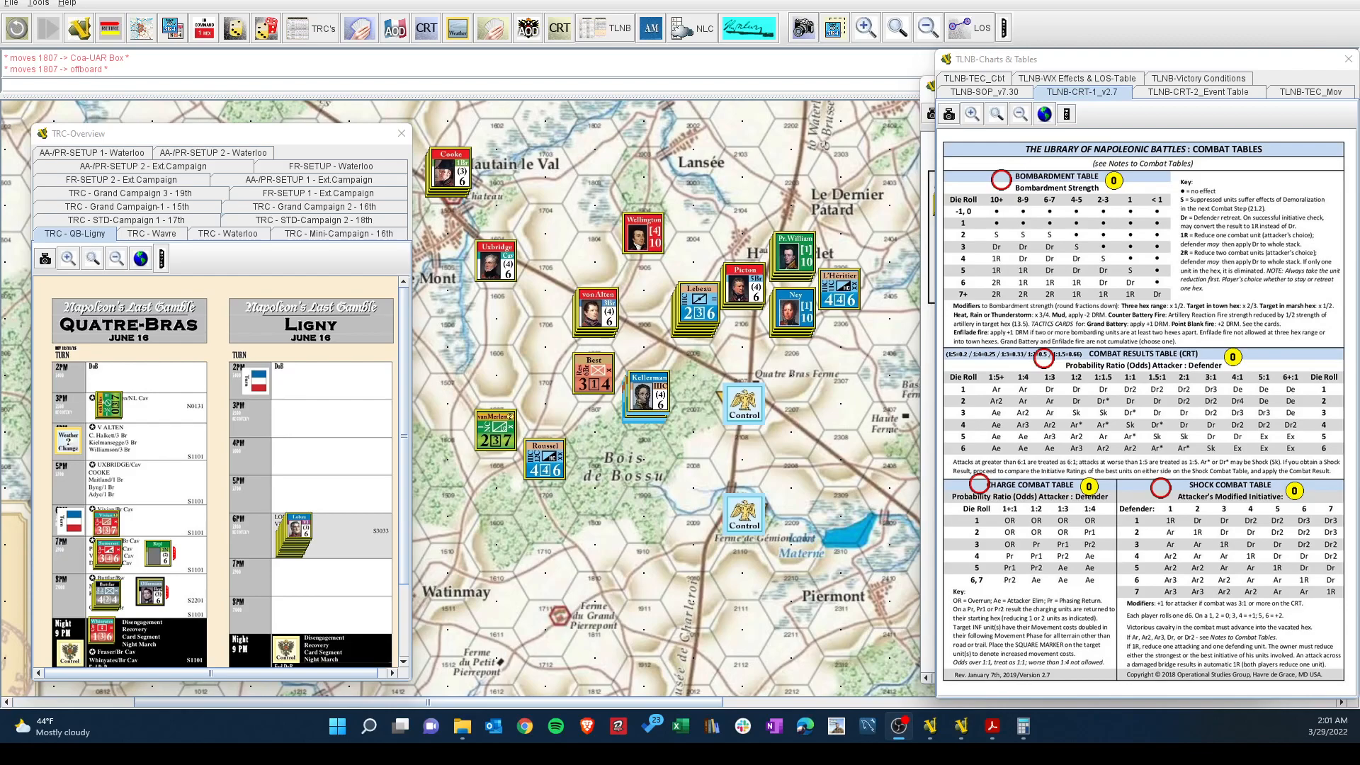
pyautogui.moveTo(945, 559)
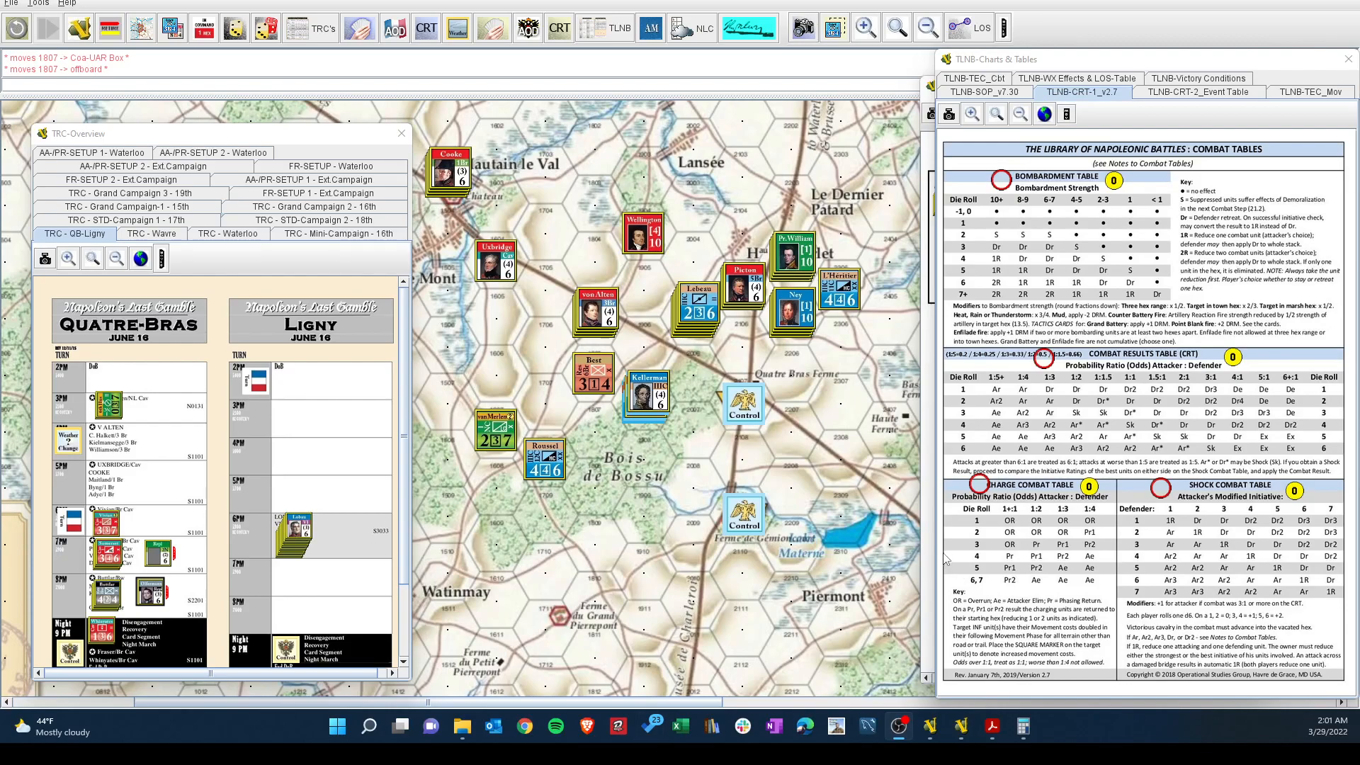
pyautogui.moveTo(1144, 439)
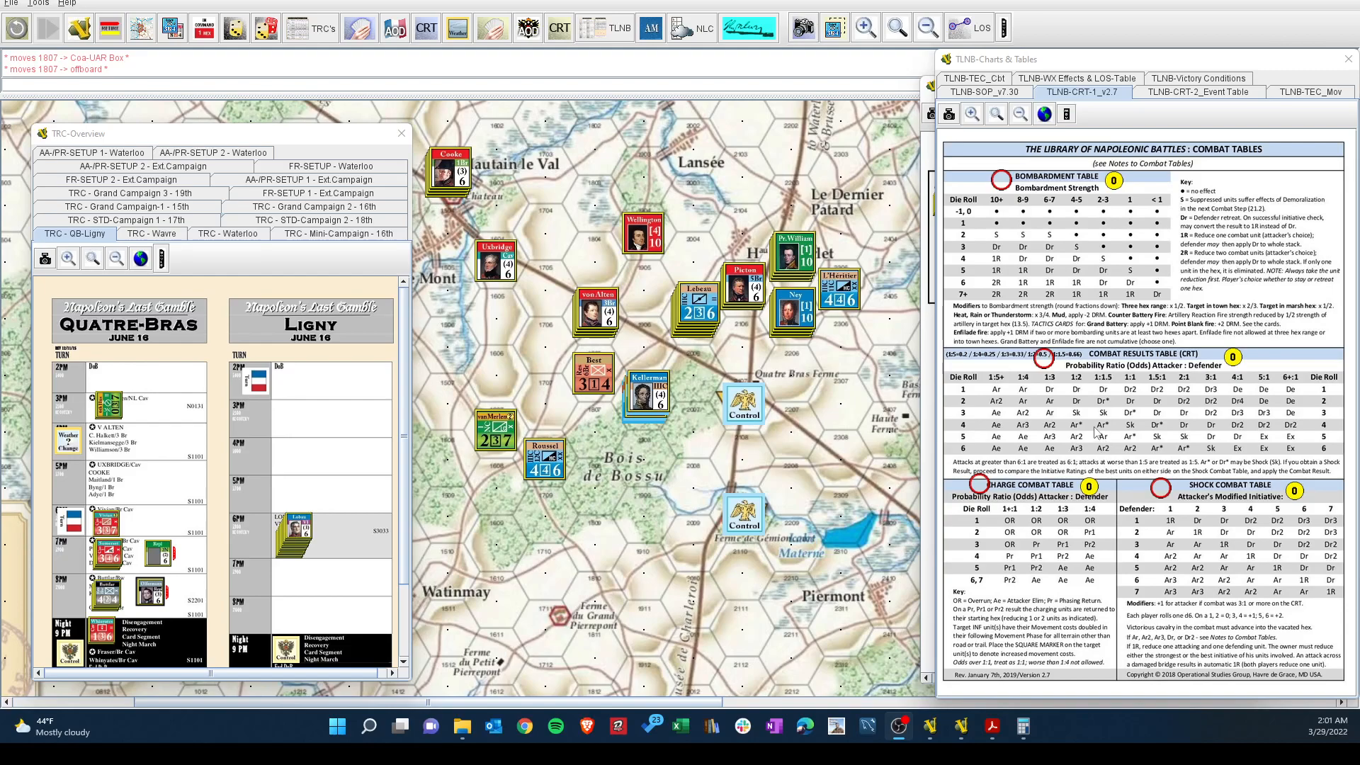
pyautogui.moveTo(263, 57)
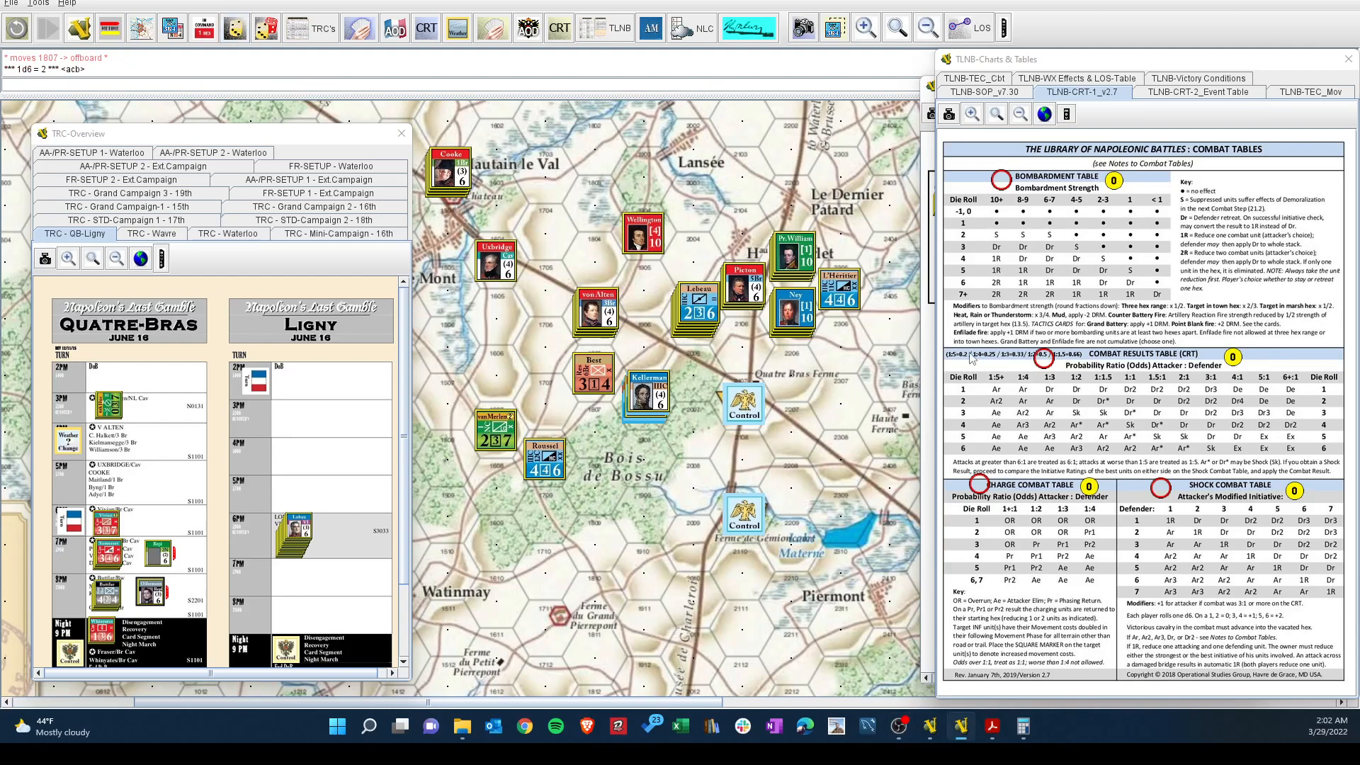
pyautogui.moveTo(1095, 412)
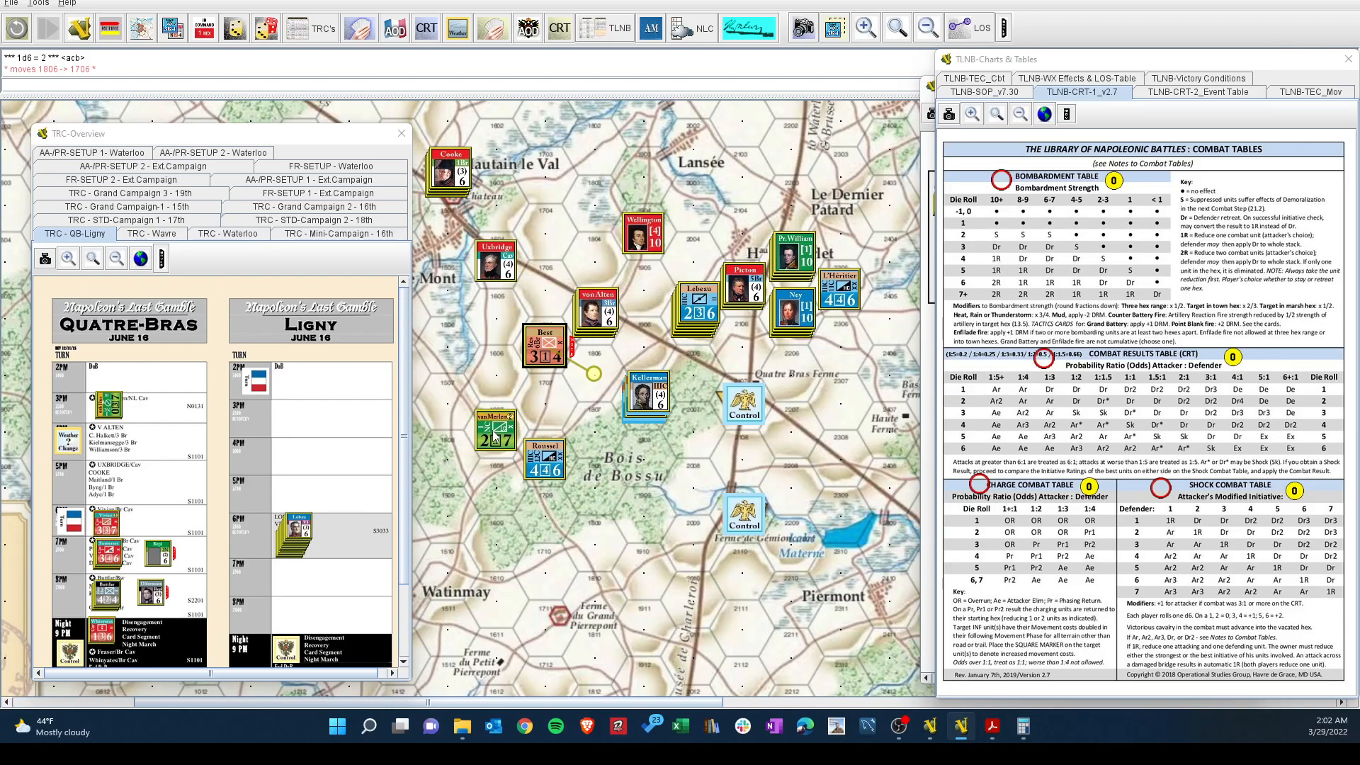
pyautogui.moveTo(1148, 93)
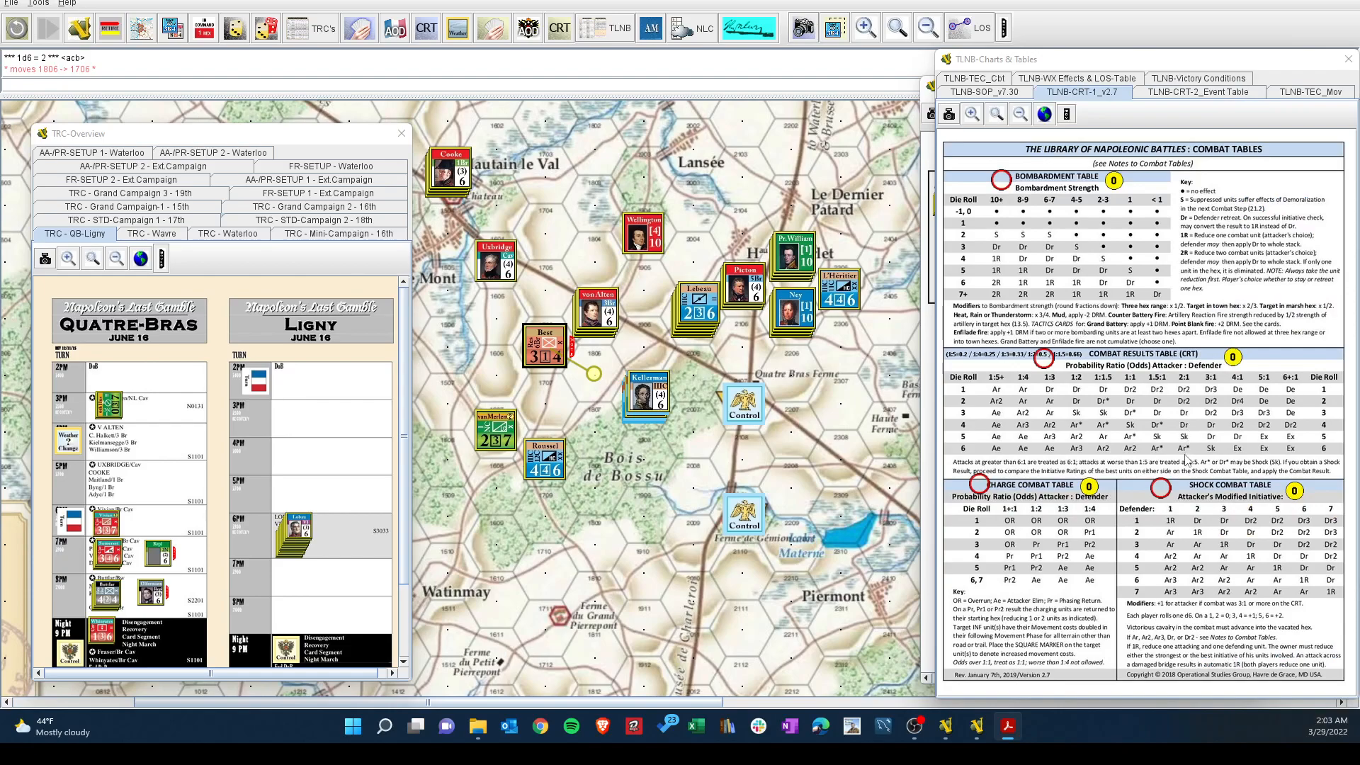
pyautogui.moveTo(1187, 462)
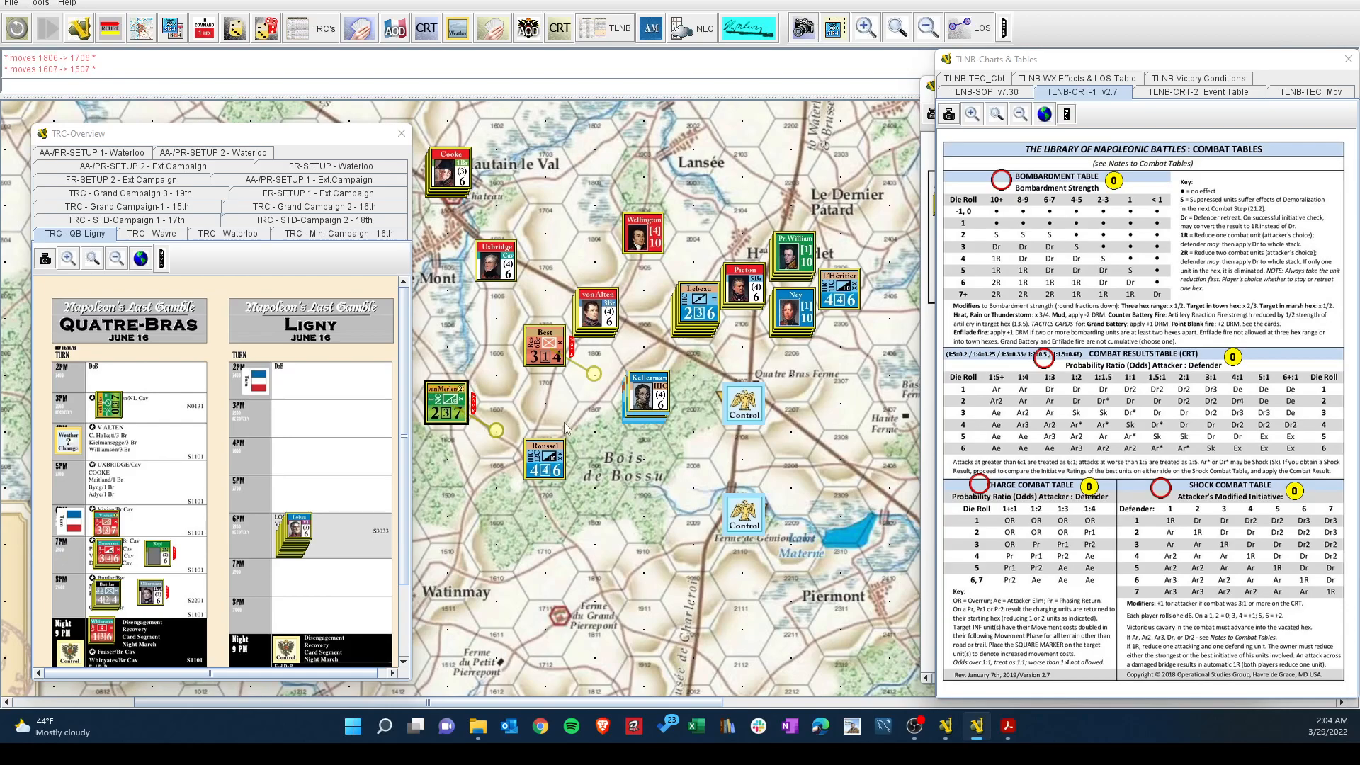
pyautogui.moveTo(687, 355)
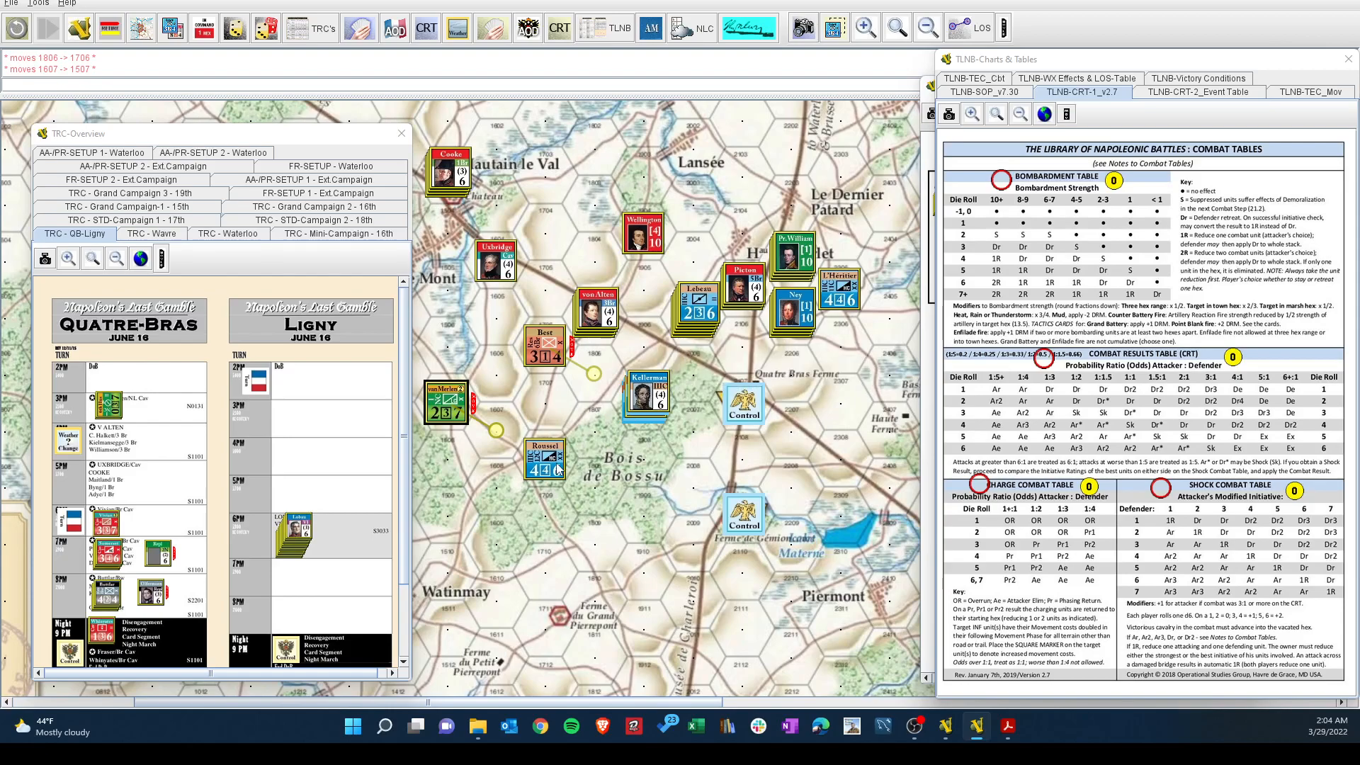
pyautogui.moveTo(514, 478)
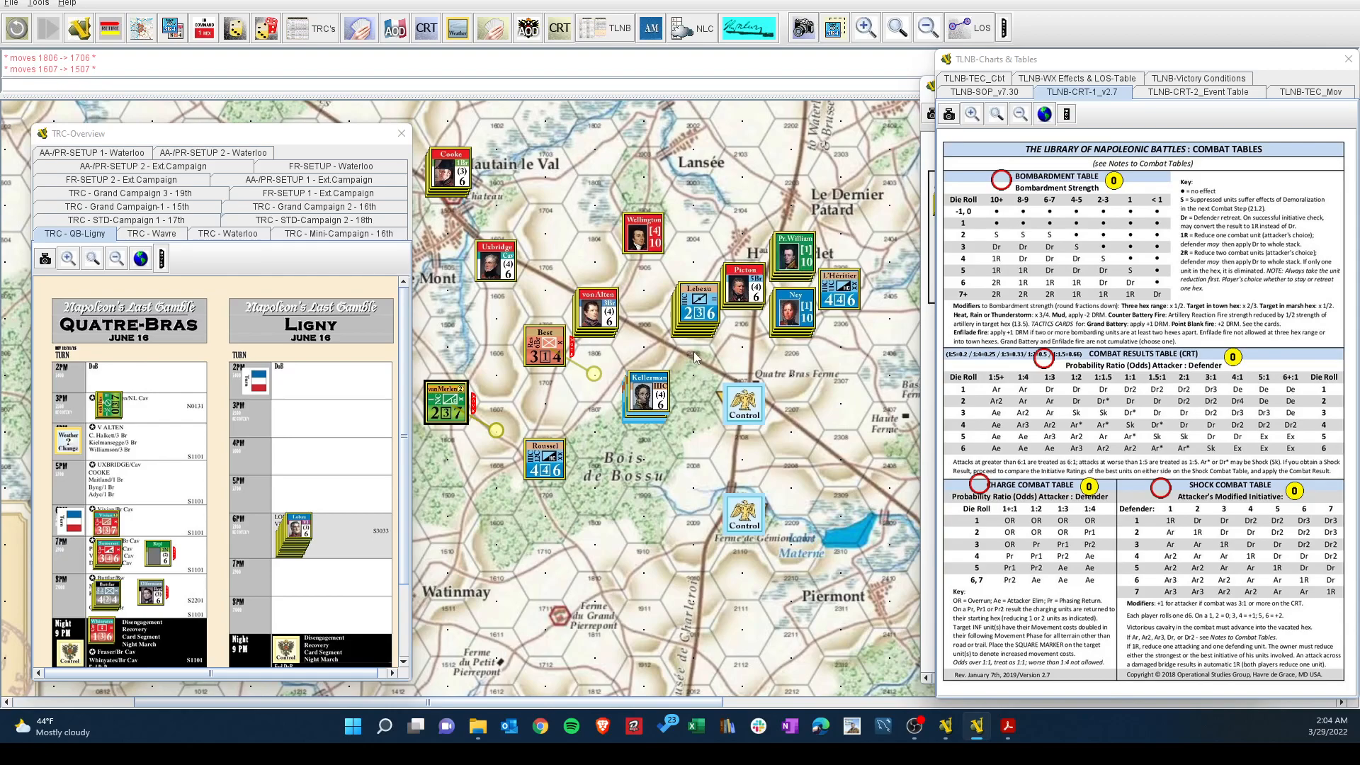
pyautogui.moveTo(717, 350)
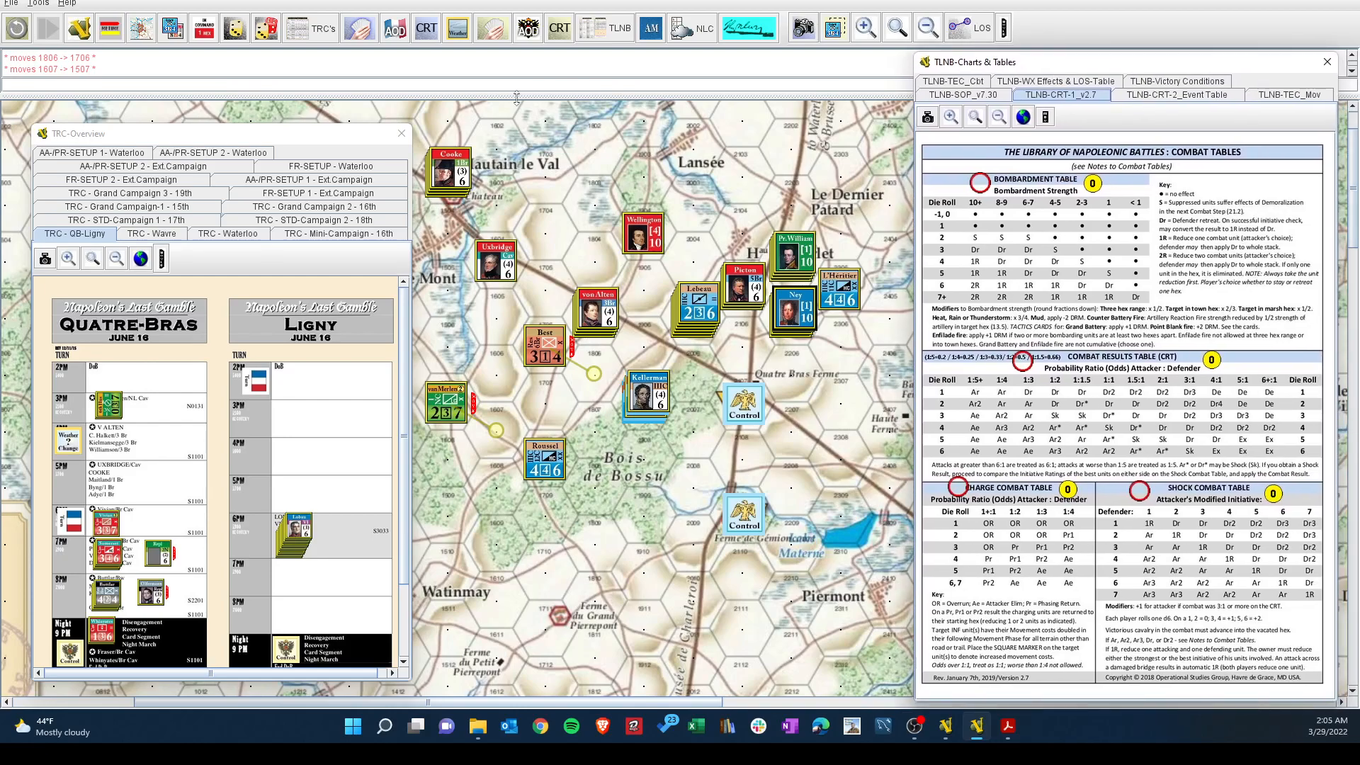
pyautogui.moveTo(237, 51)
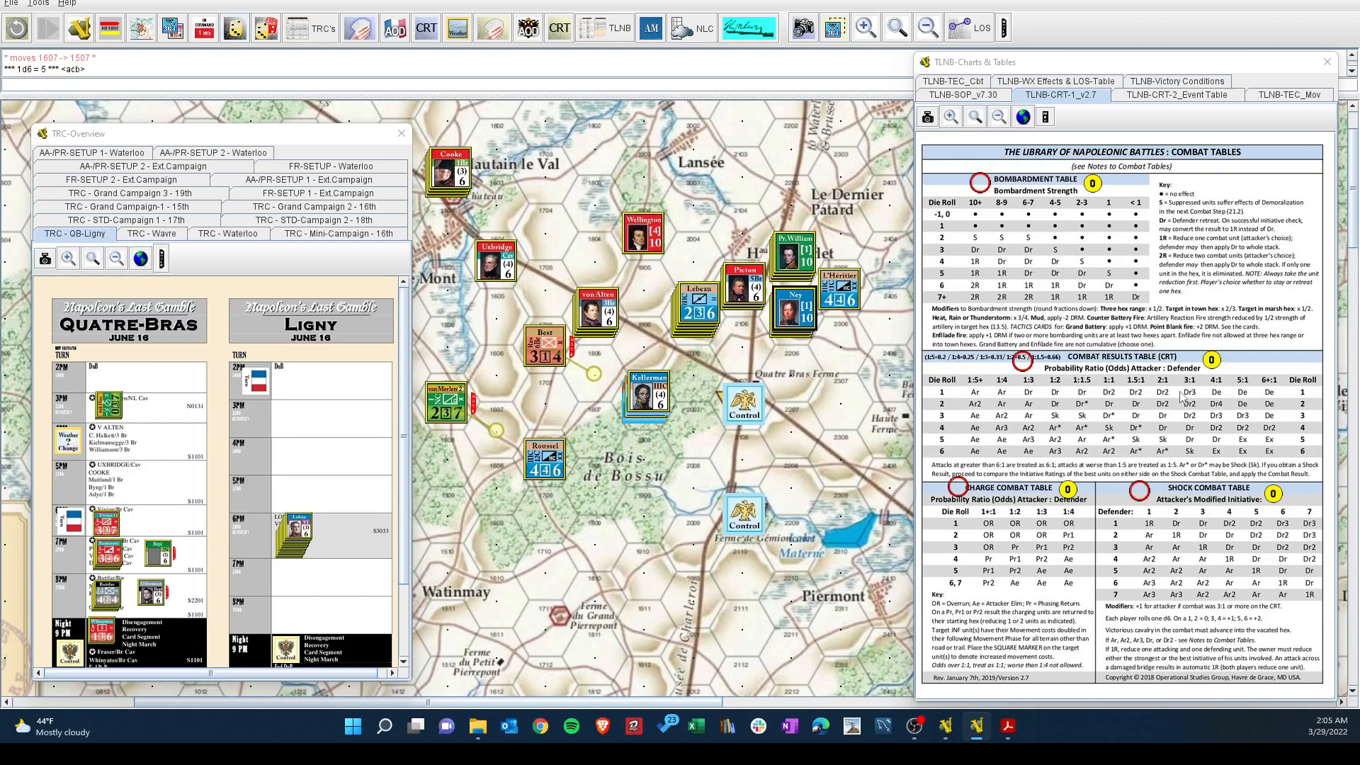
pyautogui.moveTo(1202, 445)
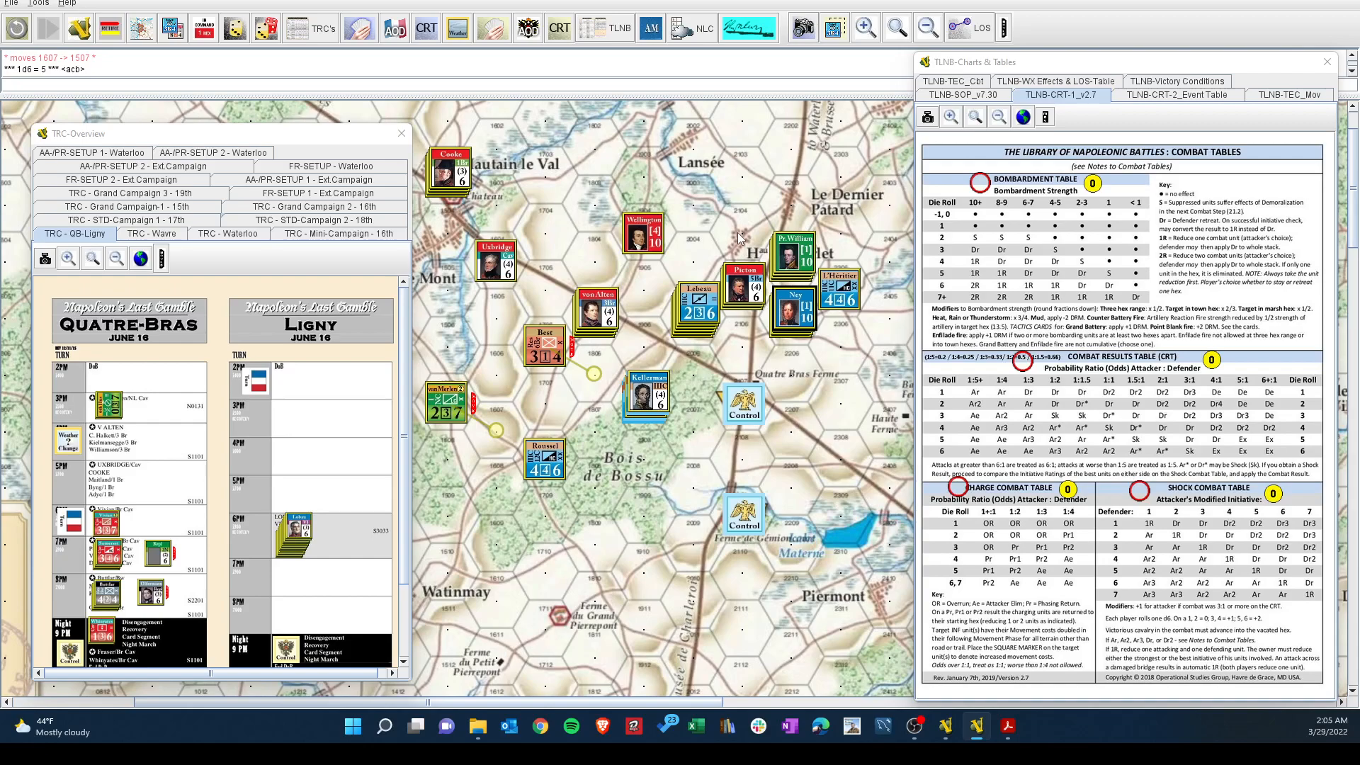
pyautogui.moveTo(796, 213)
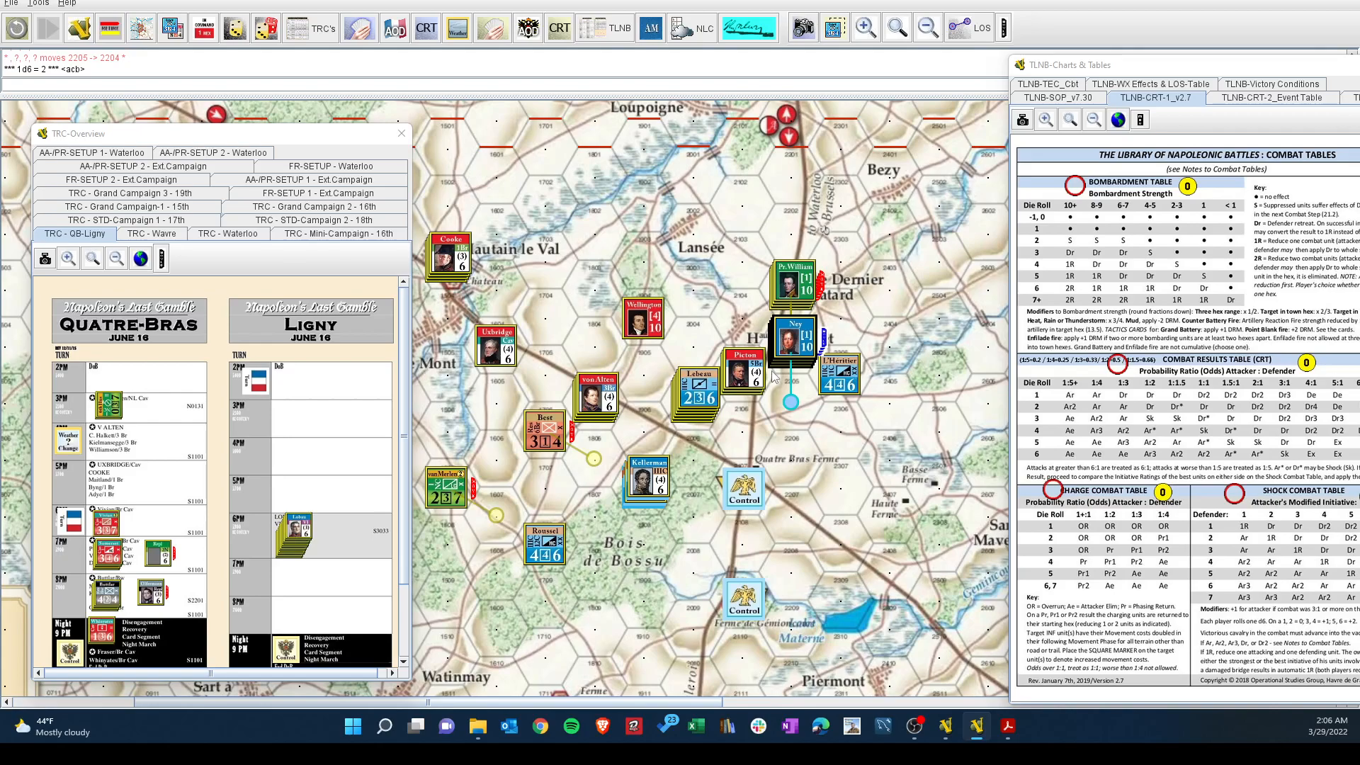
# Send Picton's counter from hex 2105 off the map into the Coa-UAR box.
pyautogui.click(747, 355)
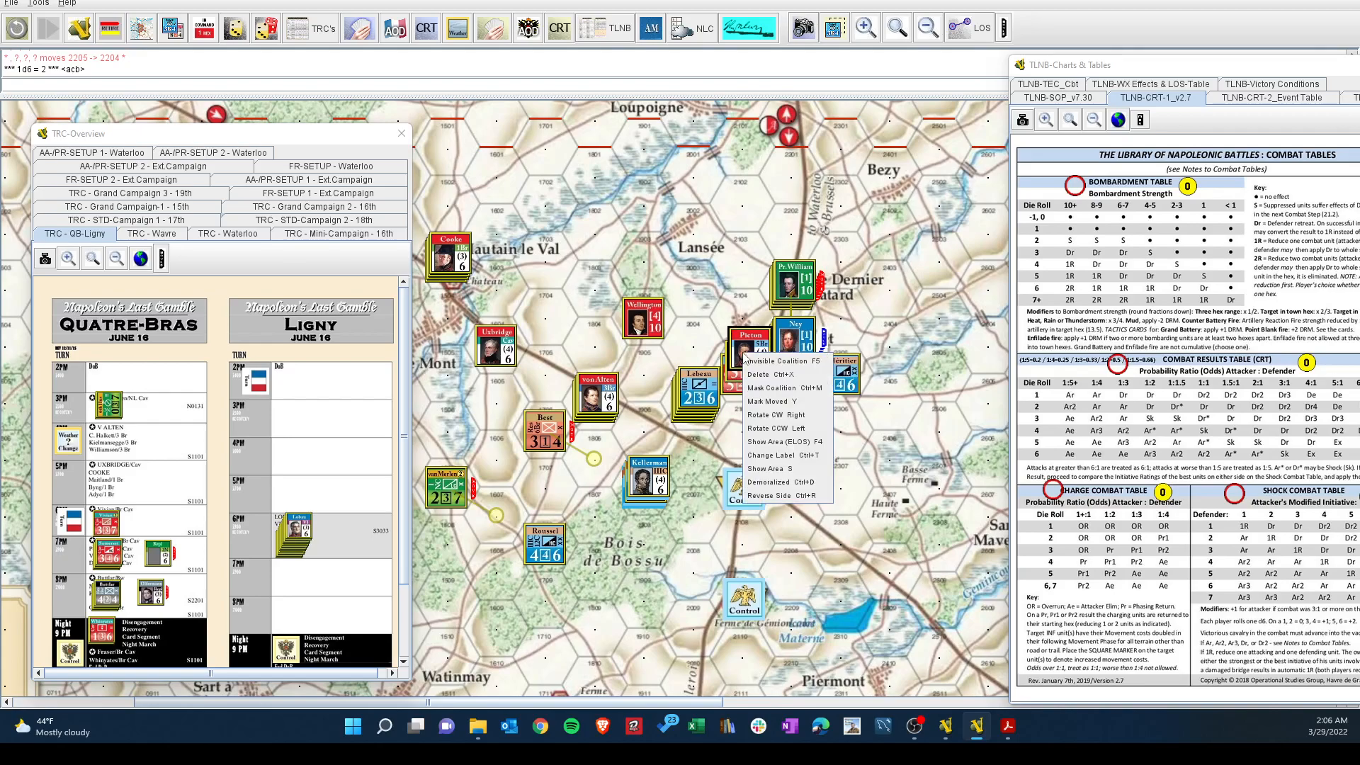
pyautogui.moveTo(775, 388)
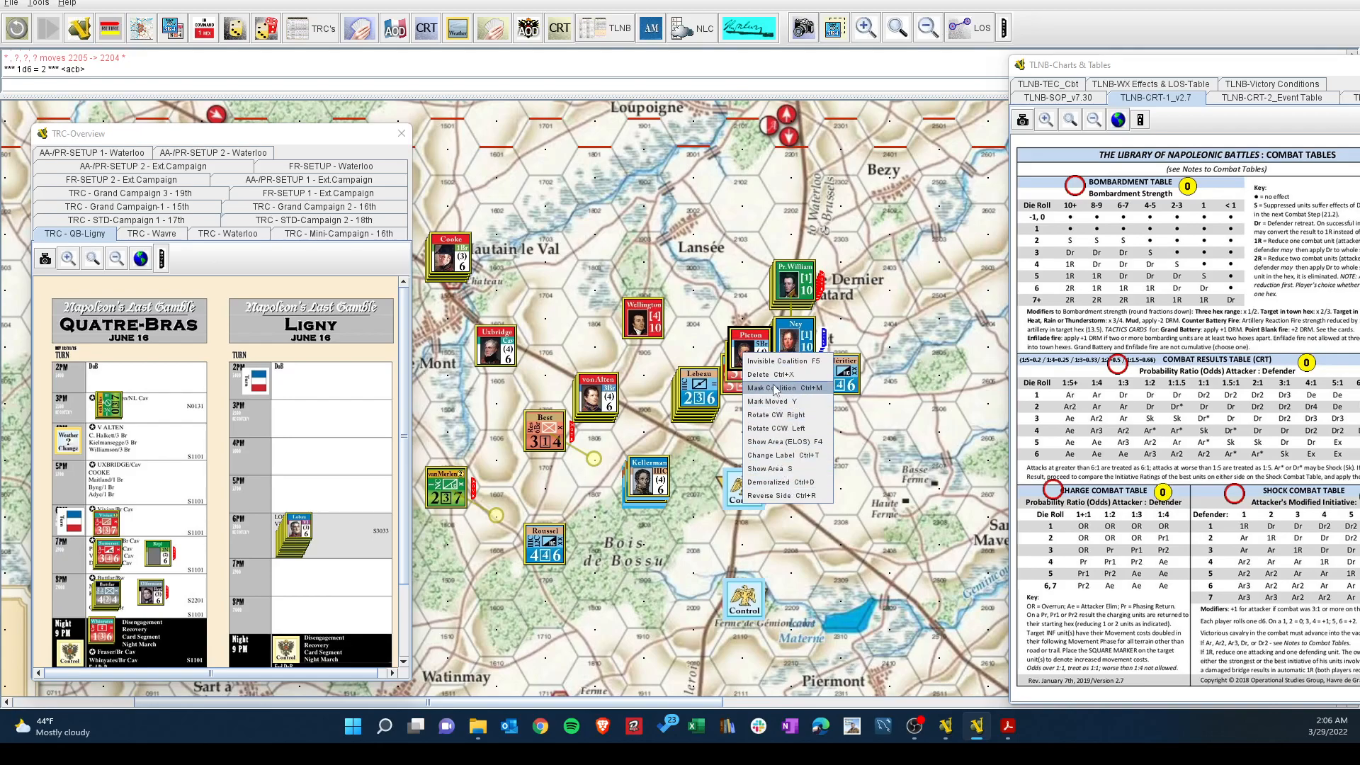
pyautogui.moveTo(775, 494)
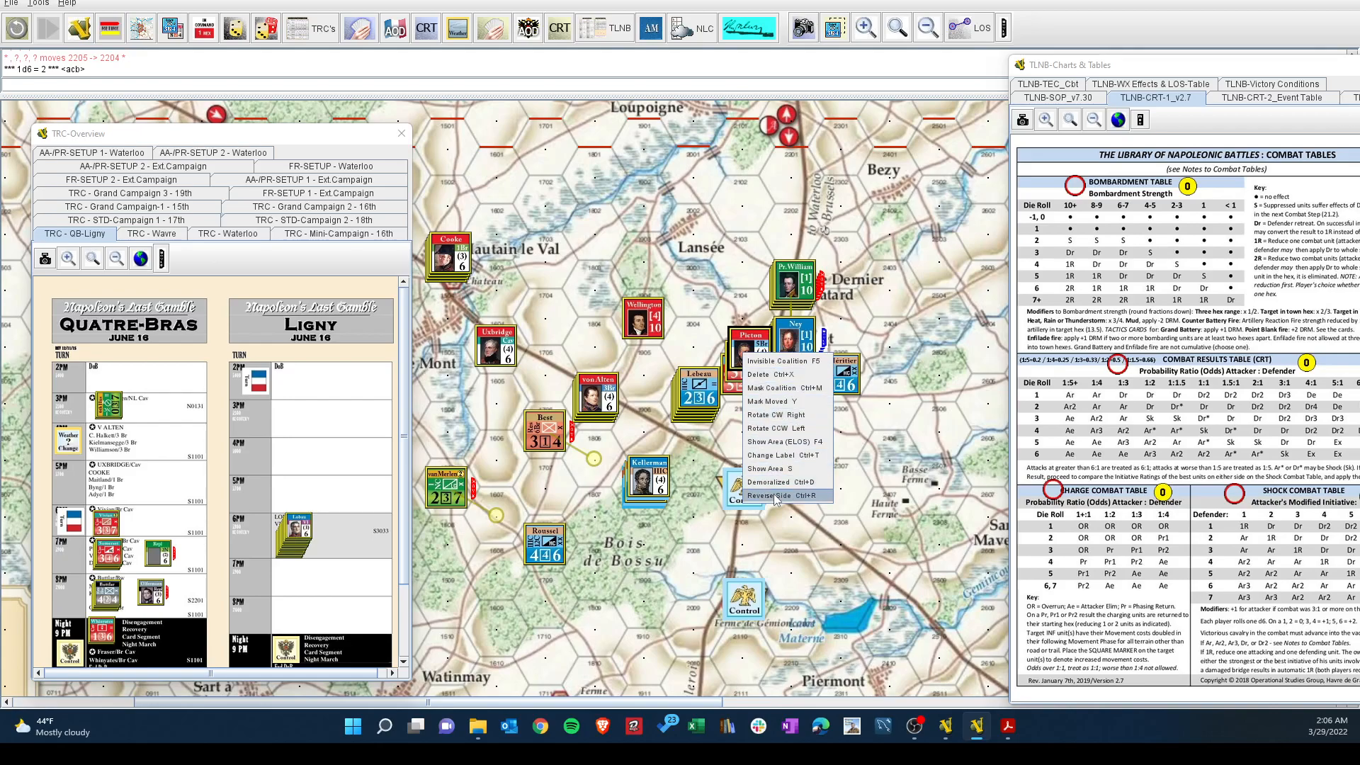
pyautogui.click(779, 496)
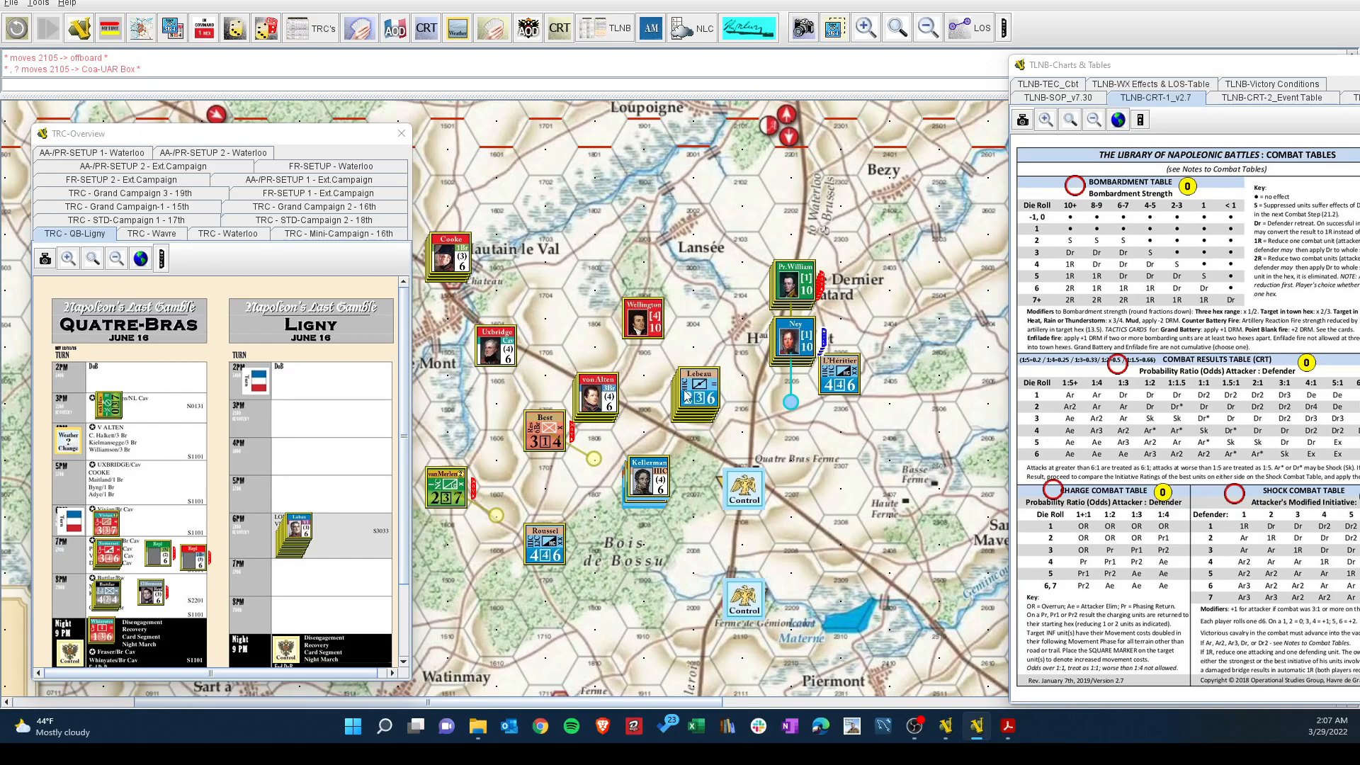
pyautogui.click(686, 400)
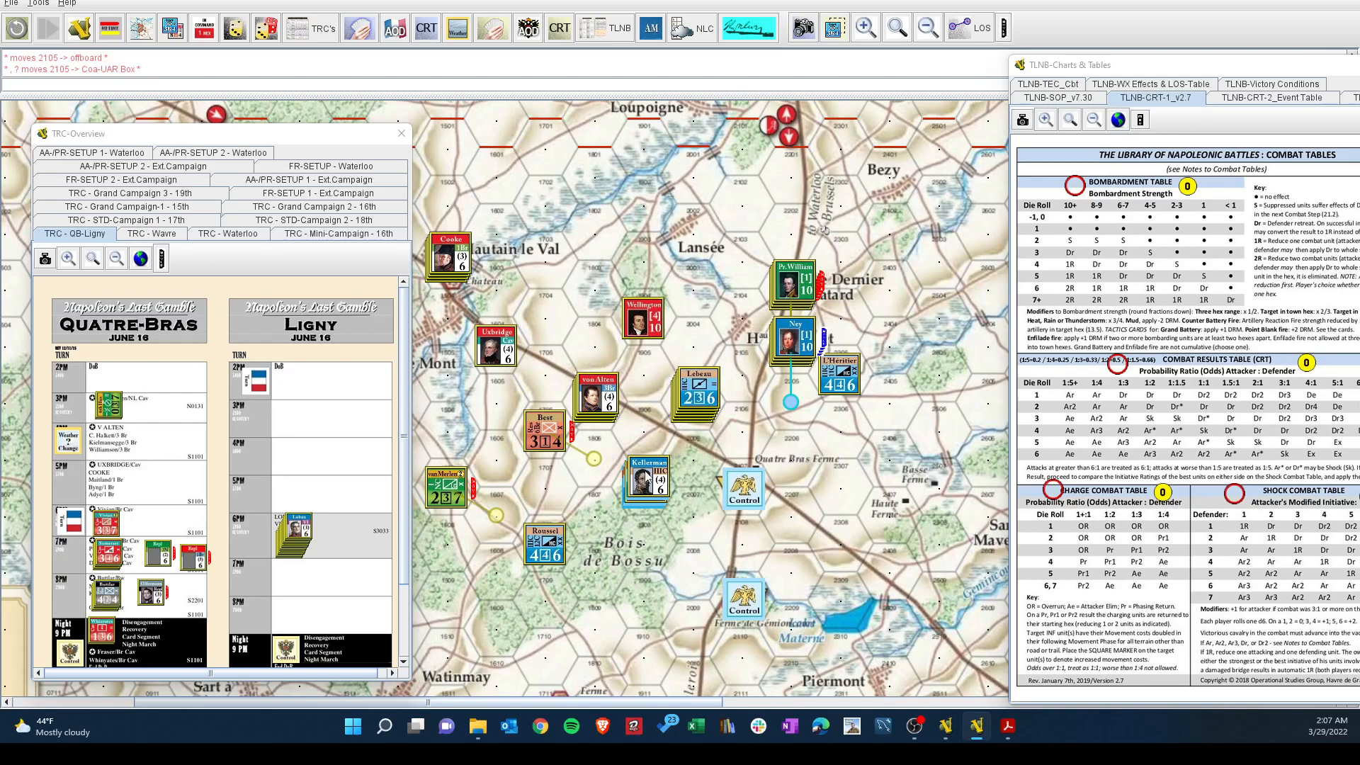
pyautogui.moveTo(741, 374)
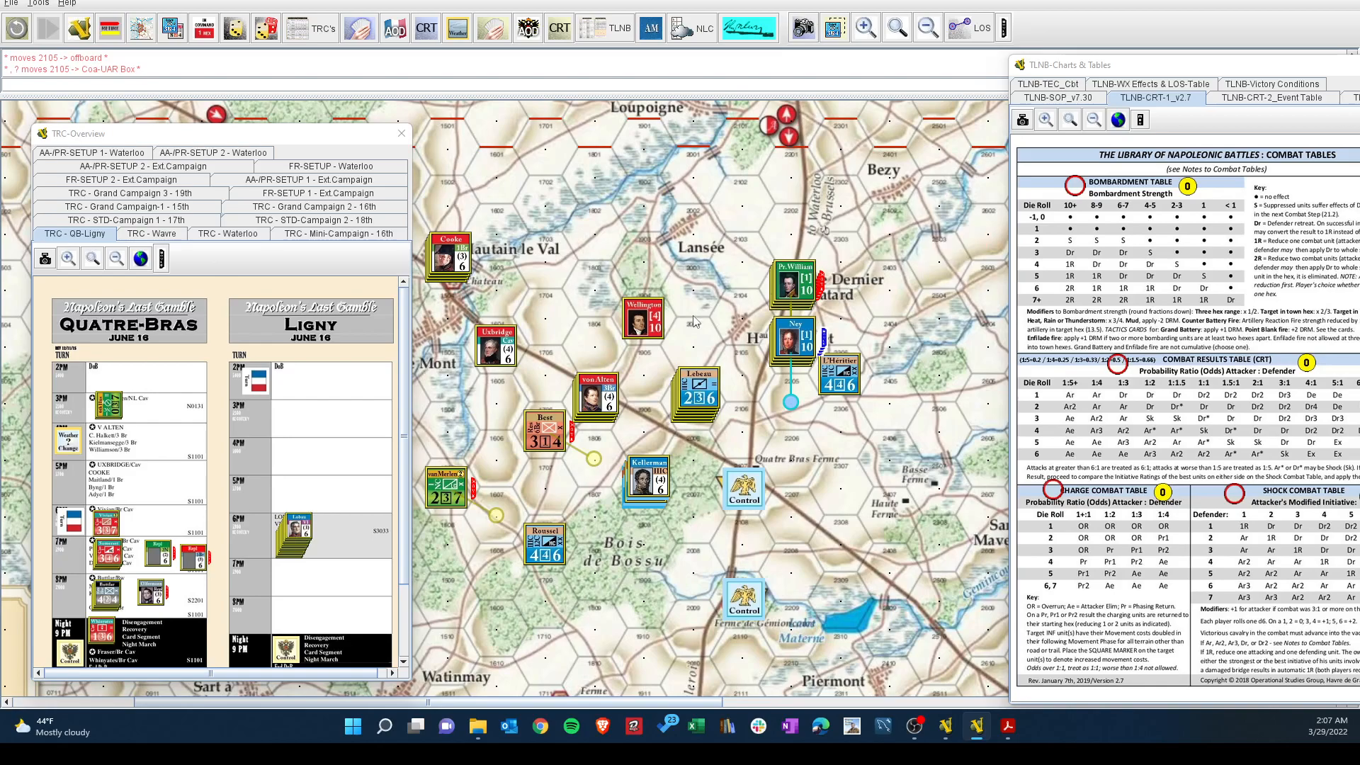
pyautogui.moveTo(636, 366)
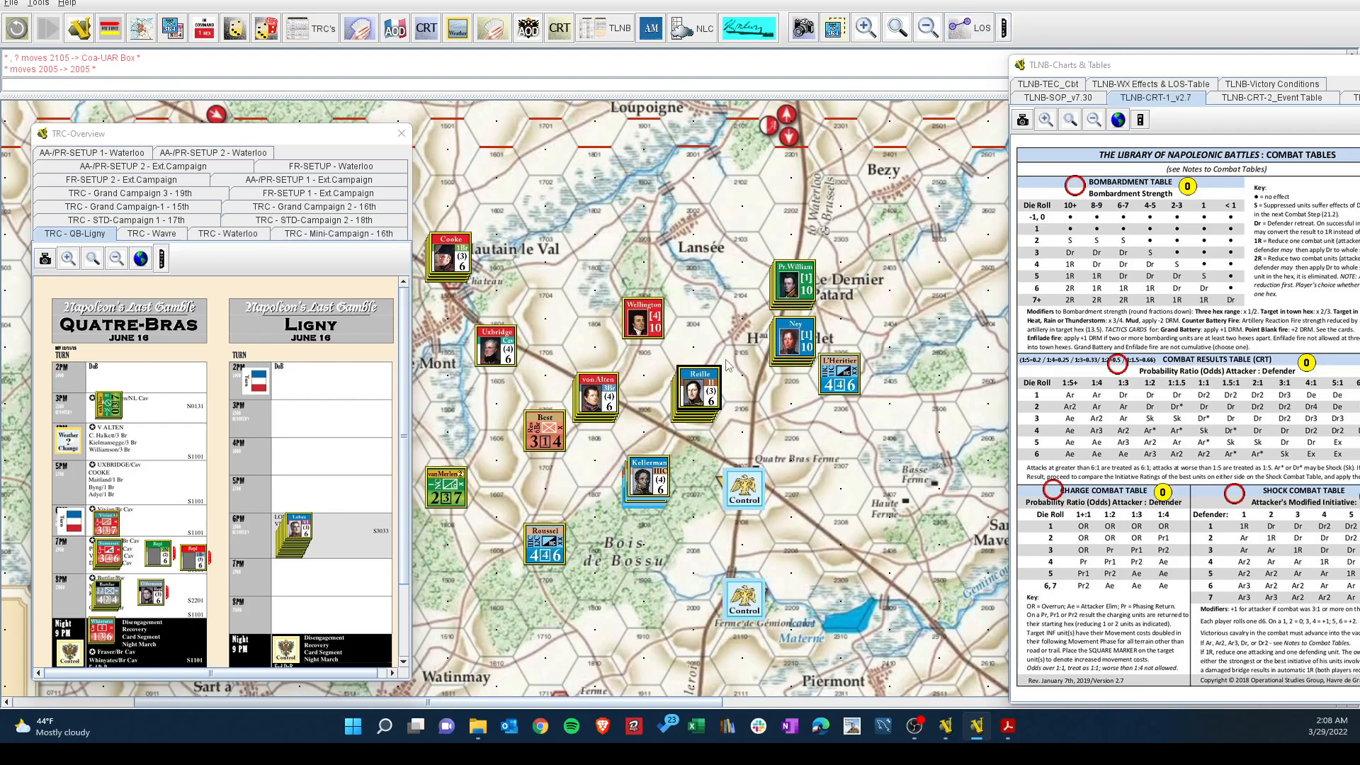
pyautogui.moveTo(602, 513)
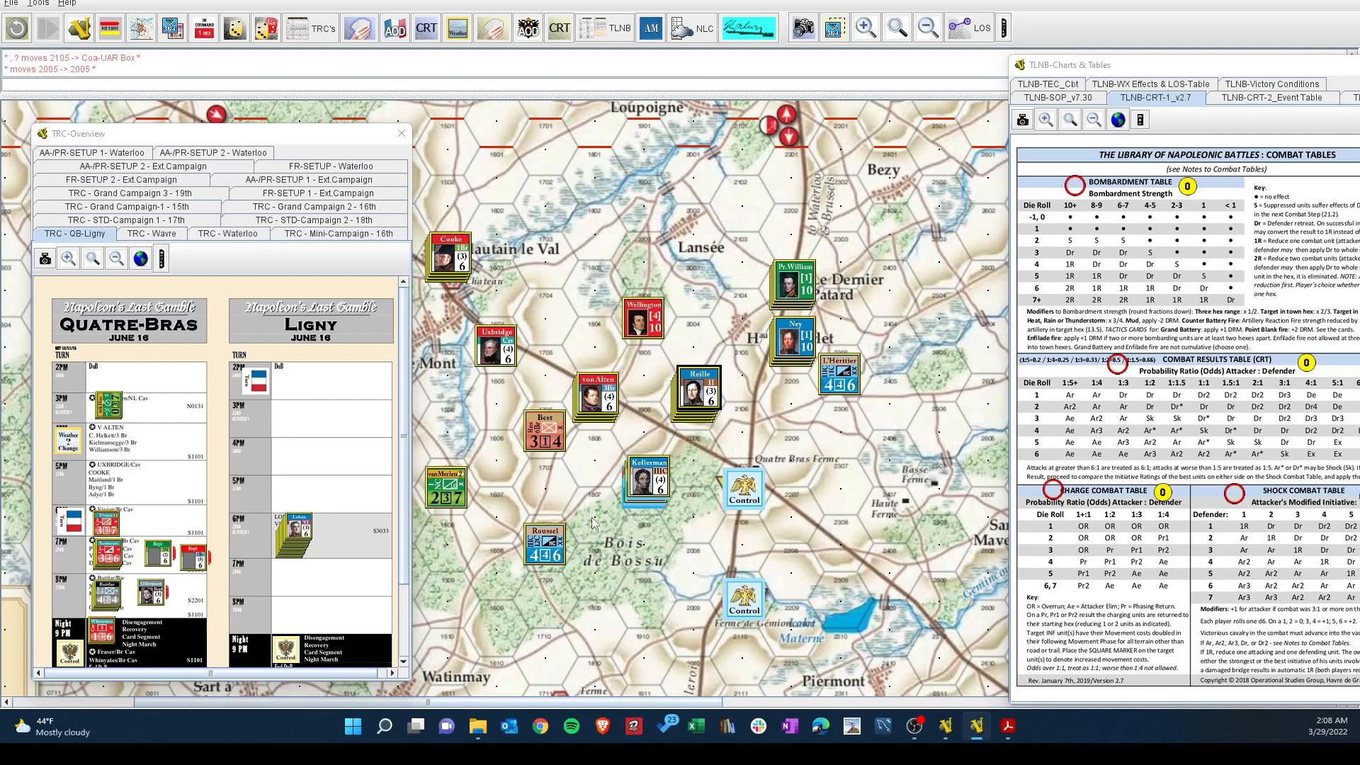
pyautogui.moveTo(593, 523)
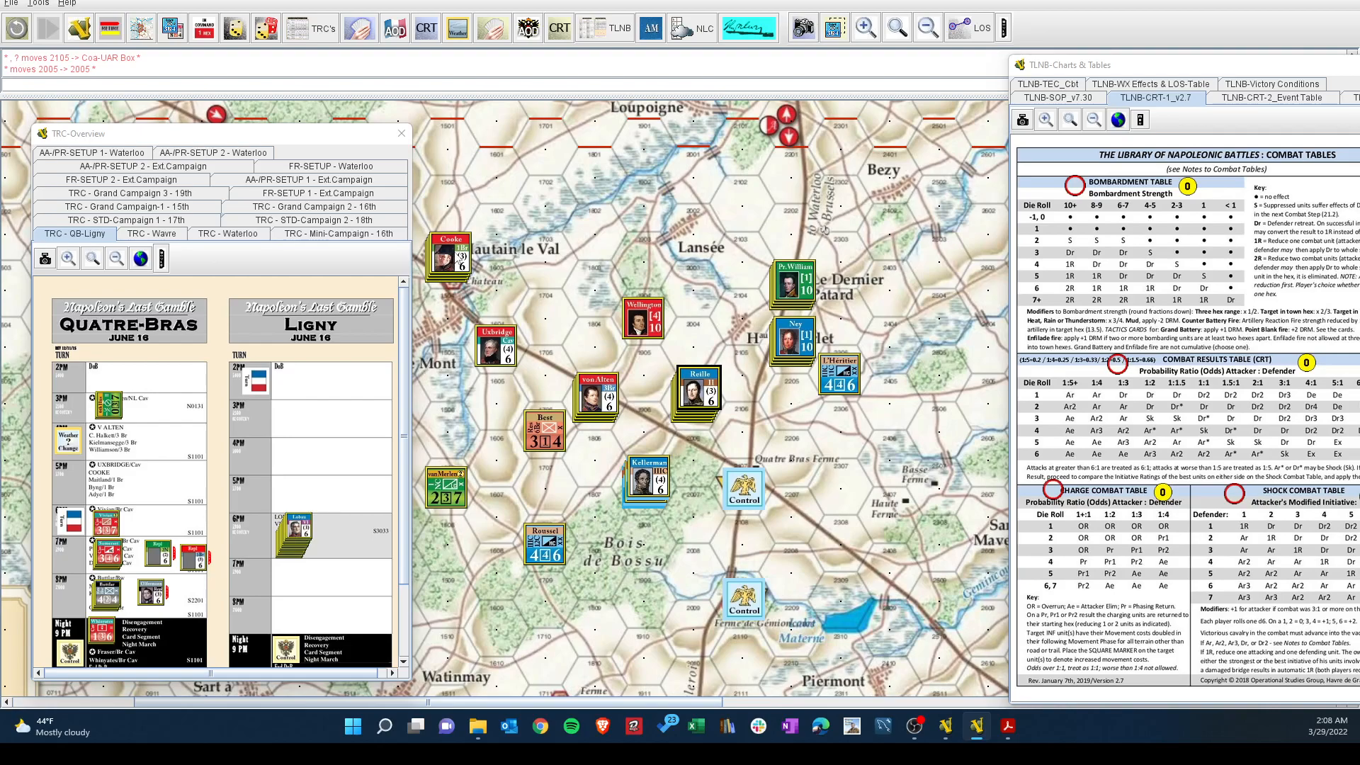